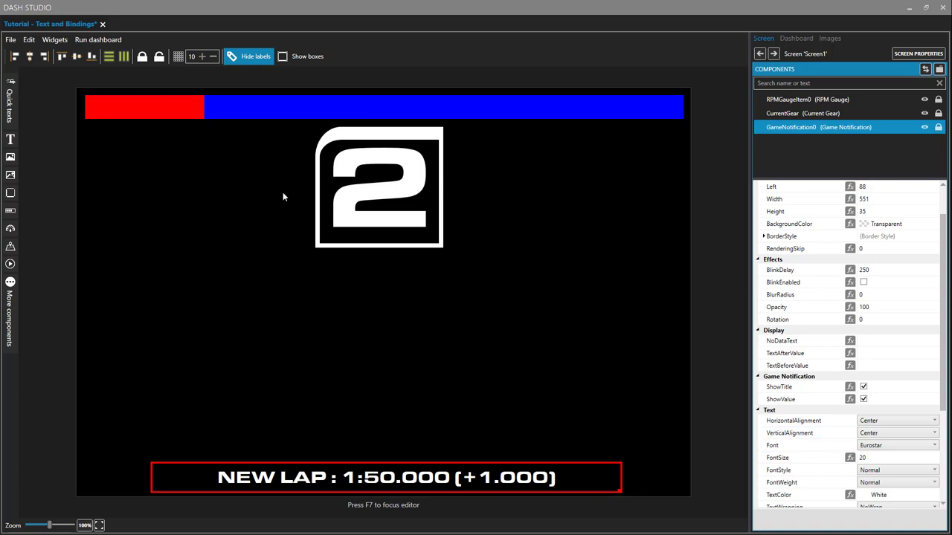
mouse_move(11, 139)
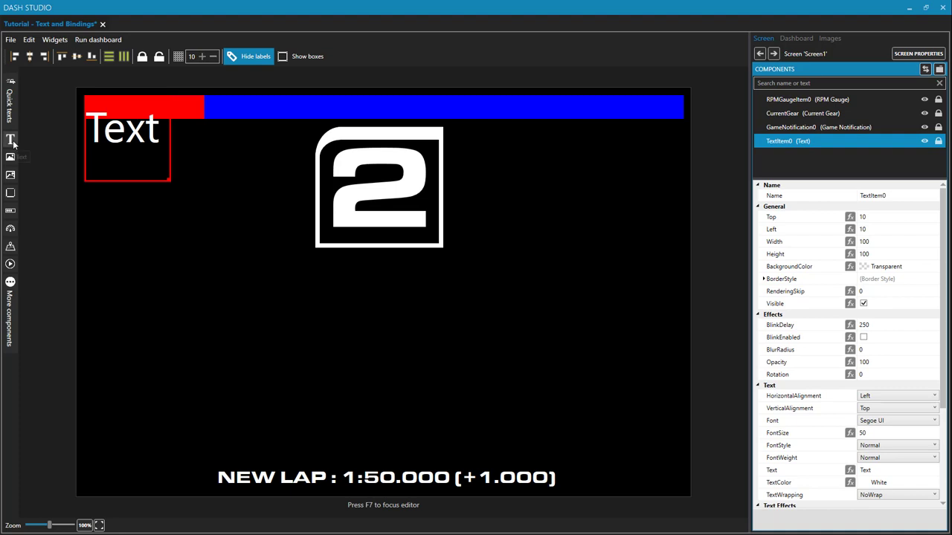
mouse_move(95, 142)
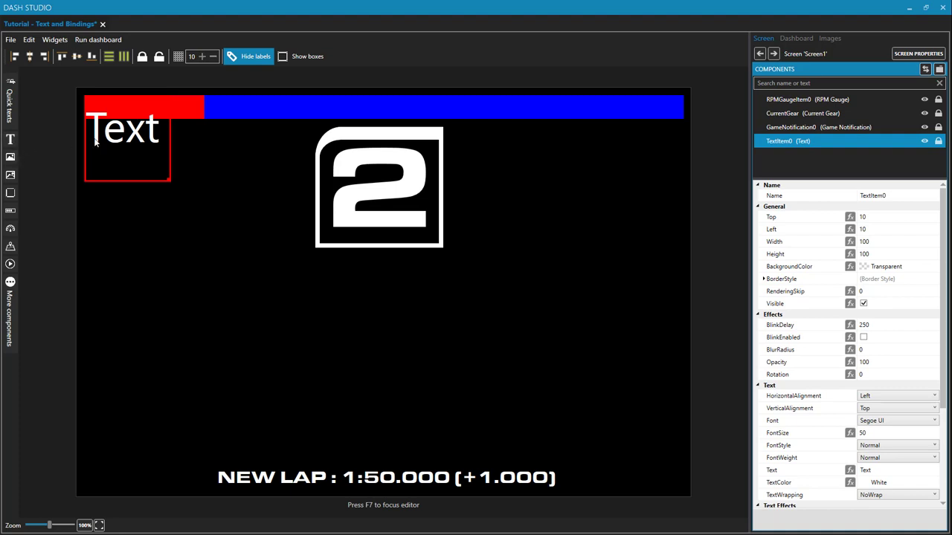
Make the text BrakeBiasLabel reading 'Brake Bias' at size 21, shrunk and moved lower-left
left_click_drag(126, 141, 197, 267)
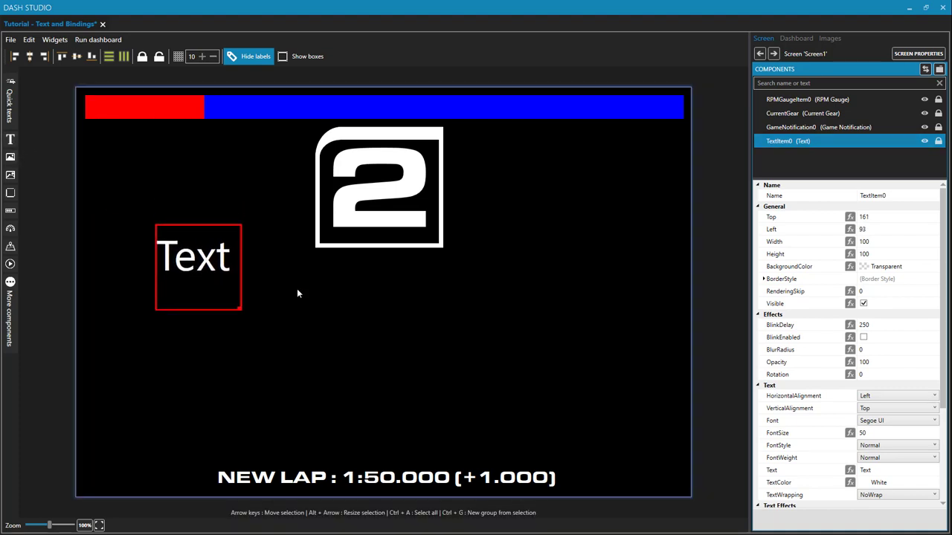
mouse_move(243, 309)
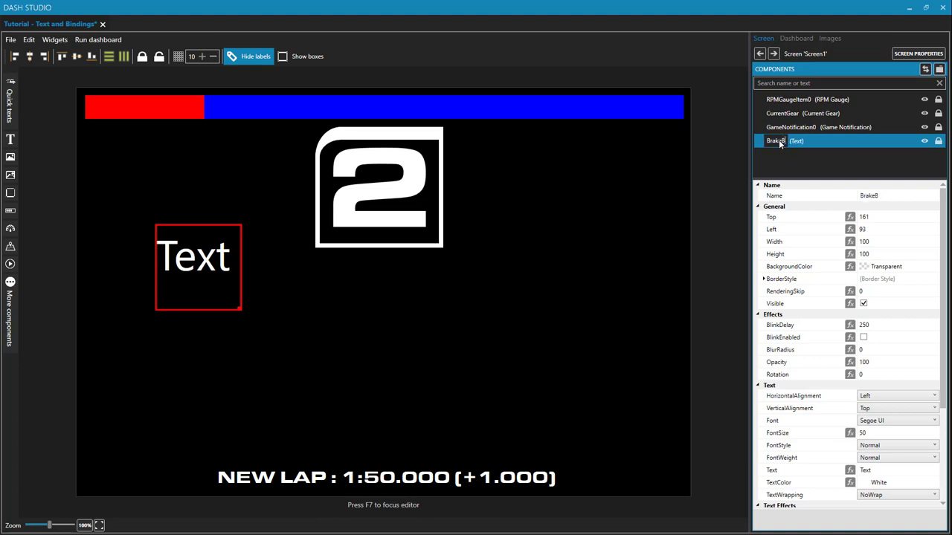
type("BrakeBiasLabel")
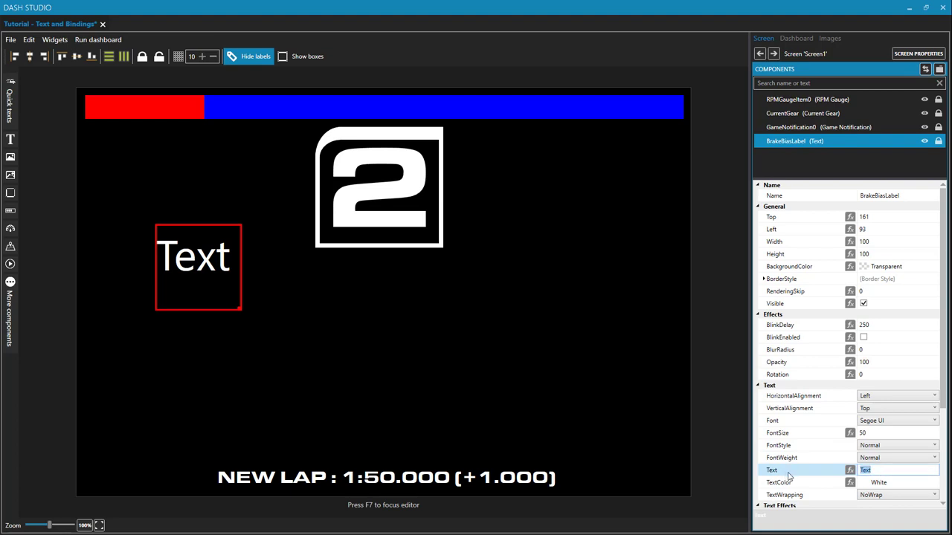
type("Brake Bias")
left_click(897, 433)
type("21")
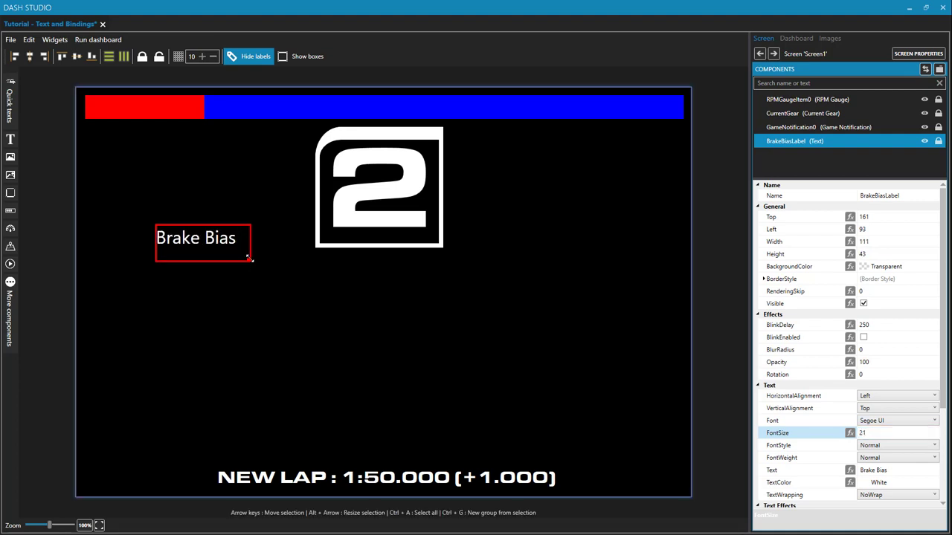
left_click_drag(251, 259, 242, 248)
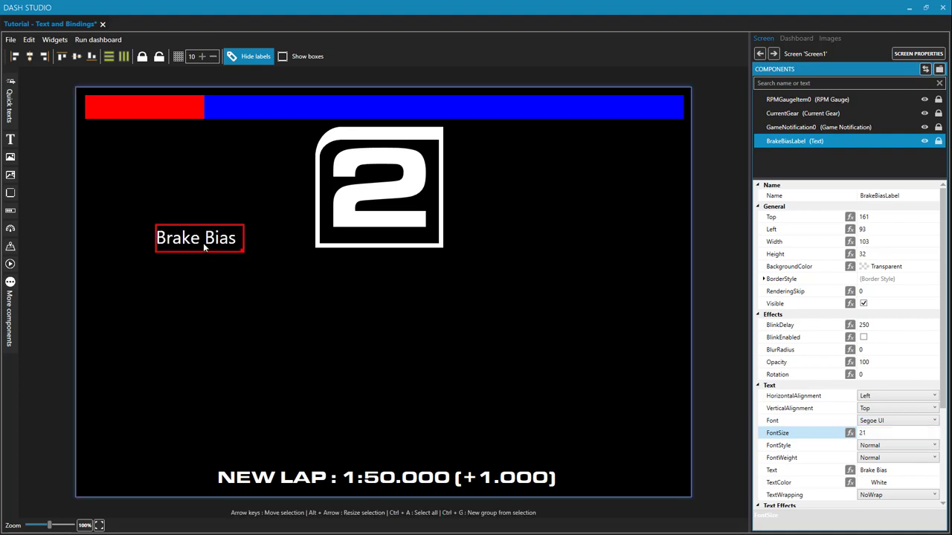
left_click_drag(199, 238, 132, 305)
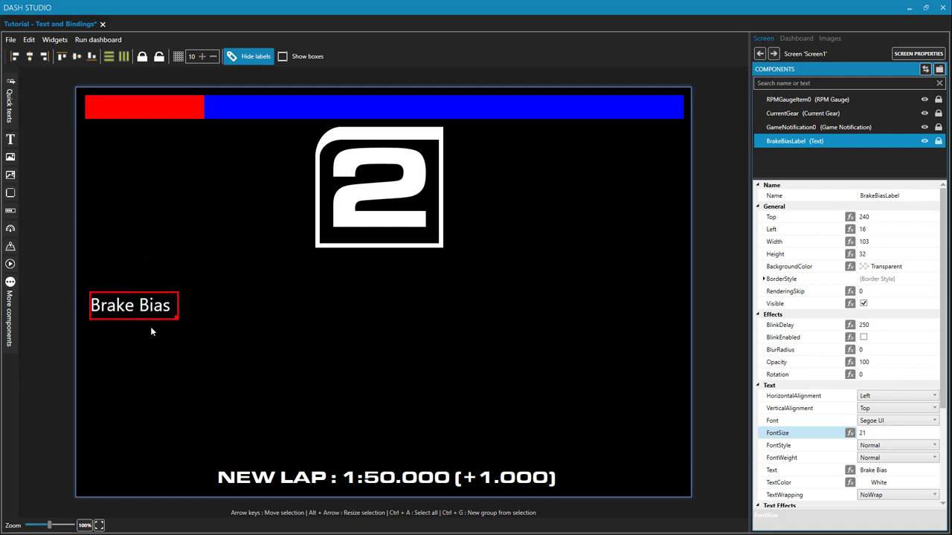
mouse_move(157, 344)
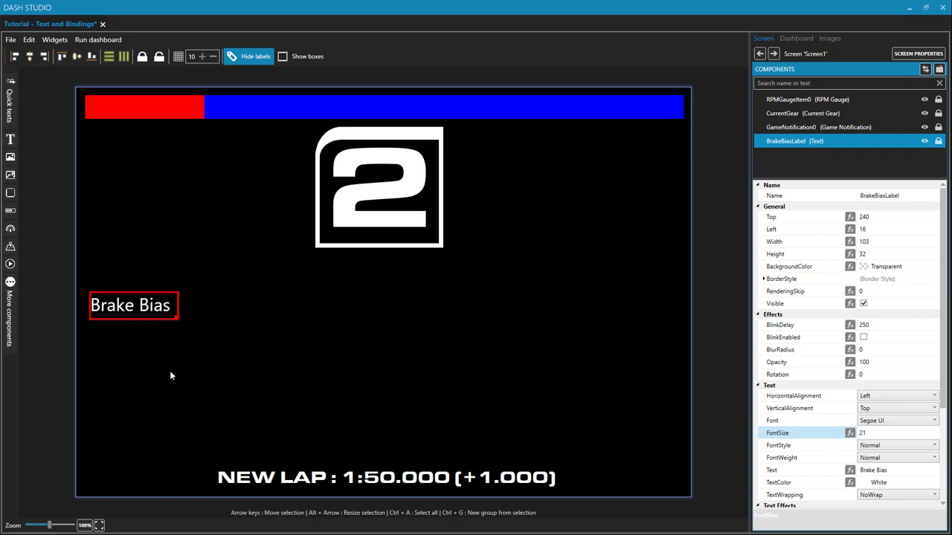
mouse_move(192, 310)
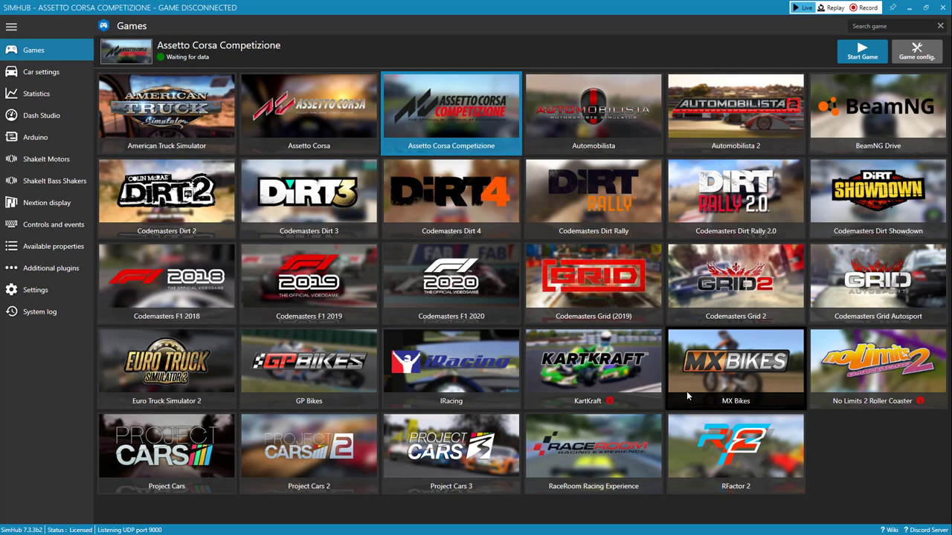
mouse_move(450, 104)
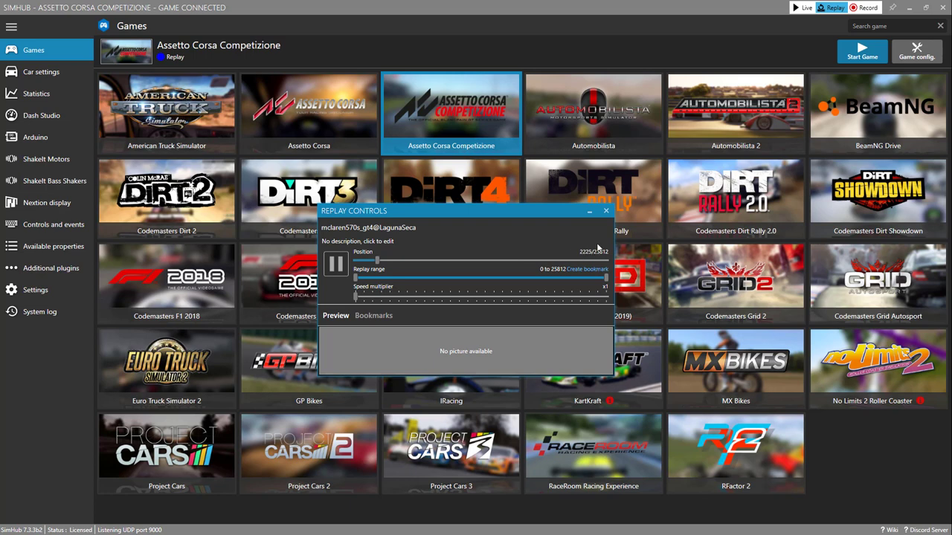
mouse_move(588, 212)
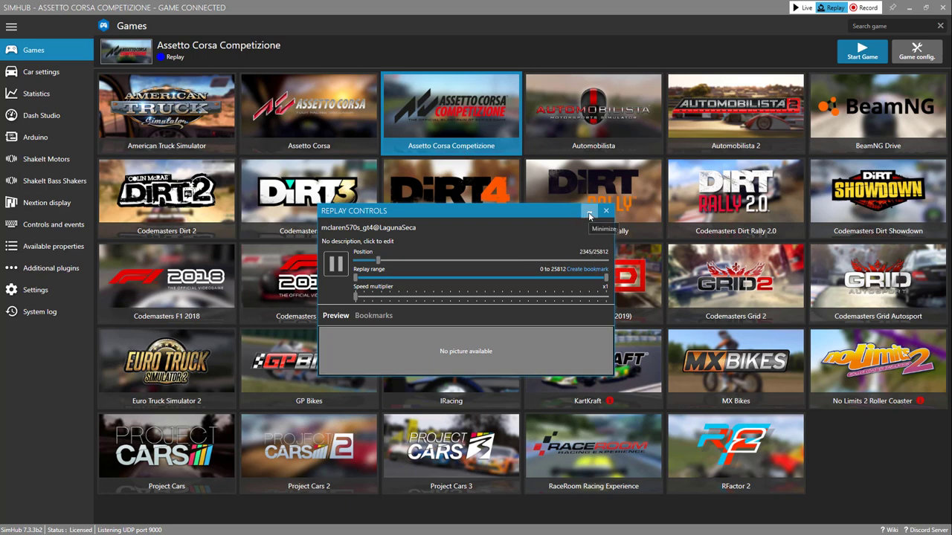
Minimize the Replay Controls window while the ACC Laguna Seca replay plays
left_click(606, 211)
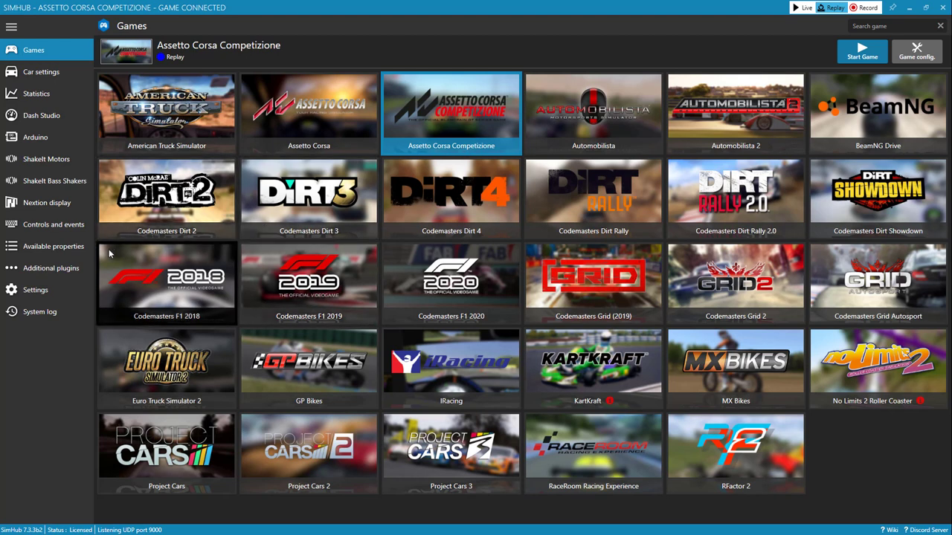
mouse_move(53, 246)
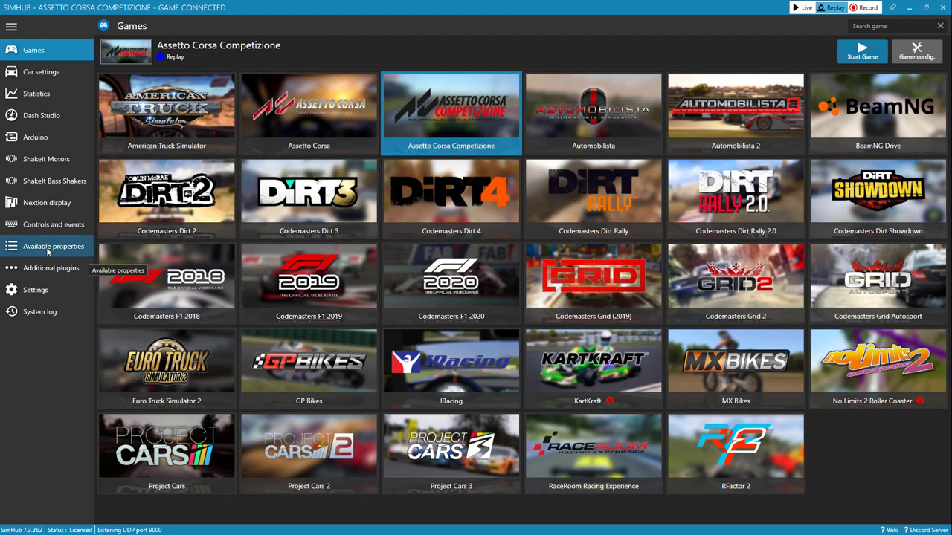
Open the Available properties page listing live Assetto Corsa Competizione data
left_click(53, 246)
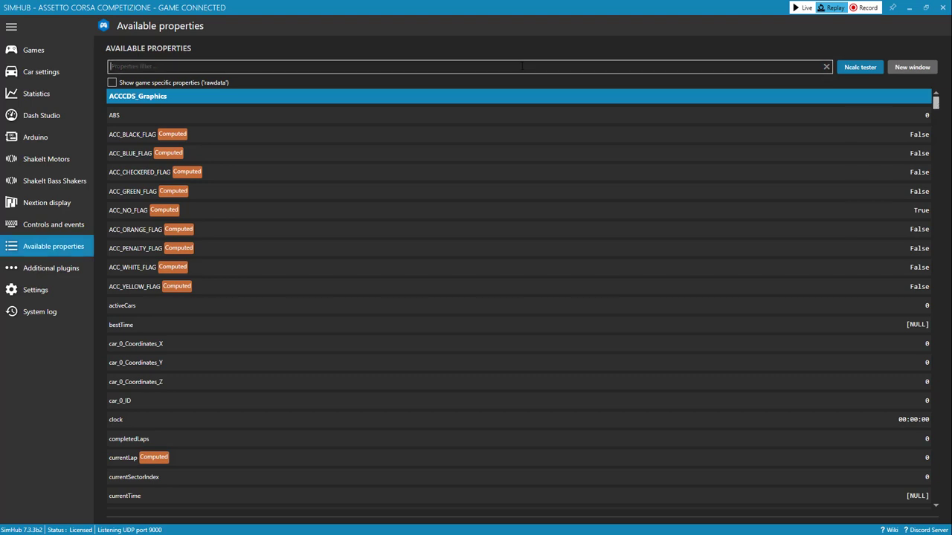
Filter properties by 'temp' and scroll through the temperature results, including GameData.RoadTemperature
type("temp")
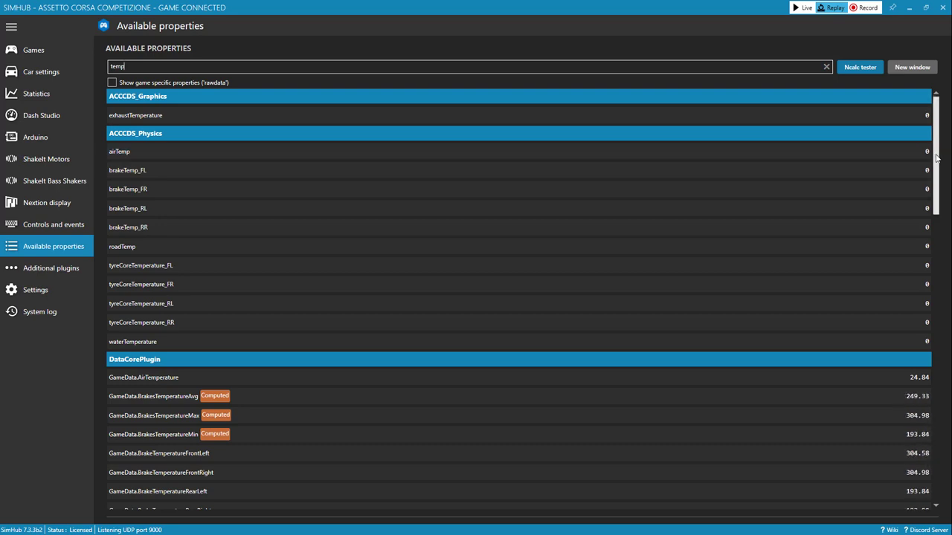
scroll("down", 3)
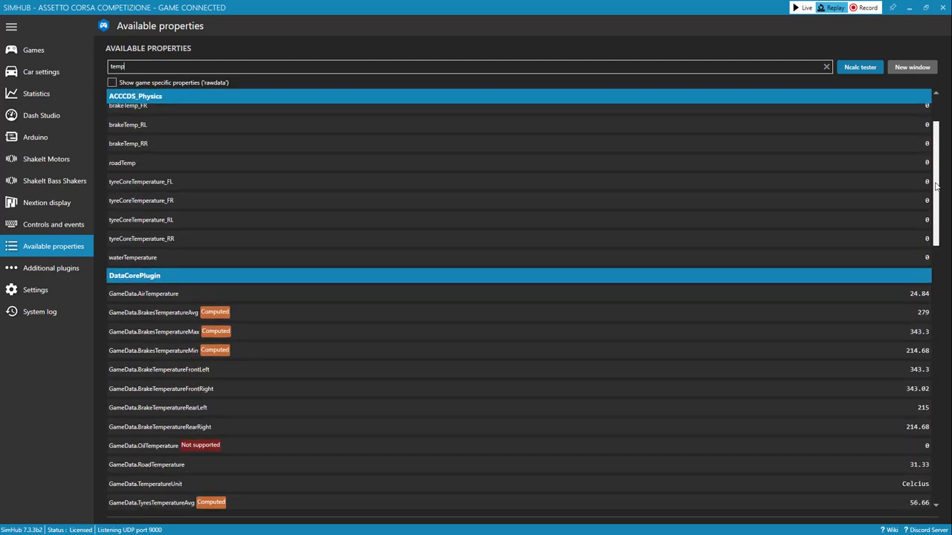
scroll("down", 3)
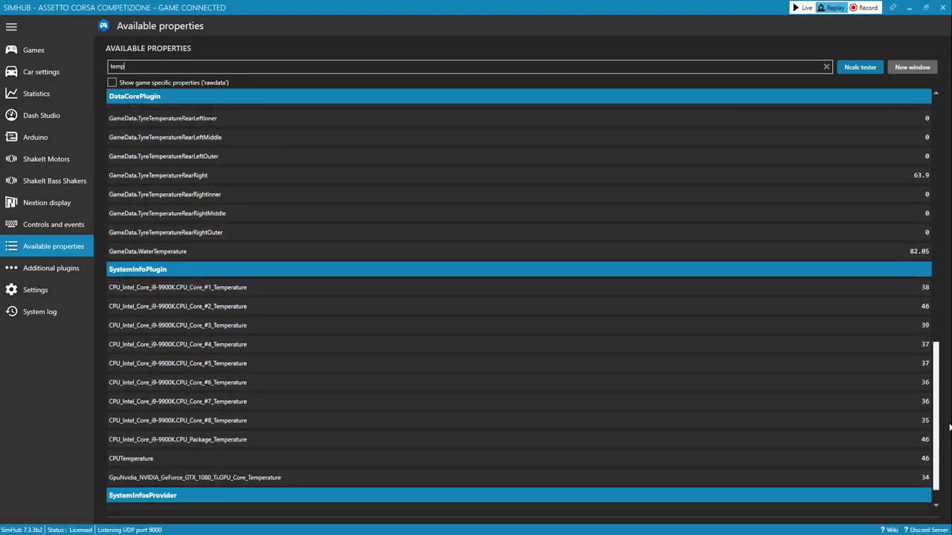
scroll("down", 3)
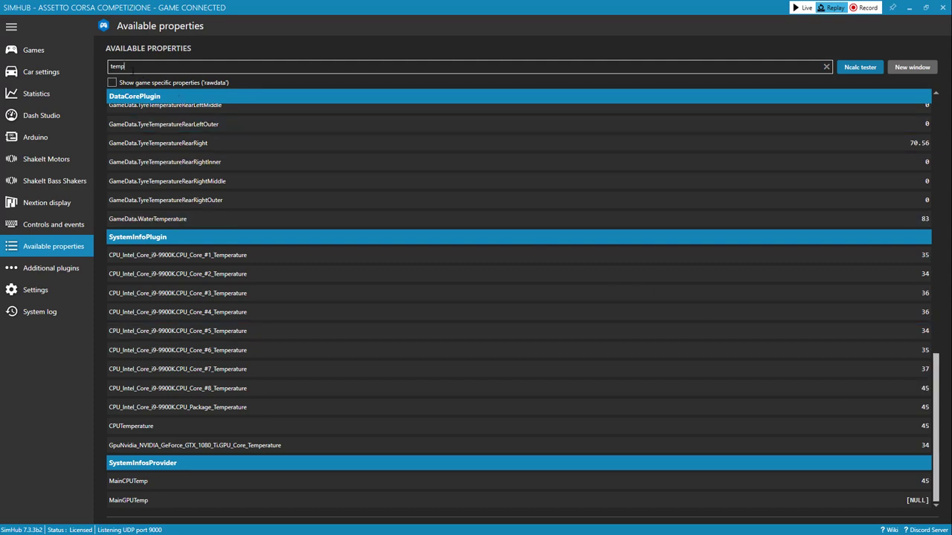
Change the property filter to 'abs', listing ABSActive, abs and GameData.ABSLevel
type("abs")
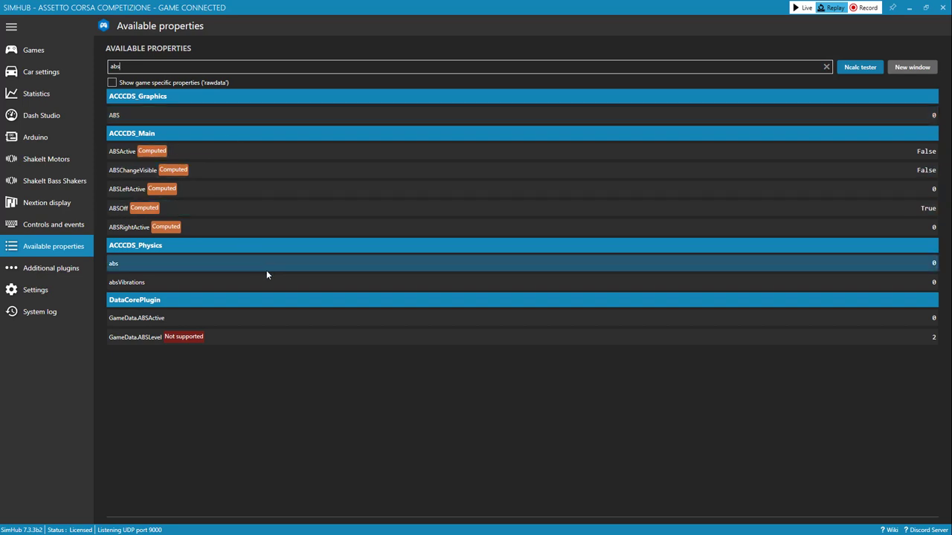
mouse_move(264, 317)
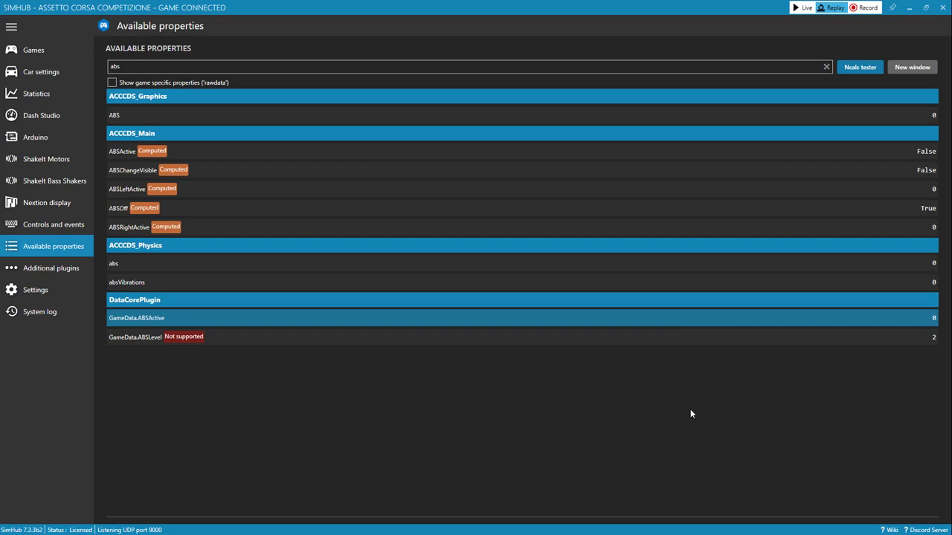
mouse_move(727, 94)
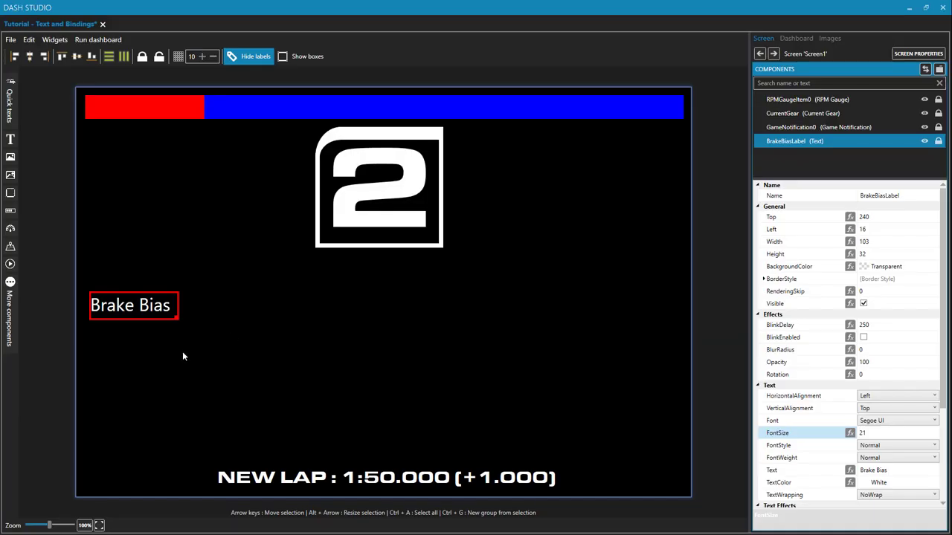
mouse_move(171, 376)
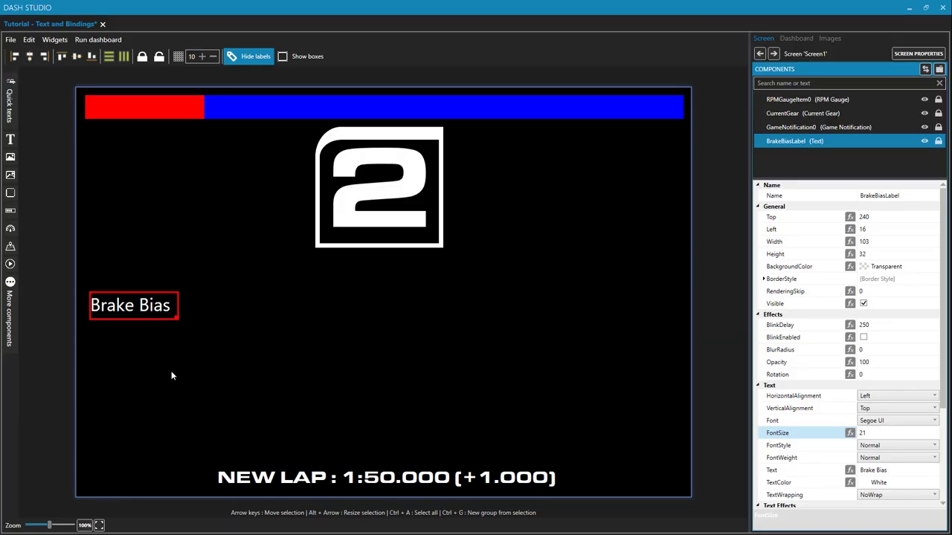
mouse_move(117, 307)
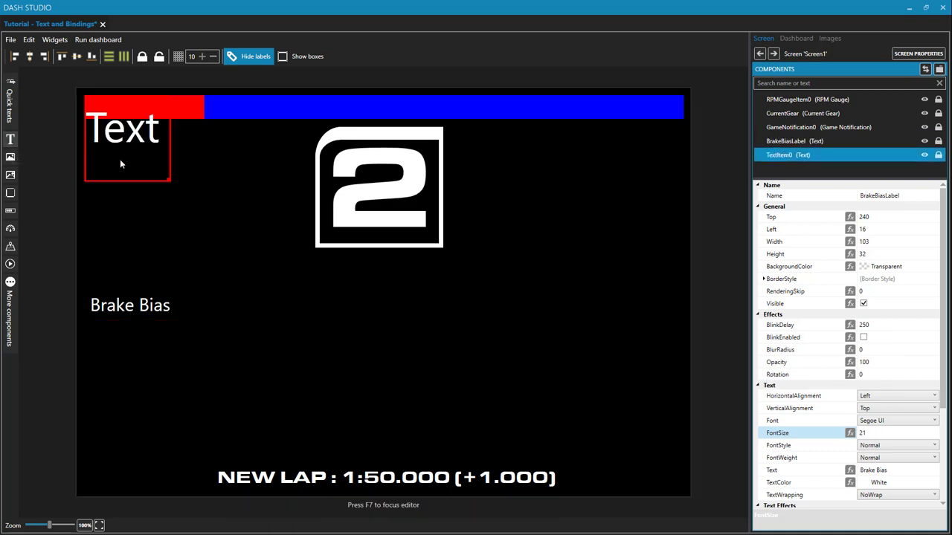
Place TextItem0 under the Brake Bias label, then shrink and nudge it into position
left_click_drag(127, 148, 139, 369)
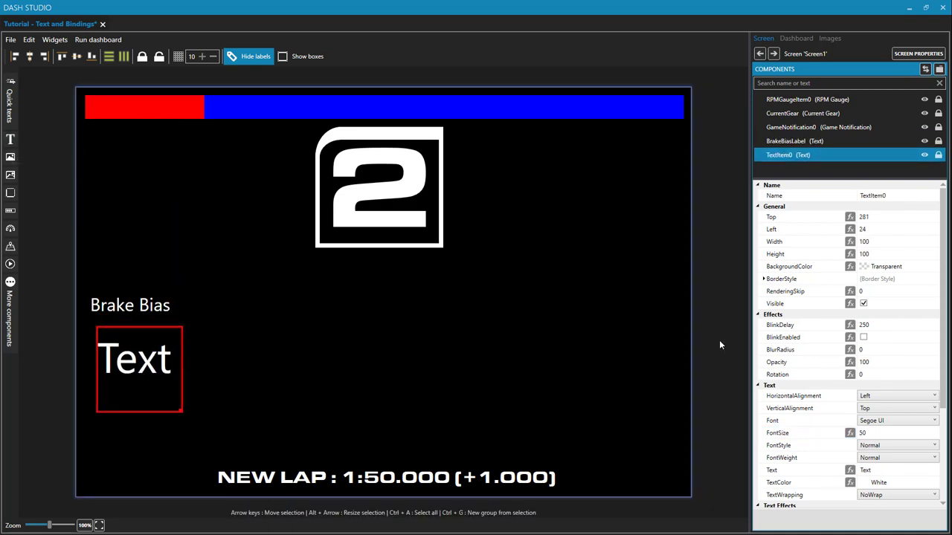
left_click(934, 435)
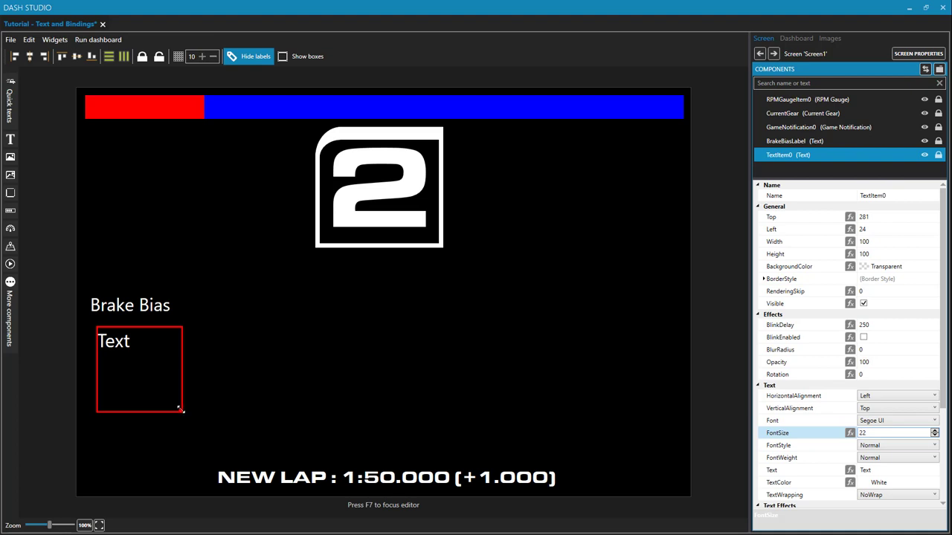
left_click_drag(180, 409, 117, 366)
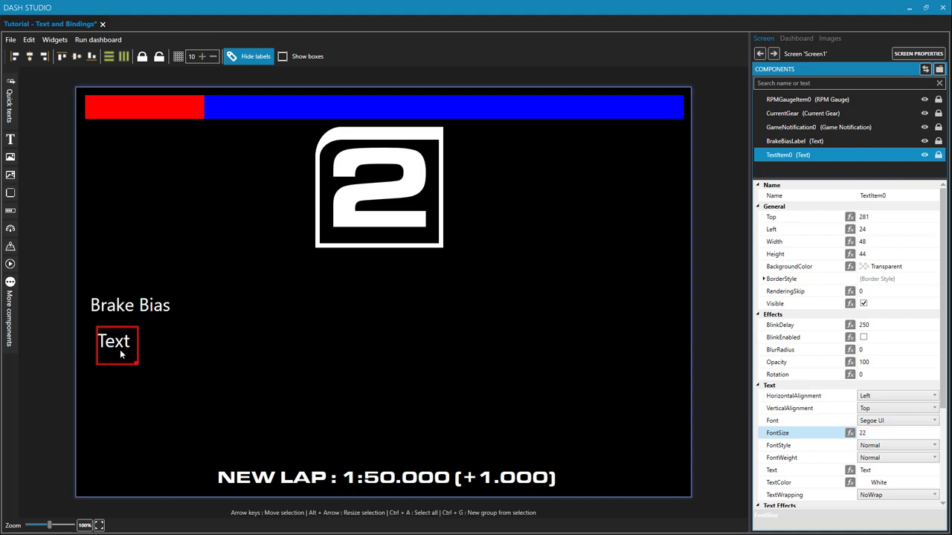
left_click_drag(116, 346, 130, 340)
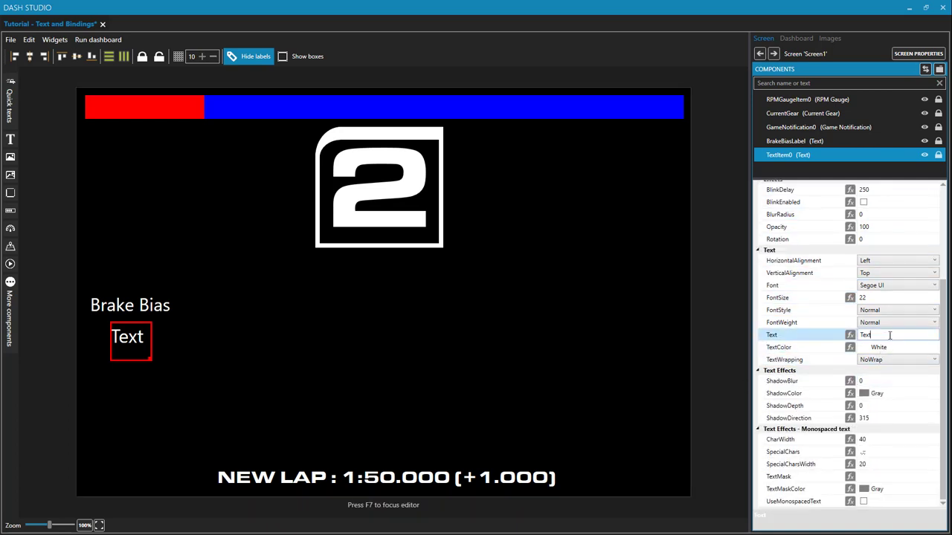
Set TextItem0's Text to 51.5 and reselect the item
left_click(885, 335)
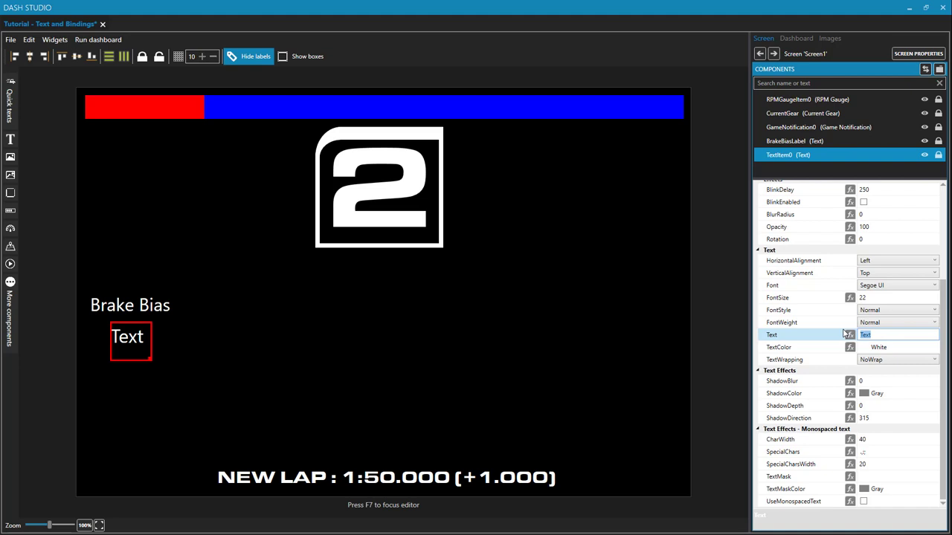
type("51.5")
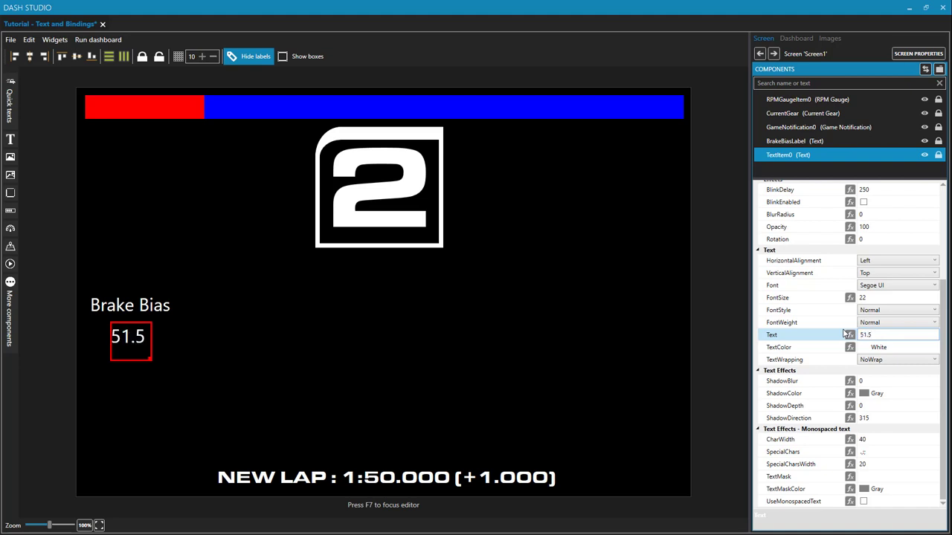
mouse_move(261, 363)
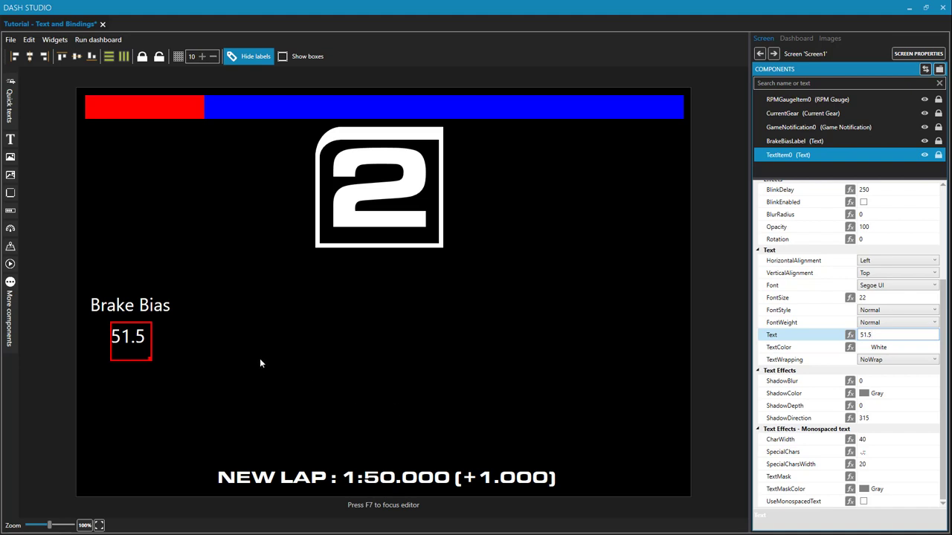
left_click(130, 305)
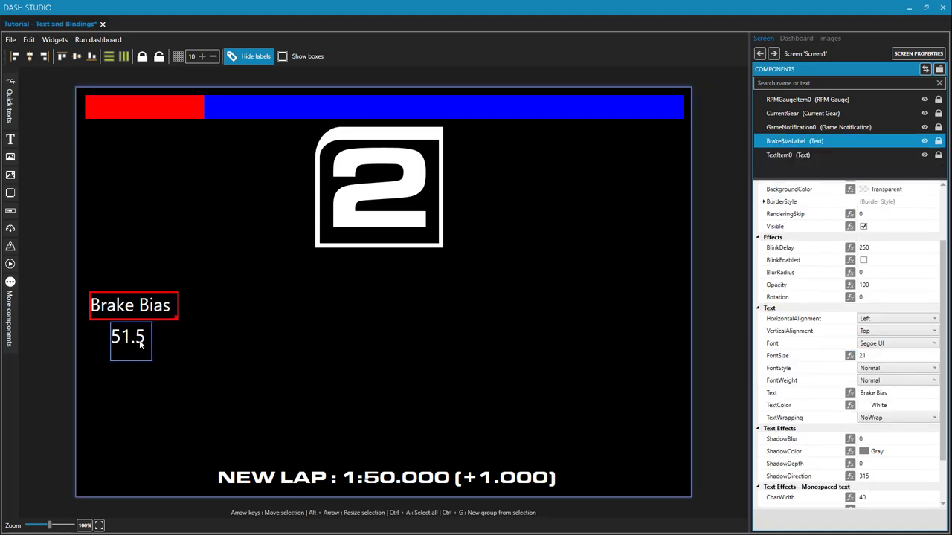
left_click(128, 336)
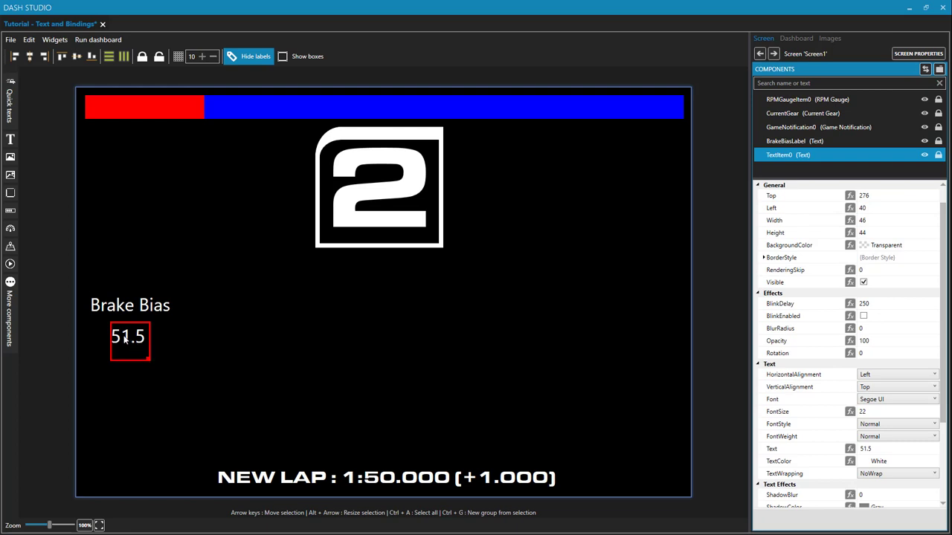
left_click(811, 448)
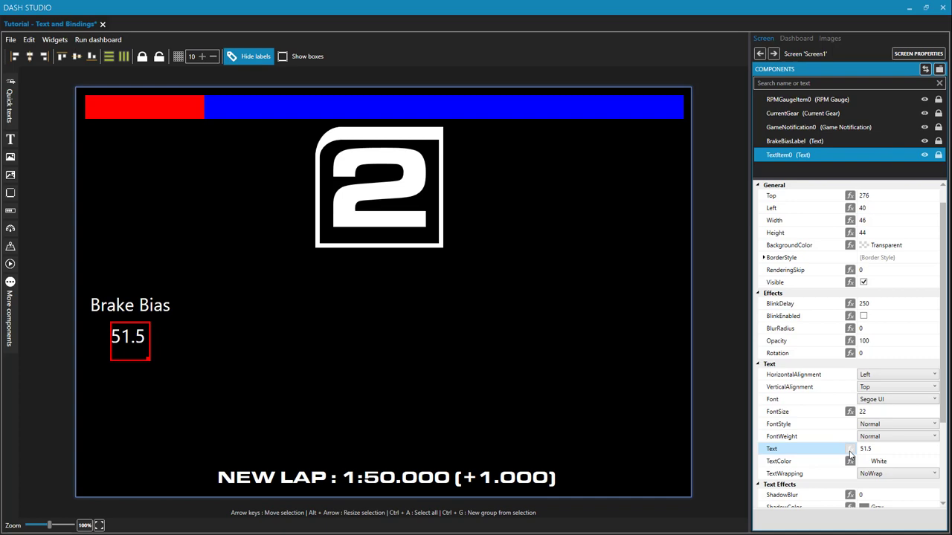
Open the Text property's binding dialog and choose Computed value
left_click(850, 451)
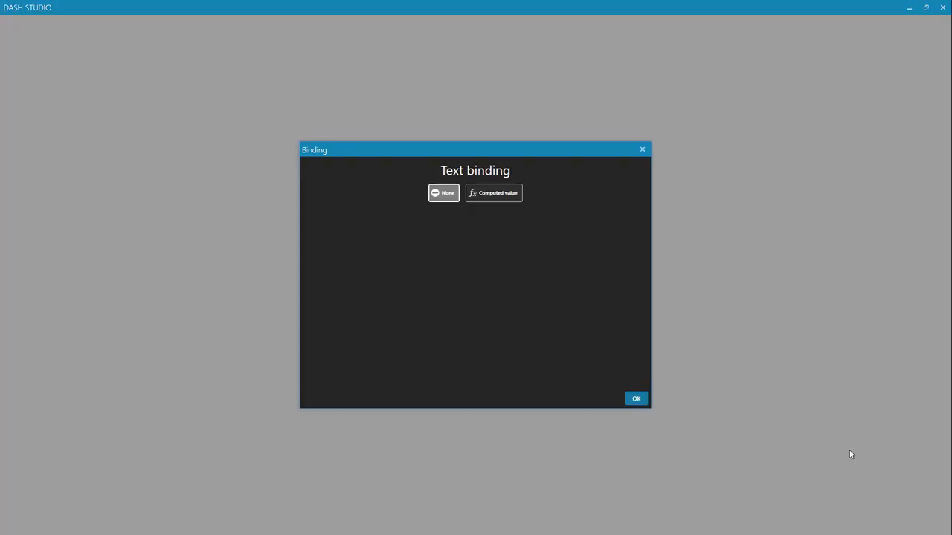
mouse_move(792, 434)
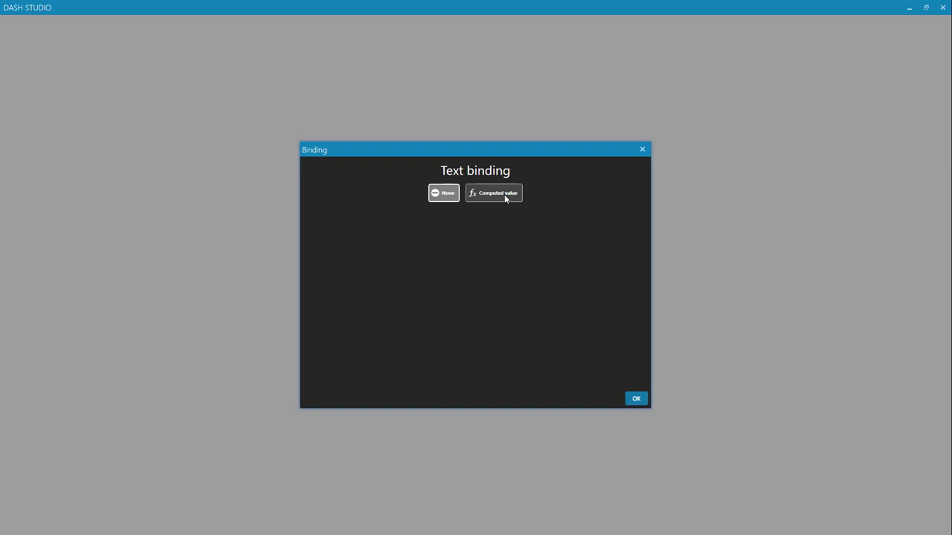
left_click(493, 193)
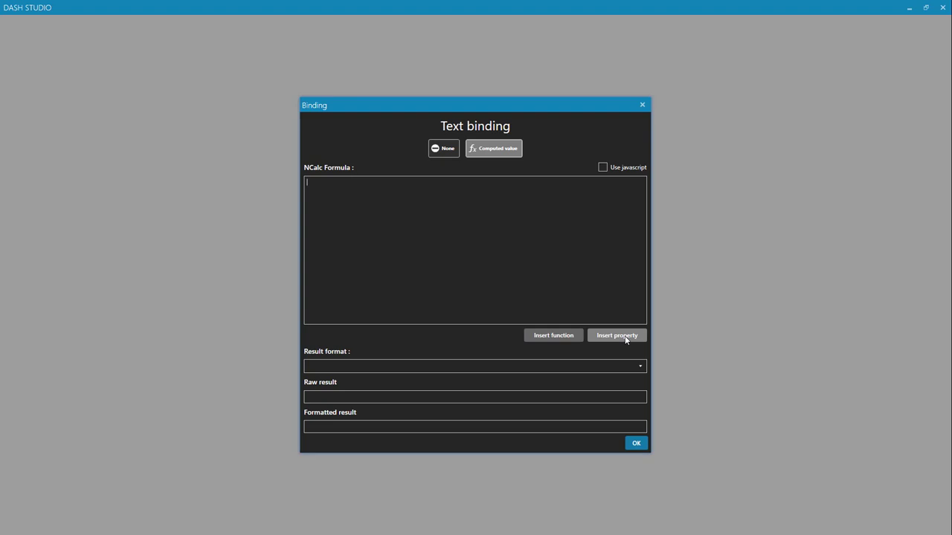
Insert GameData.BrakeBias into the NCalc formula using the 'bia' property filter
left_click(617, 335)
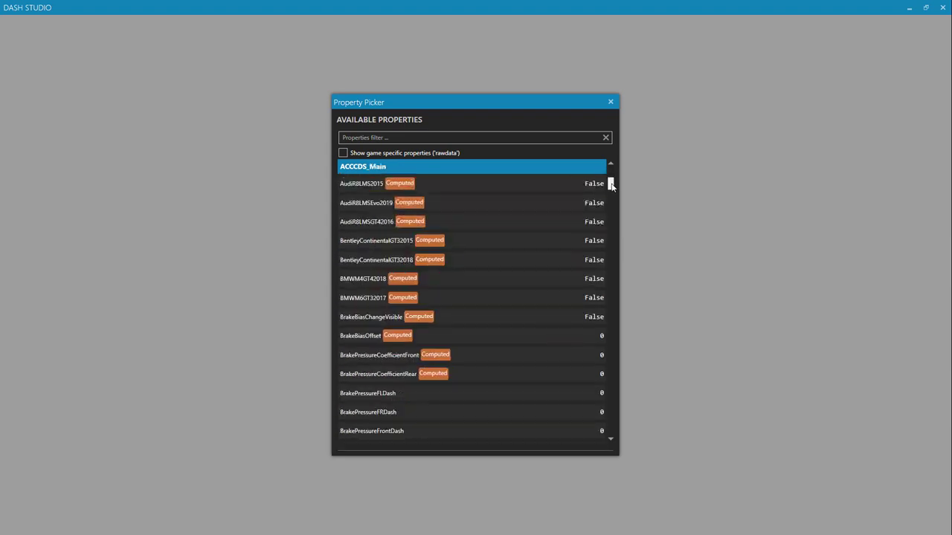
scroll("down", 3)
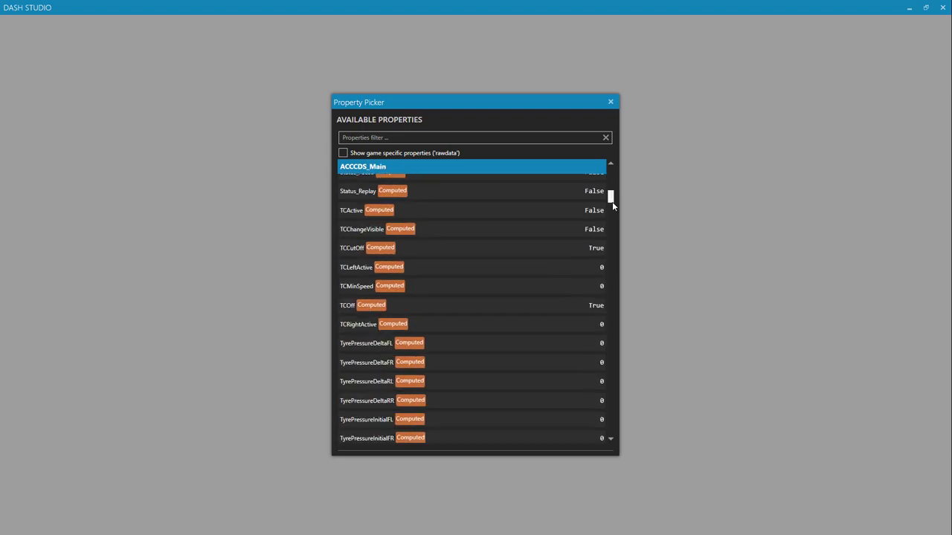
scroll("down", 3)
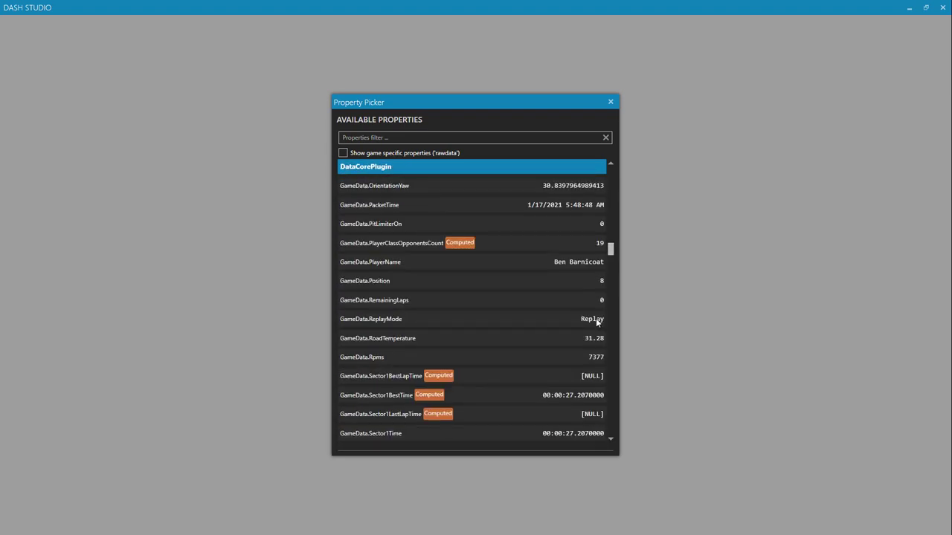
left_click(473, 356)
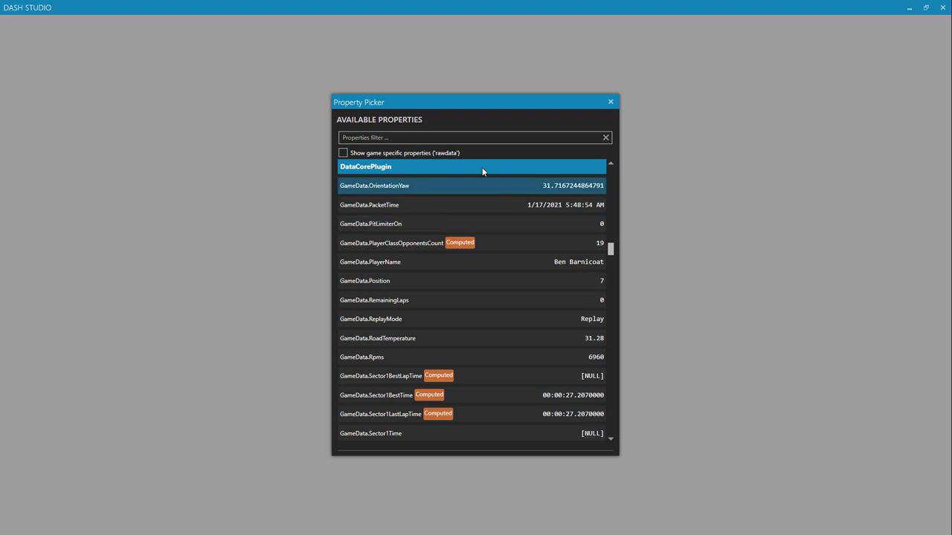
type("bias")
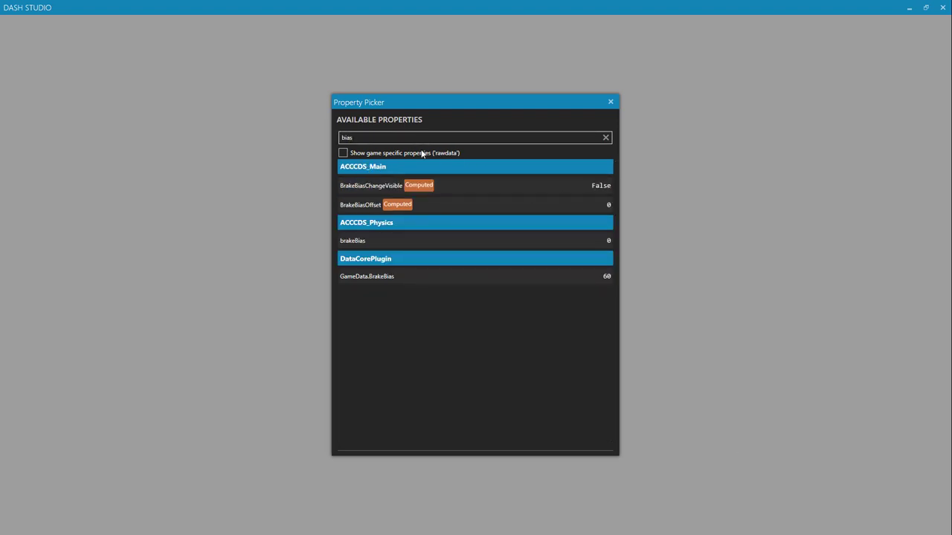
left_click(367, 276)
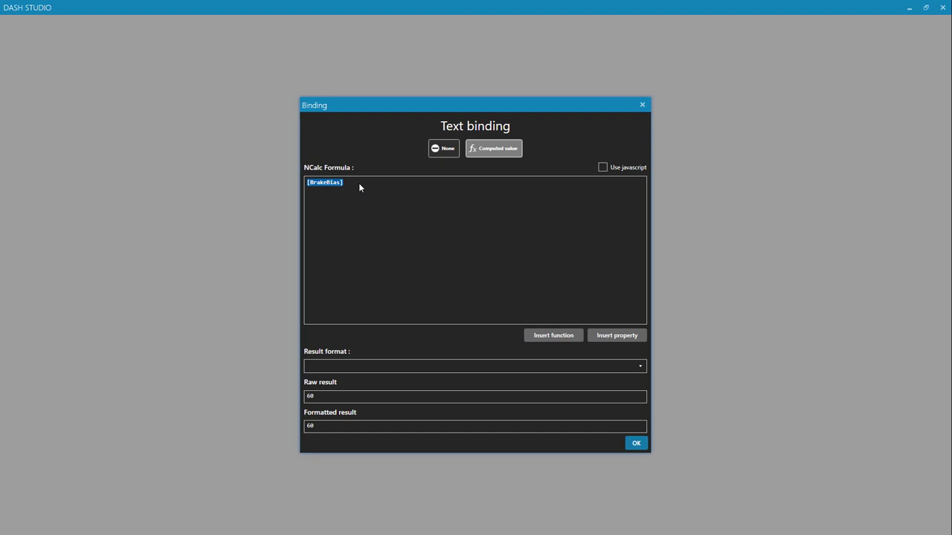
mouse_move(387, 184)
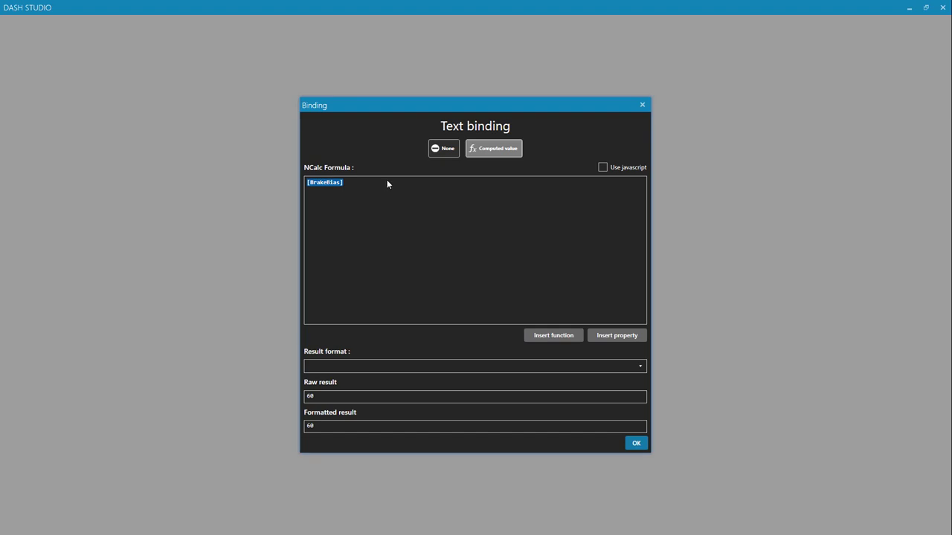
mouse_move(376, 185)
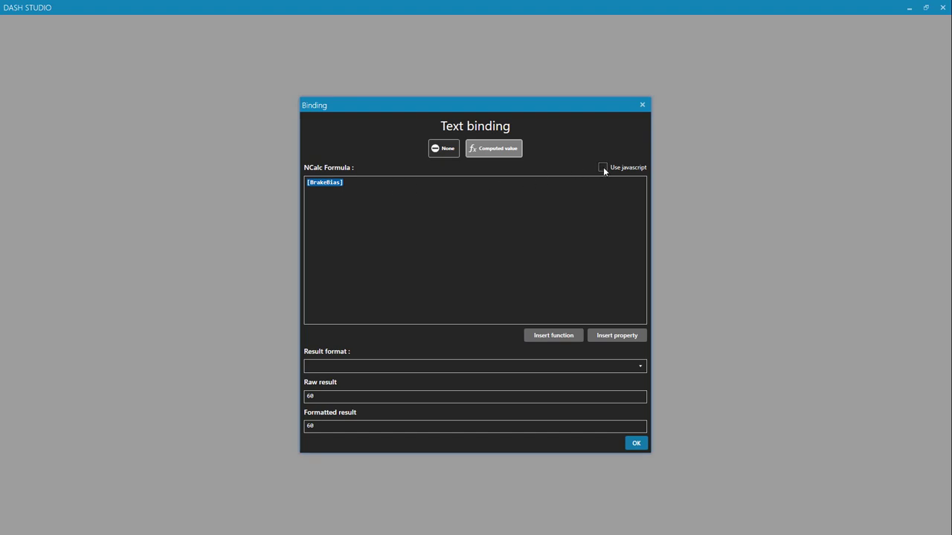
left_click(602, 167)
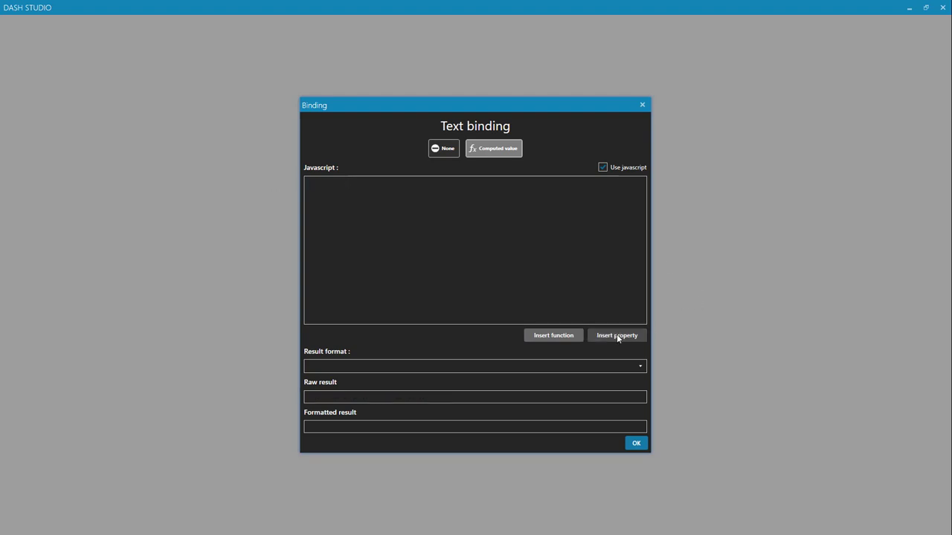
left_click(616, 336)
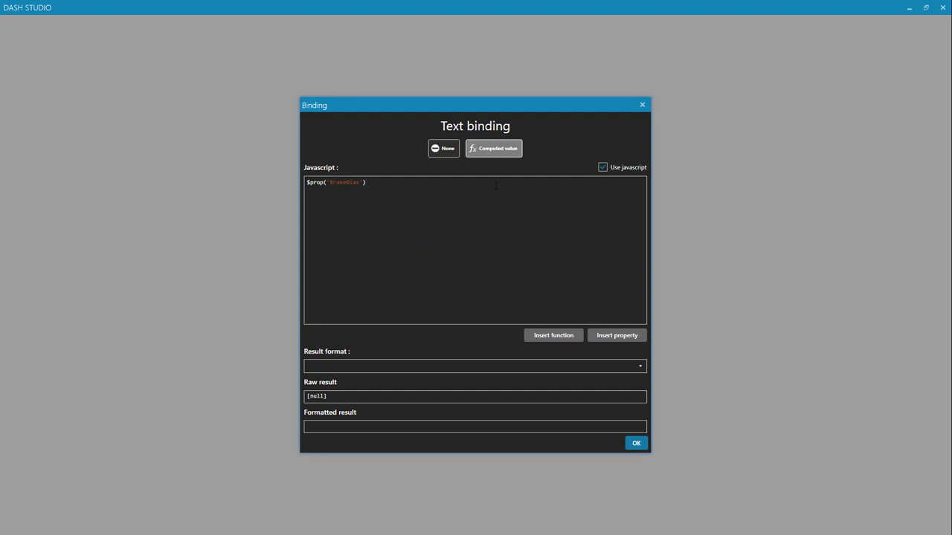
left_click(602, 166)
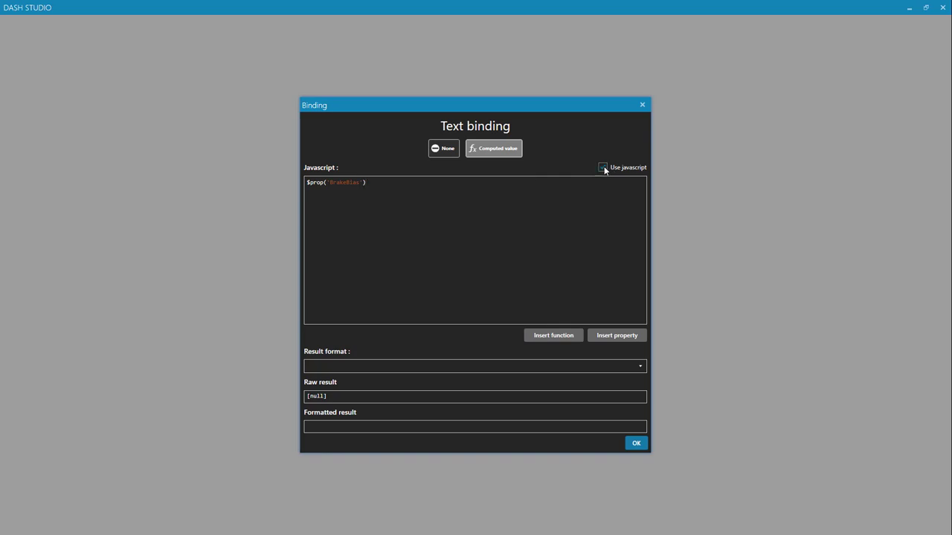
left_click(603, 167)
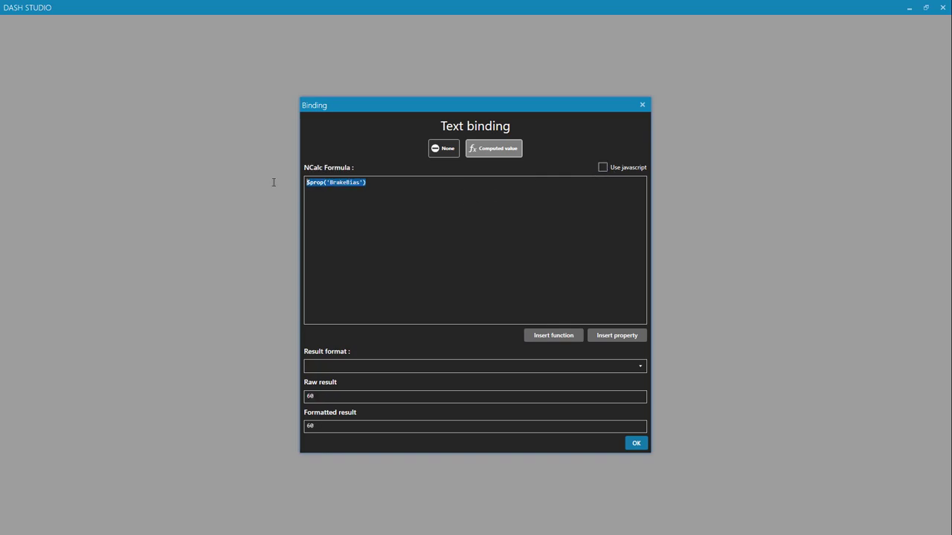
left_click(616, 334)
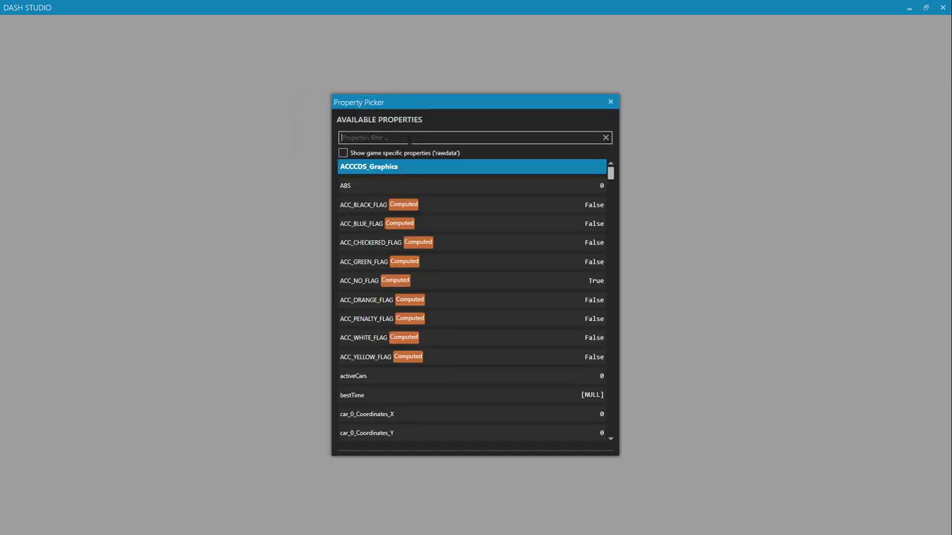
type("bias")
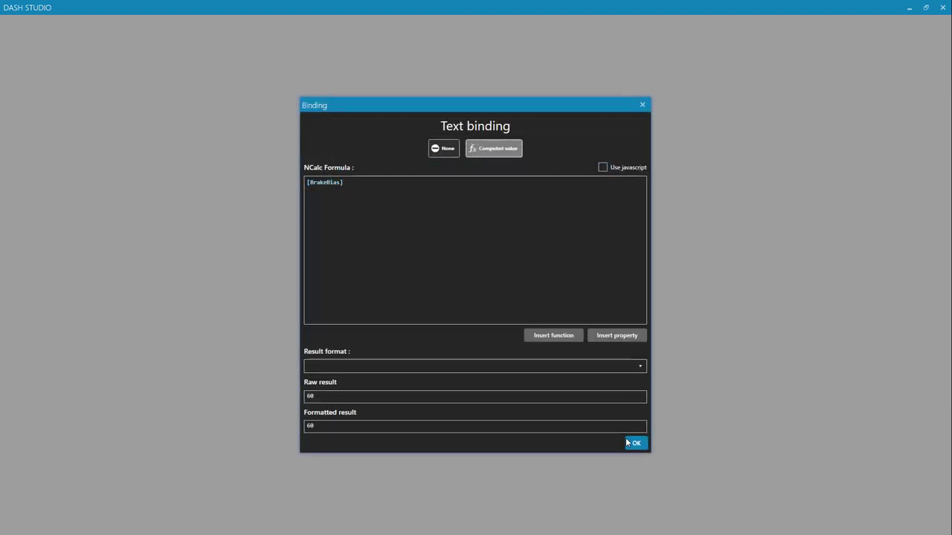
Confirm the BrakeBias formula on TextItem0's Text property and go back to the layout
left_click(634, 443)
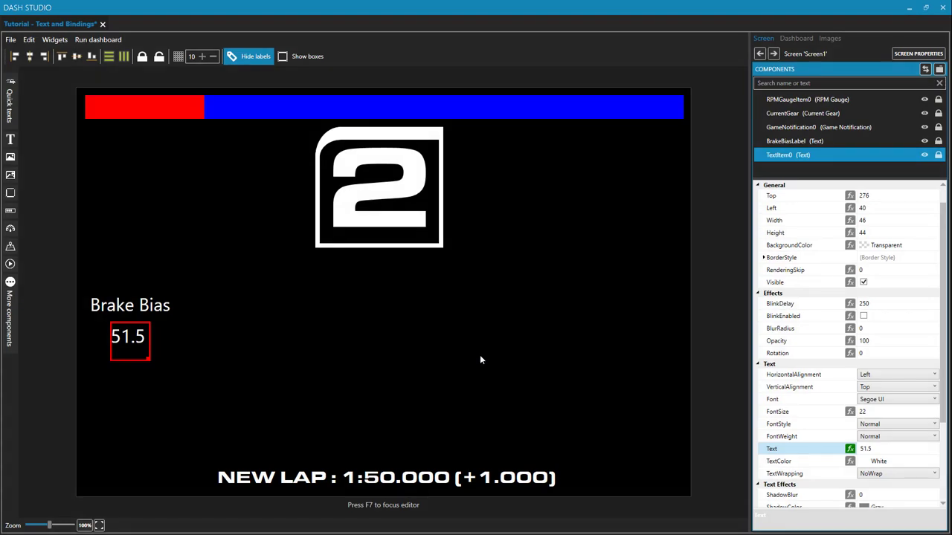
left_click(109, 57)
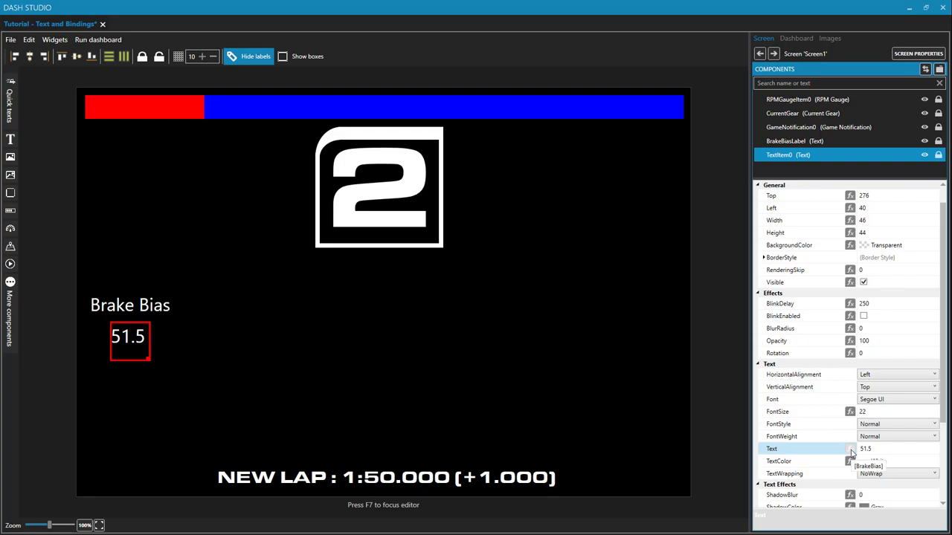
Reopen the Brake Bias text binding and set Result format to 0.00, giving 60.00
left_click(850, 448)
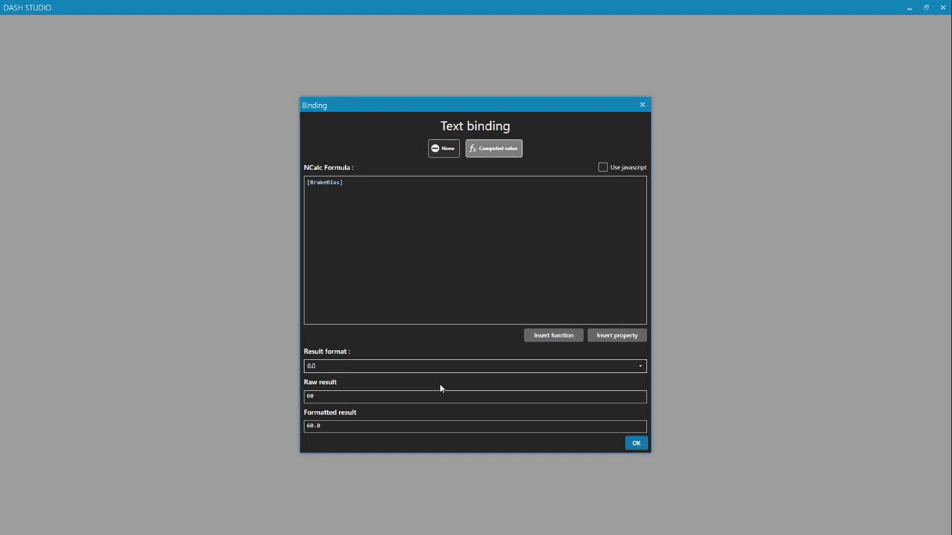
left_click(317, 426)
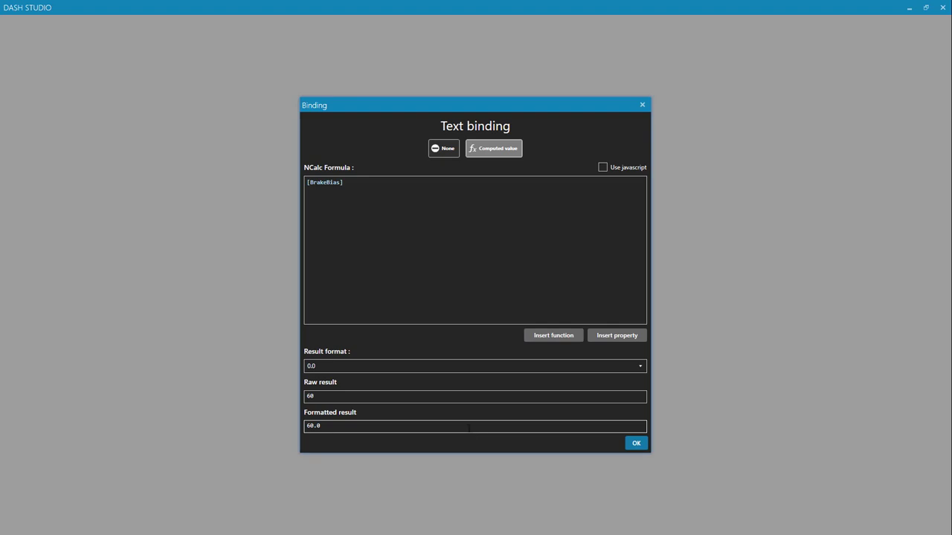
mouse_move(578, 443)
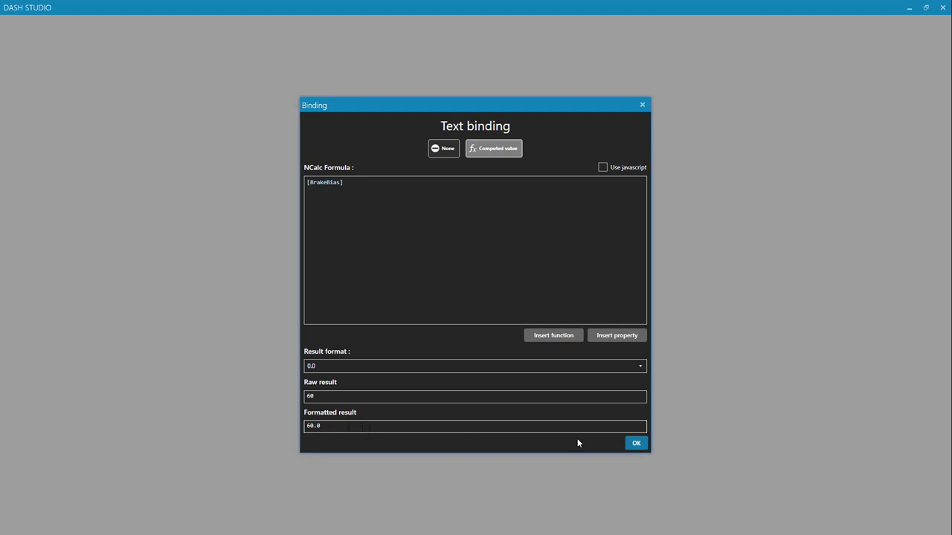
left_click(475, 365)
type("0")
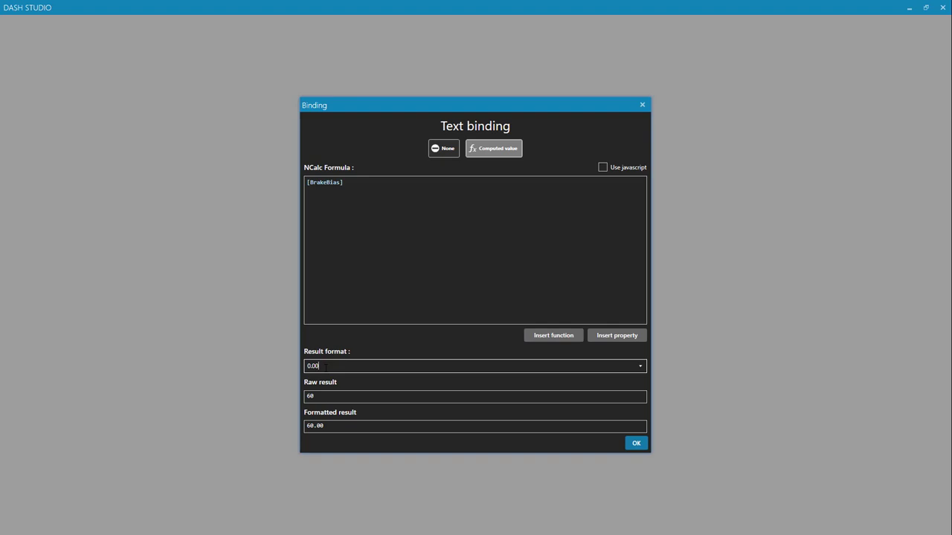
Change the Brake Bias result format to 0.0' %' so it shows 60.0 %
key("Backspace")
type("' %'")
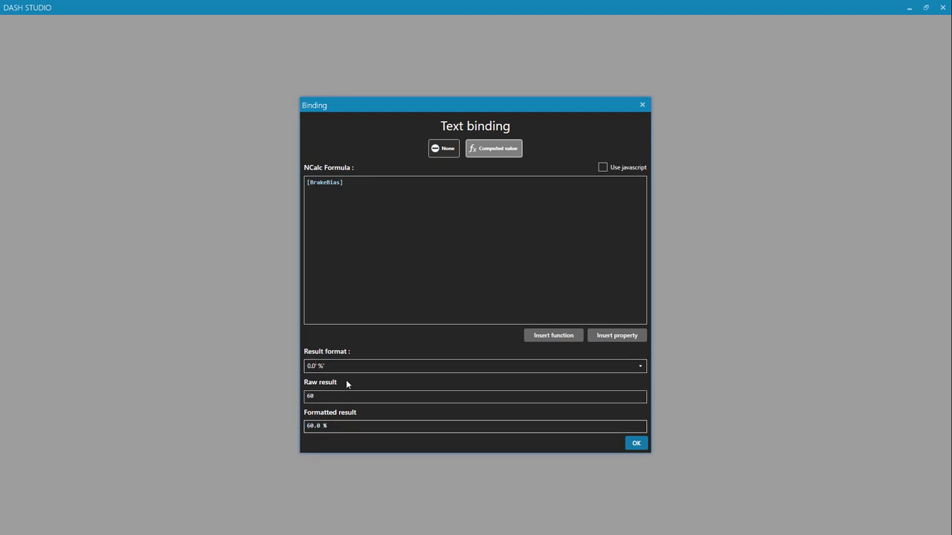
Choose the 0.0'%' result format so Brake Bias reads 60.0%, and confirm the binding
left_click(639, 366)
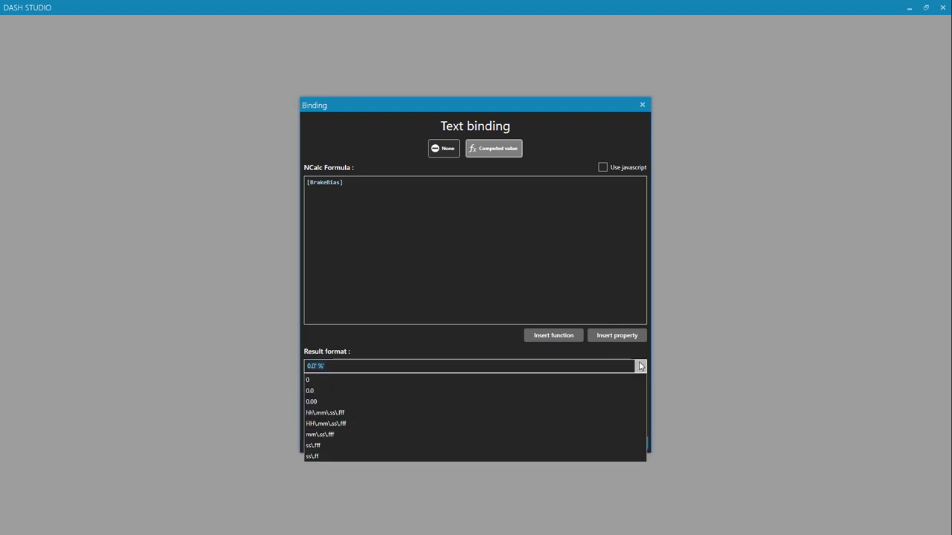
mouse_move(325, 423)
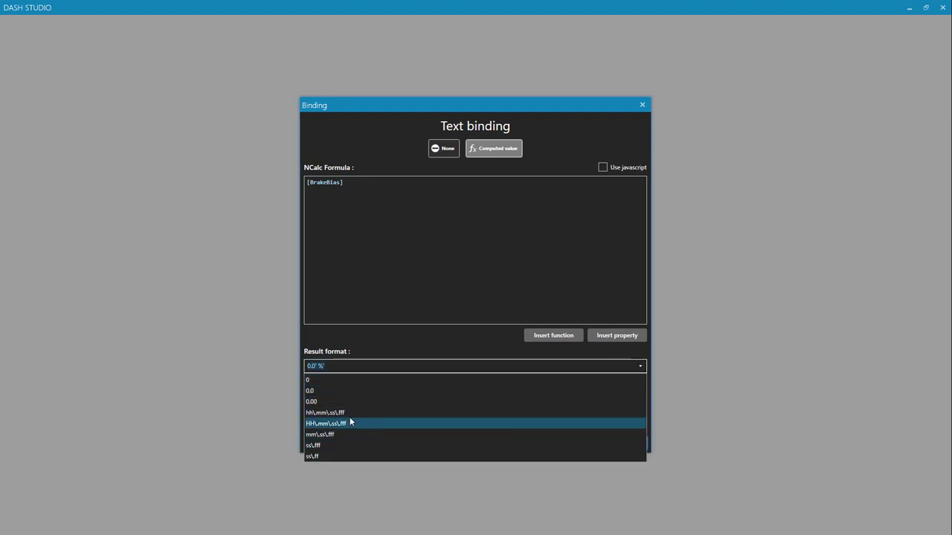
mouse_move(346, 413)
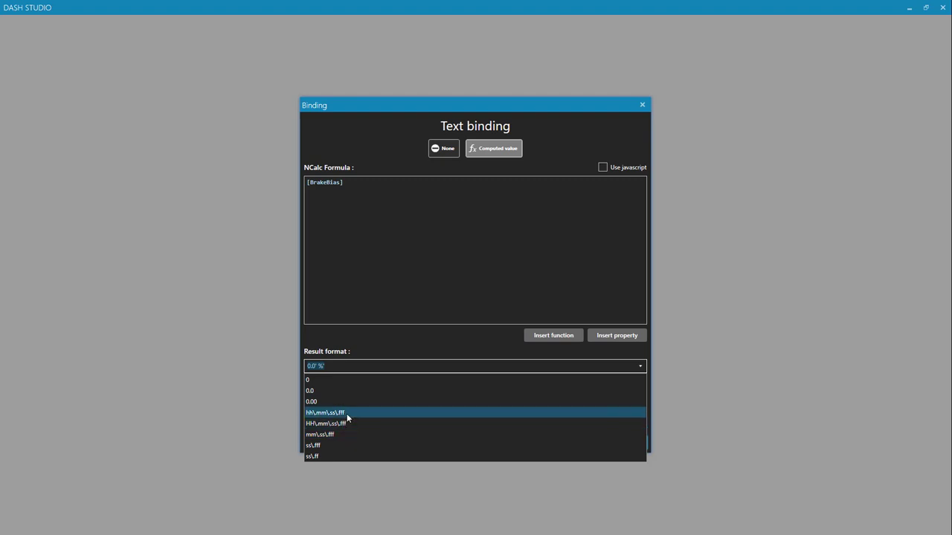
mouse_move(341, 434)
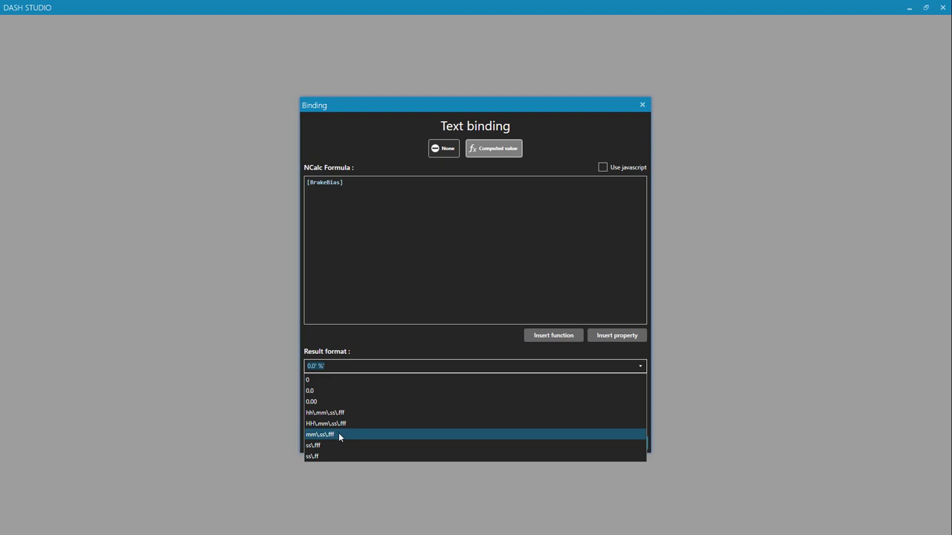
mouse_move(344, 412)
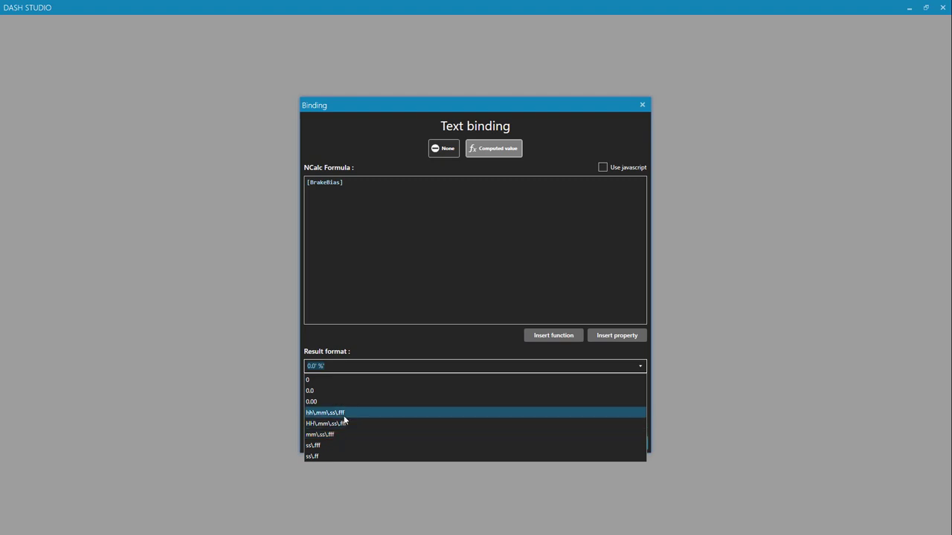
mouse_move(350, 415)
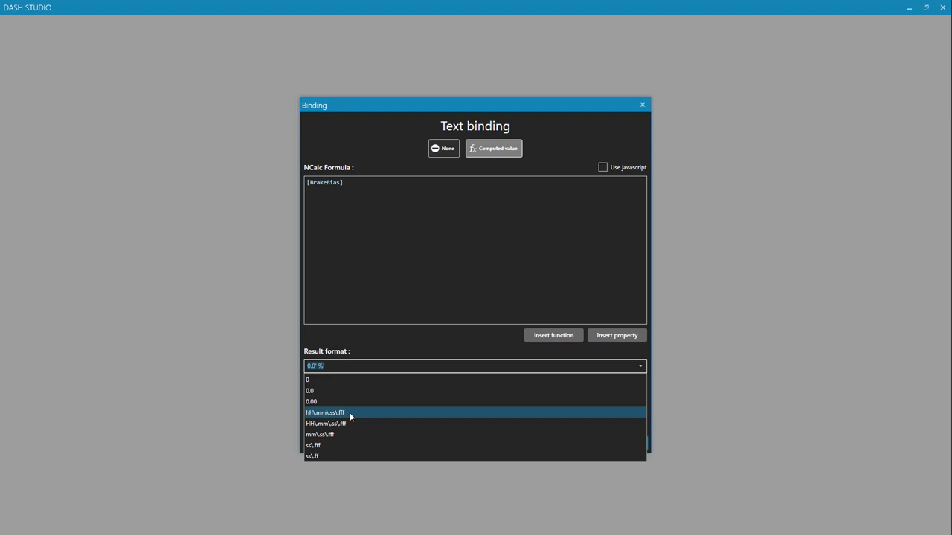
mouse_move(314, 444)
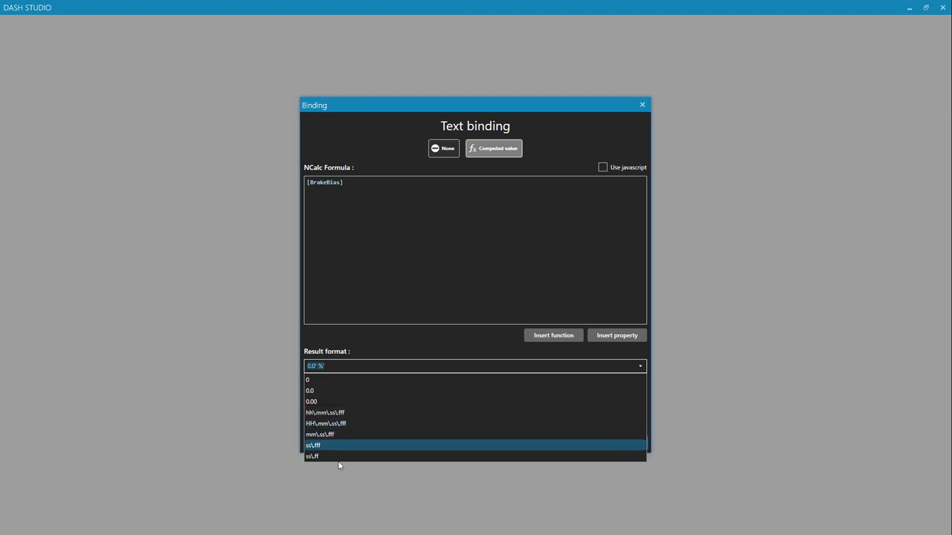
mouse_move(310, 390)
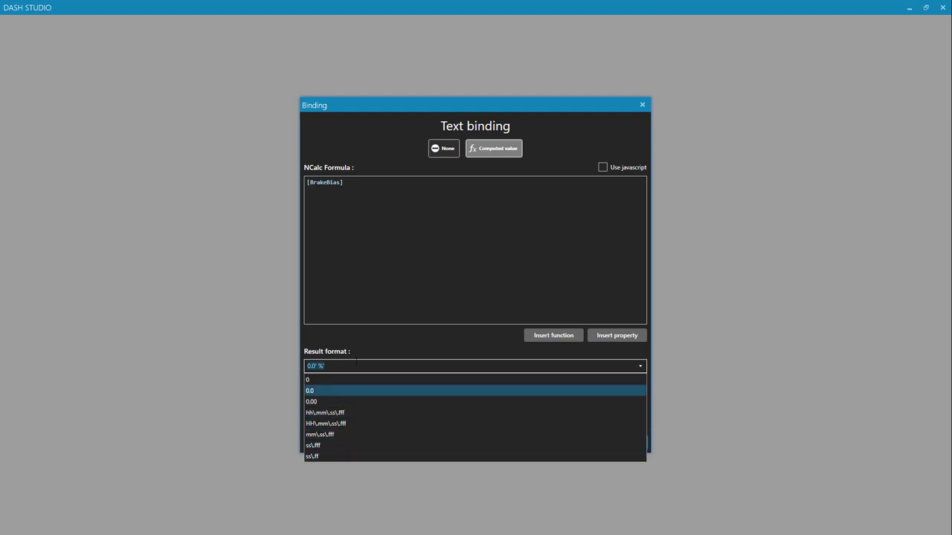
left_click(310, 390)
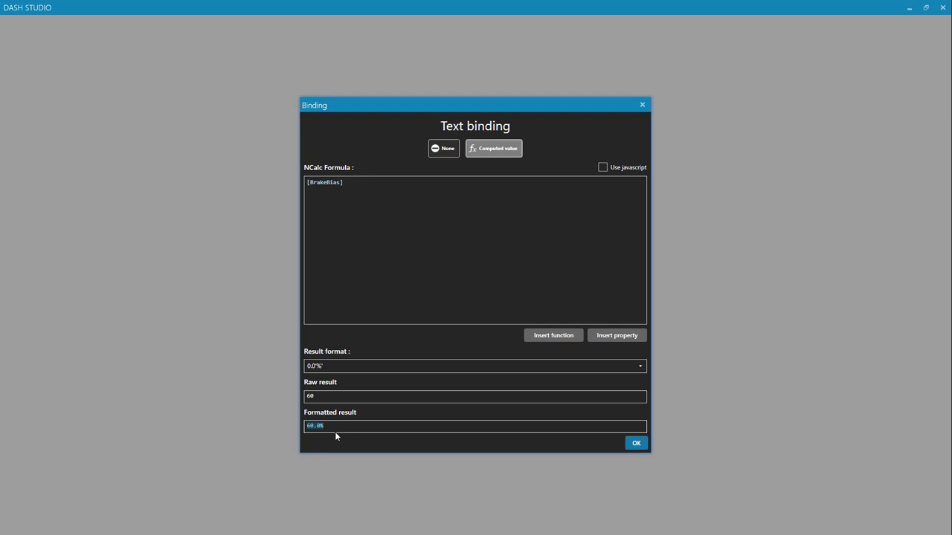
mouse_move(572, 438)
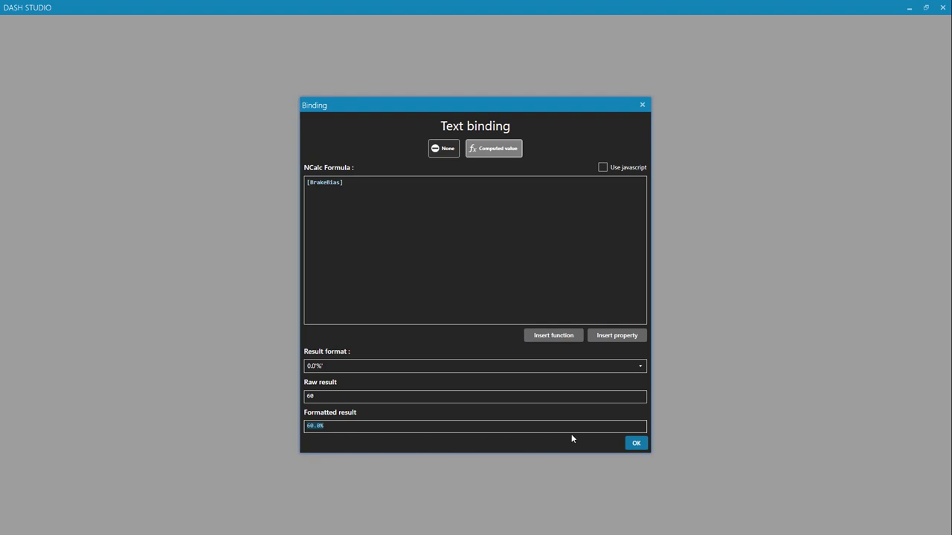
left_click(635, 443)
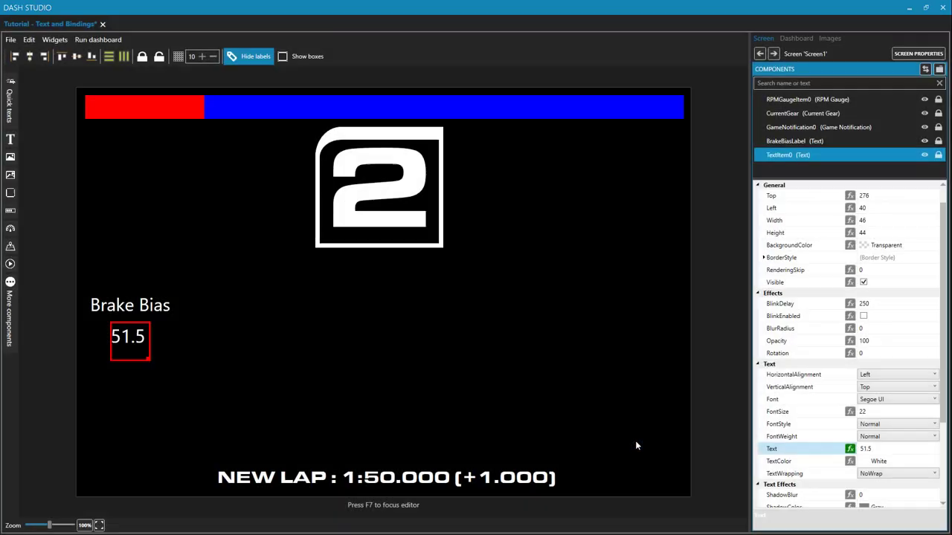
left_click(98, 40)
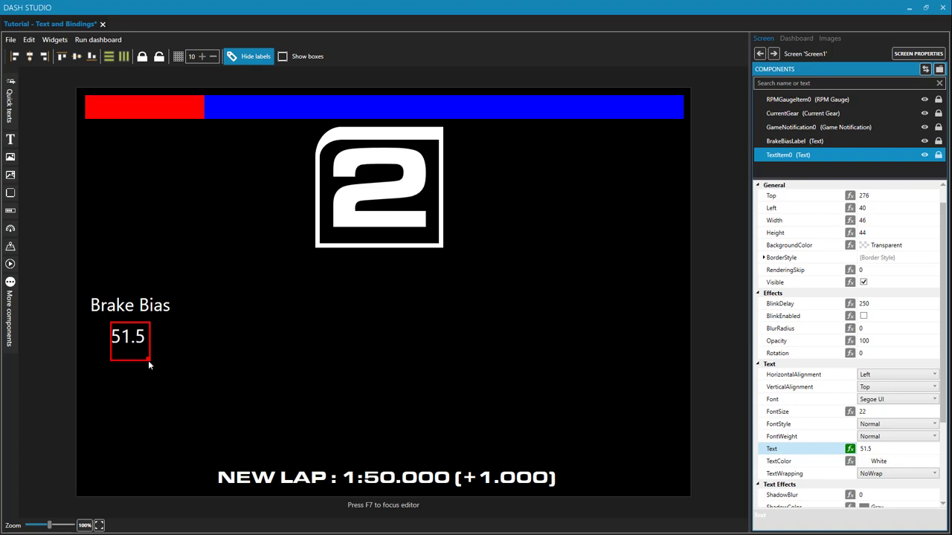
Widen the brake bias value box to 64×34 and set HorizontalAlignment to Center
left_click_drag(149, 357, 164, 355)
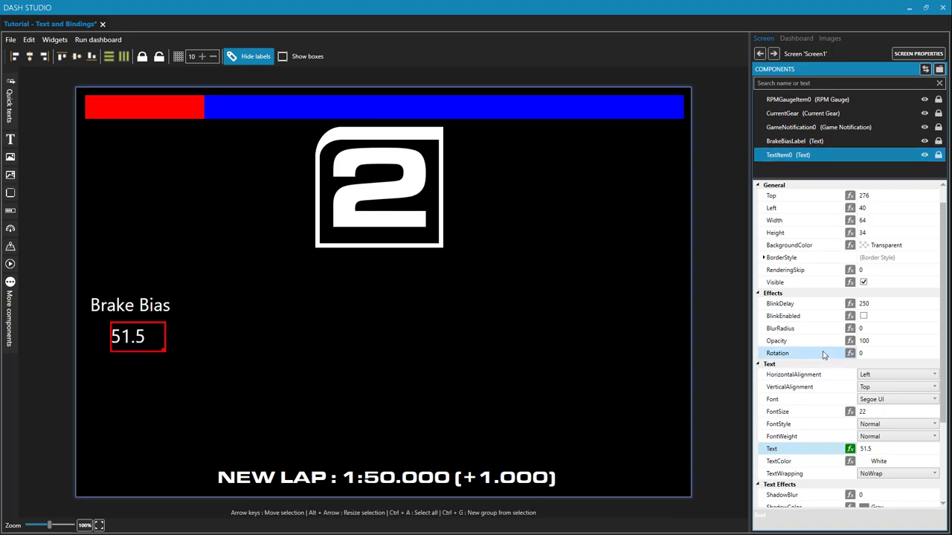
left_click(896, 374)
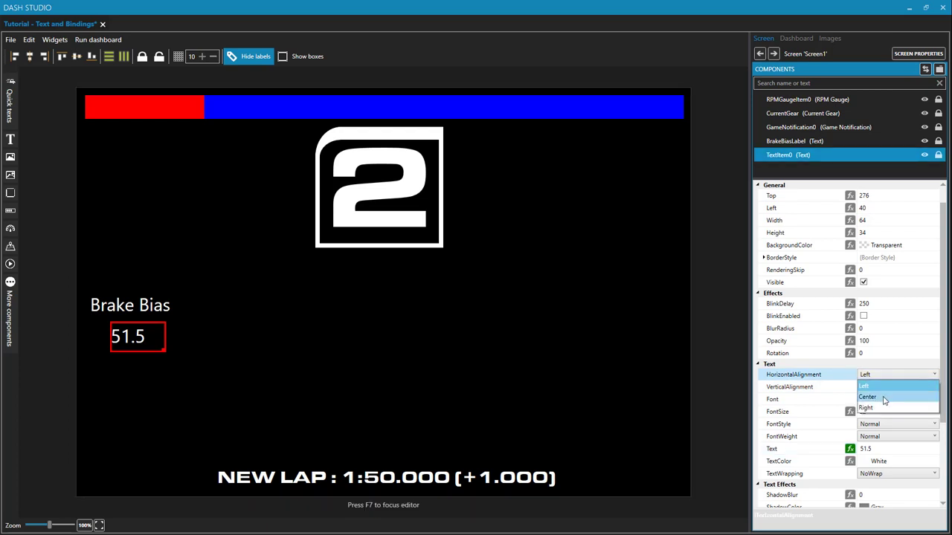
left_click(868, 397)
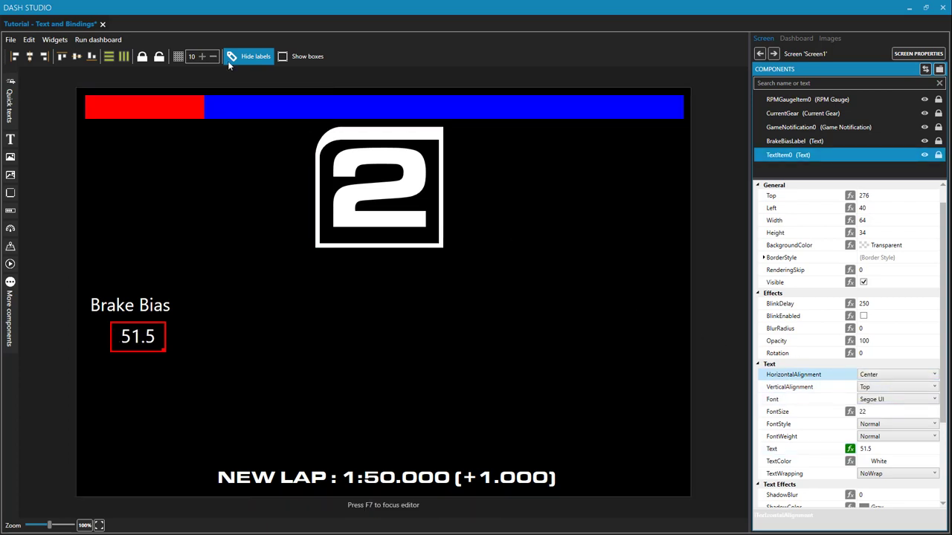
left_click(98, 39)
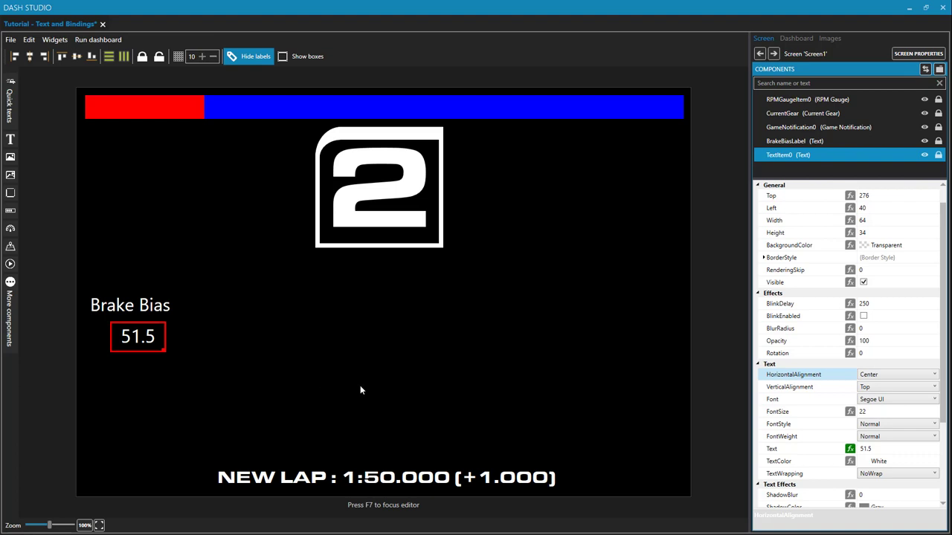
mouse_move(728, 391)
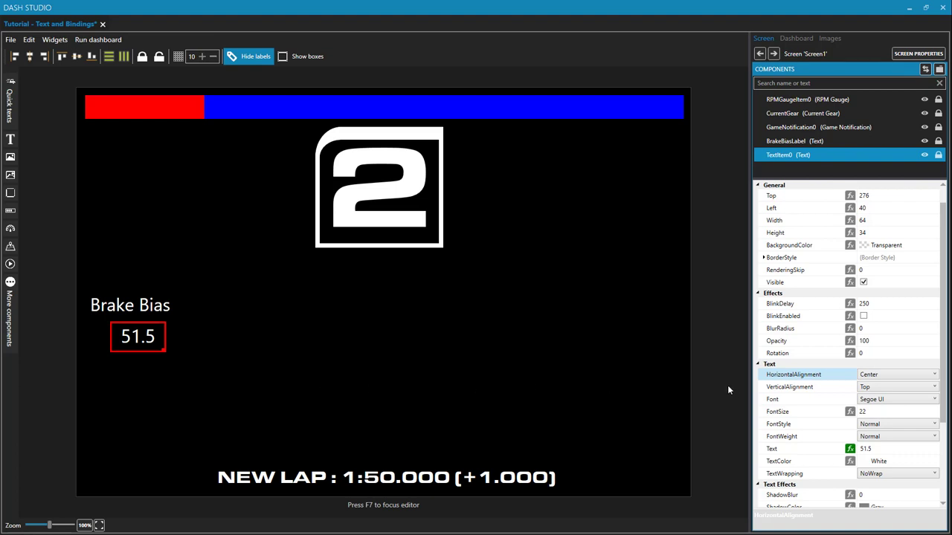
mouse_move(726, 388)
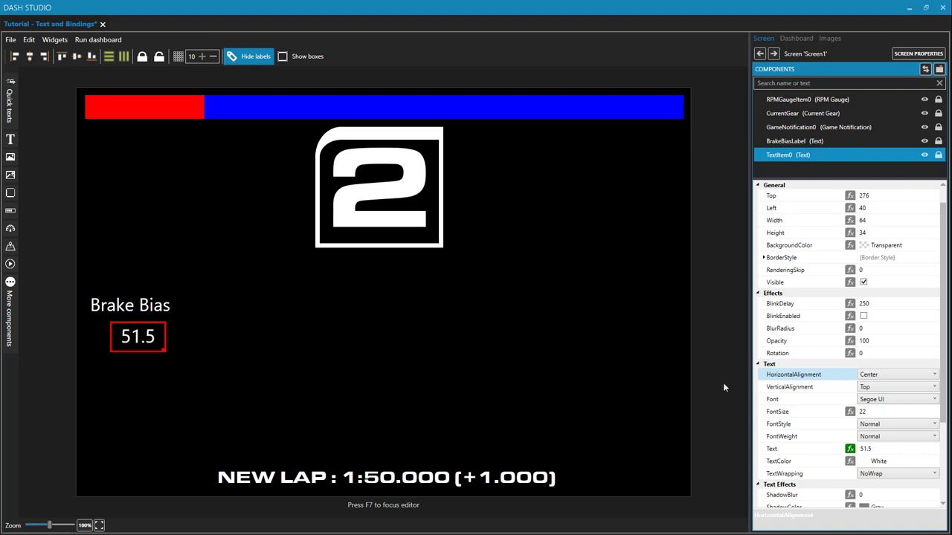
mouse_move(721, 388)
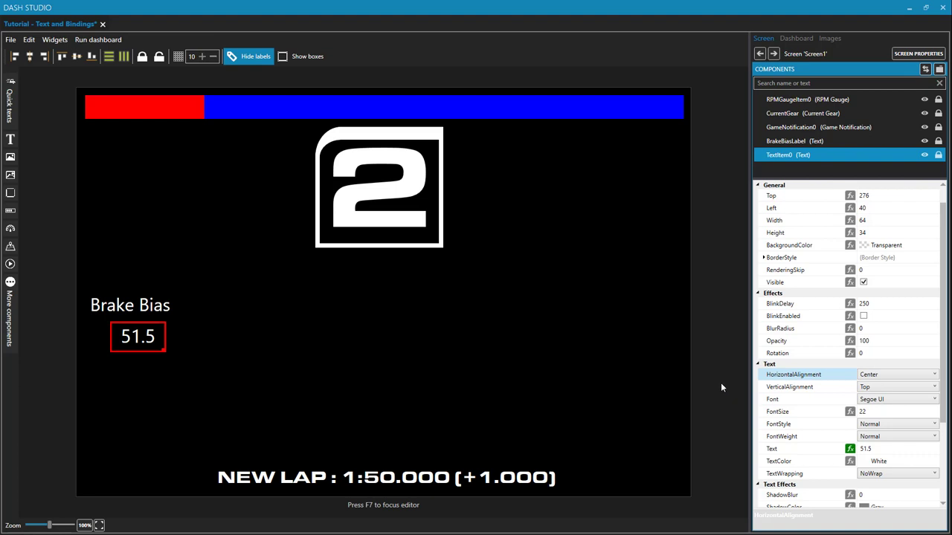
mouse_move(720, 387)
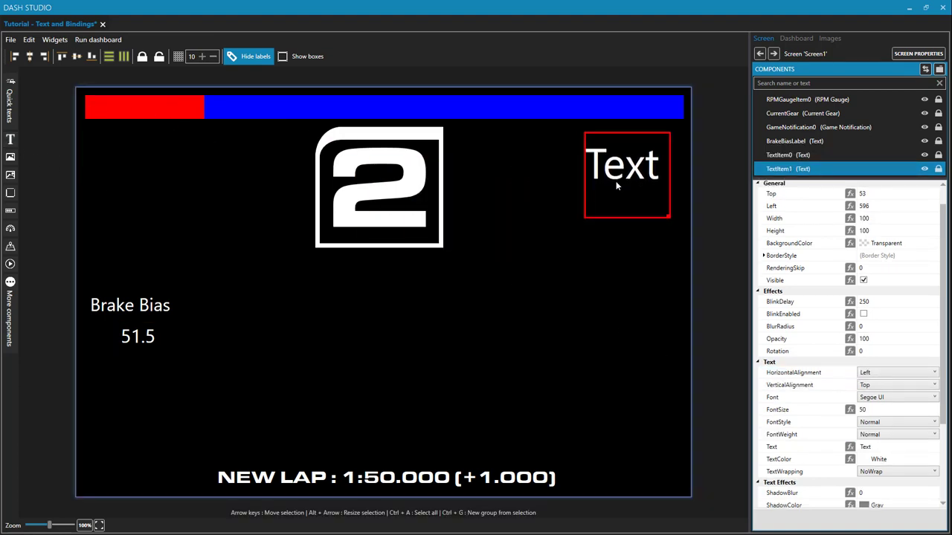
Move TextItem1 near the top right as a wide strip and set its text to POS: 8/20
left_click_drag(626, 174, 574, 169)
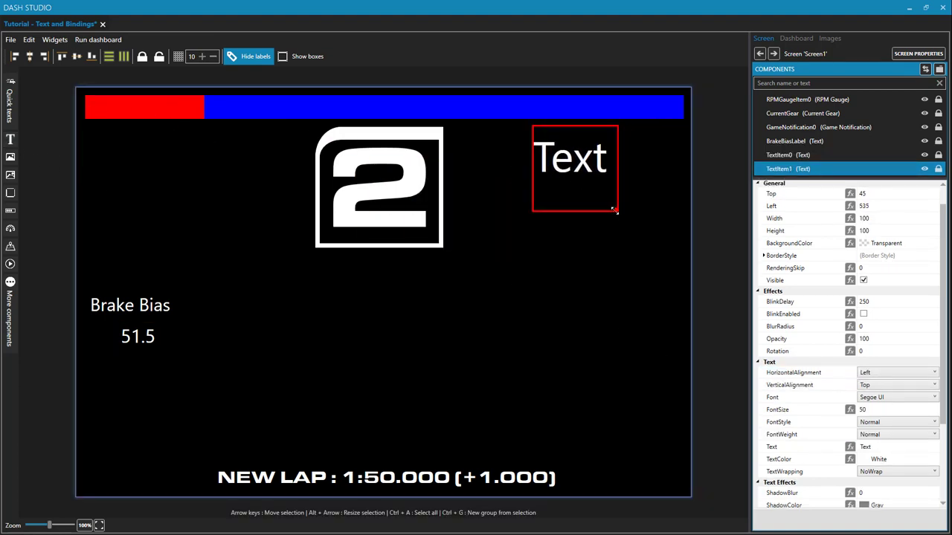
left_click_drag(613, 210, 680, 195)
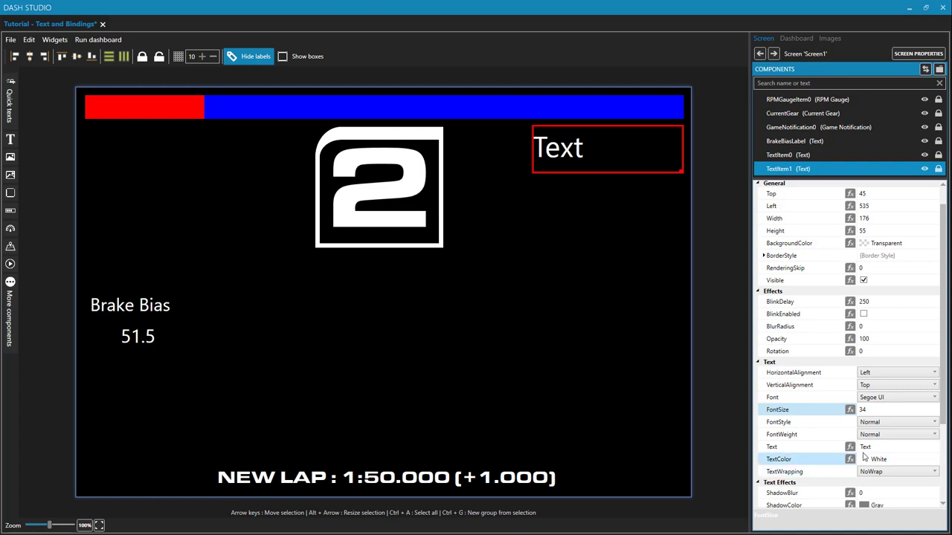
left_click(892, 447)
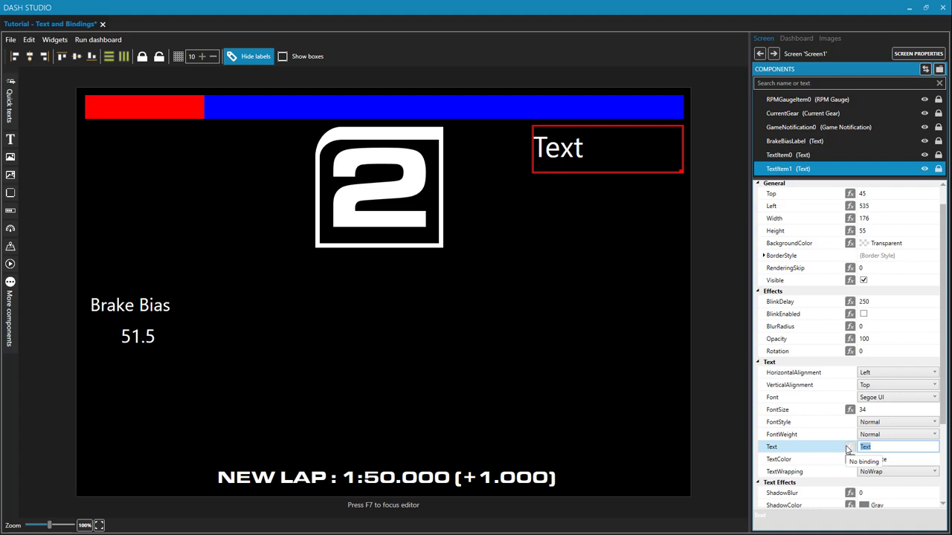
type("POS: 8/20")
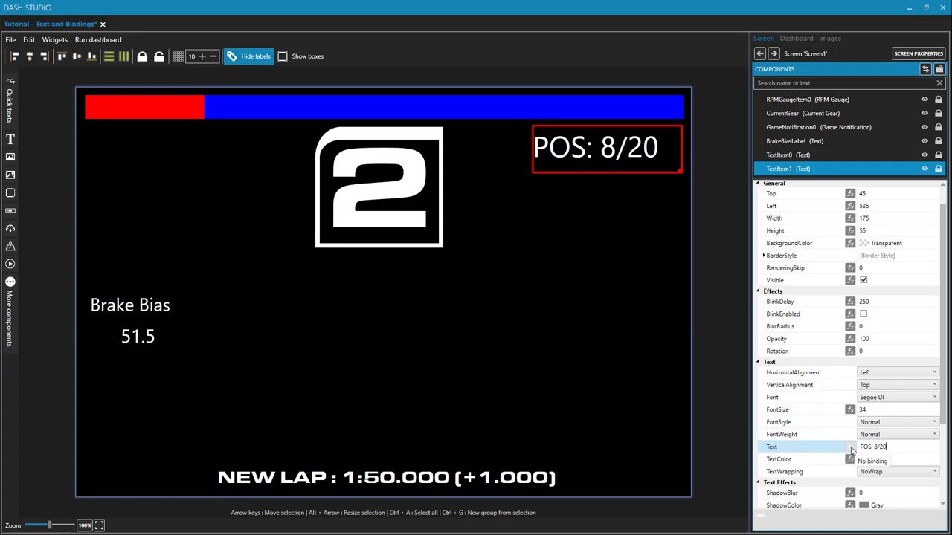
left_click(849, 447)
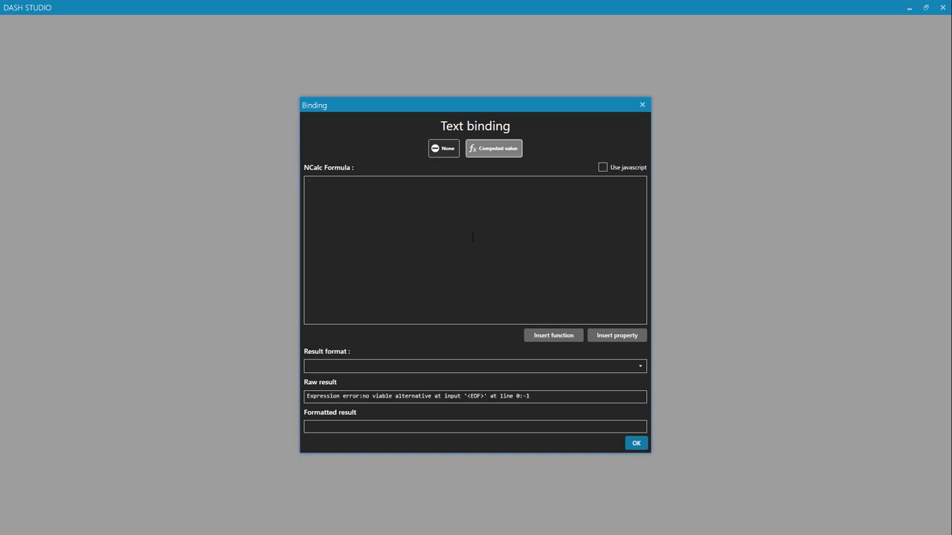
Append a + operator after 'POS: ' in the NCalc formula
type("nos")
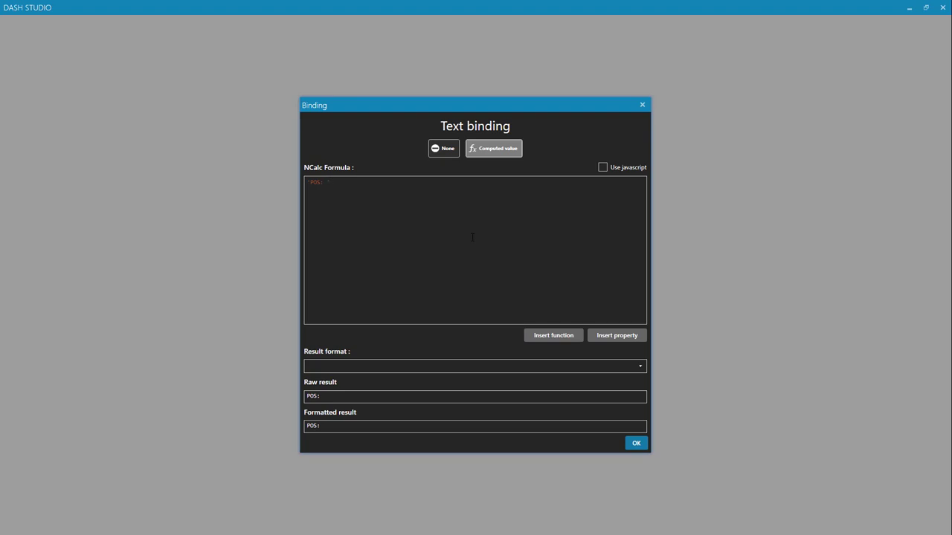
type("+")
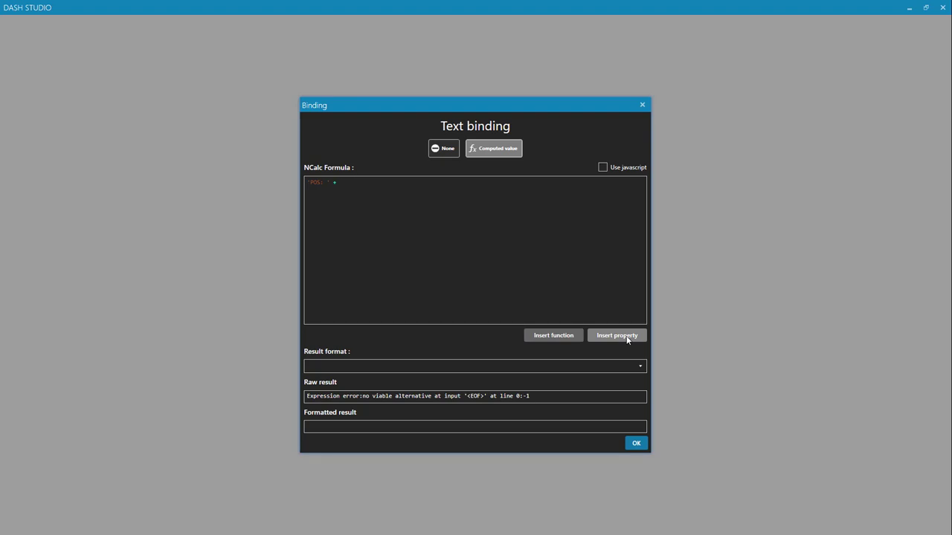
Insert the [Position] property and add + '/' + to the POS formula
left_click(616, 336)
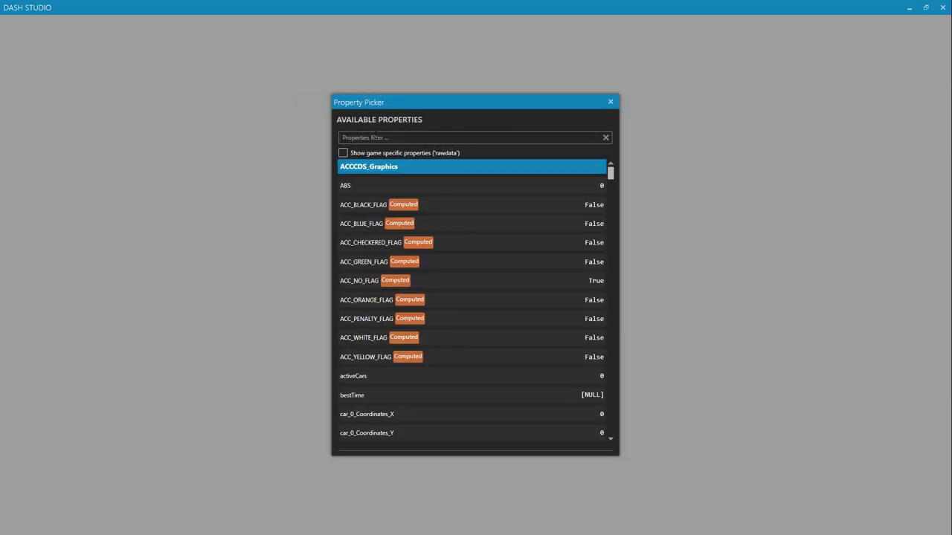
type("posit")
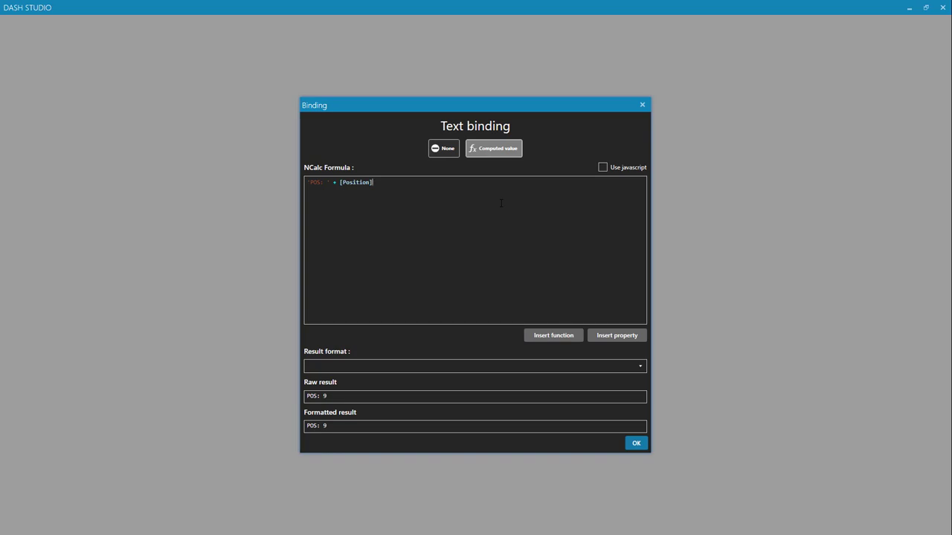
type("+ '/")
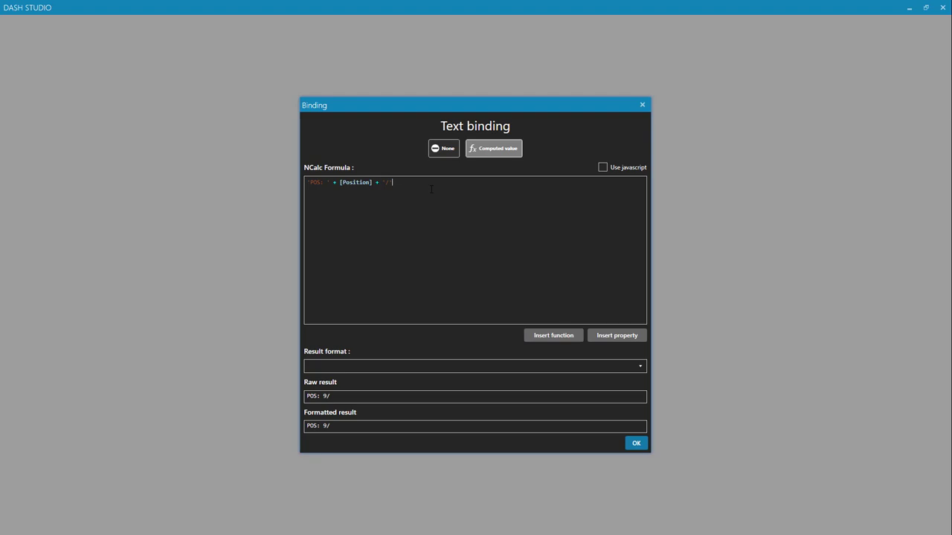
type("+")
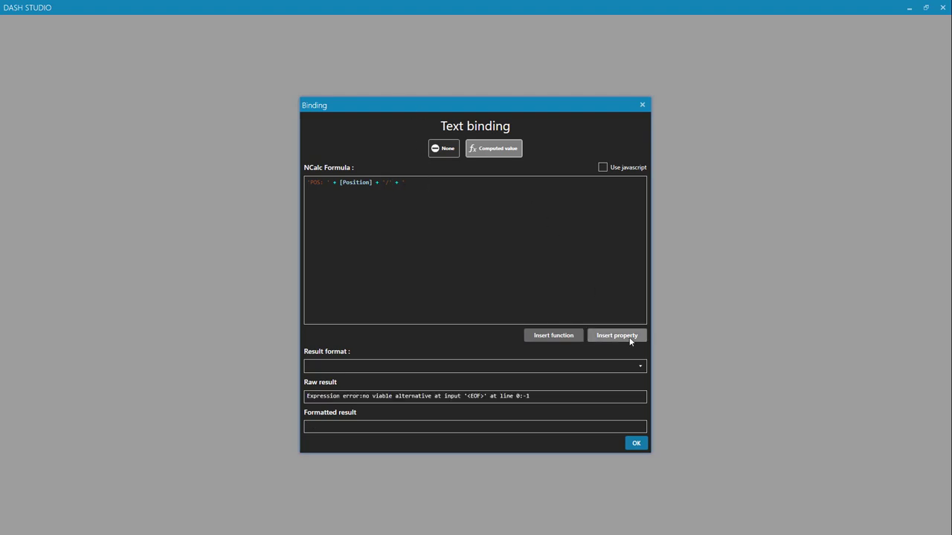
Append ([OpponentsCount] + 1) to the POS formula and confirm the binding with OK
left_click(616, 336)
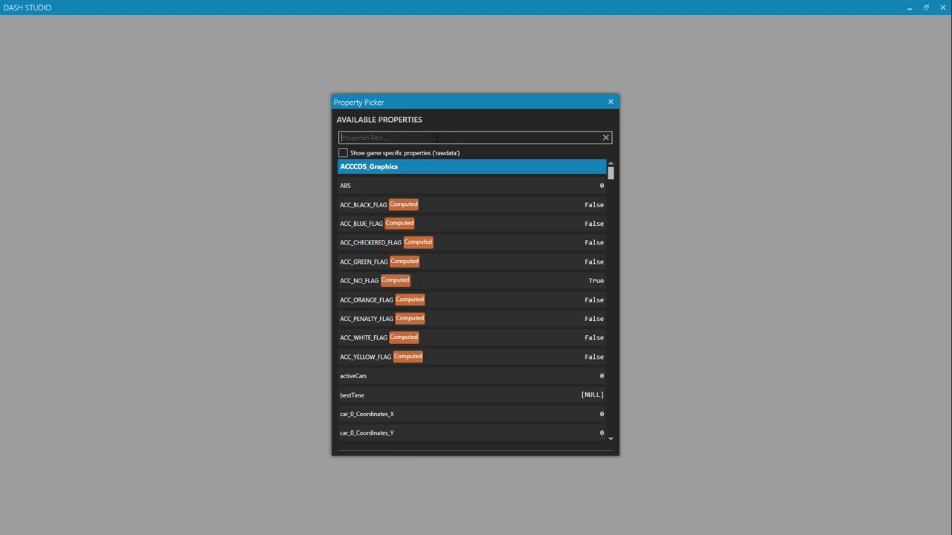
type("opponen")
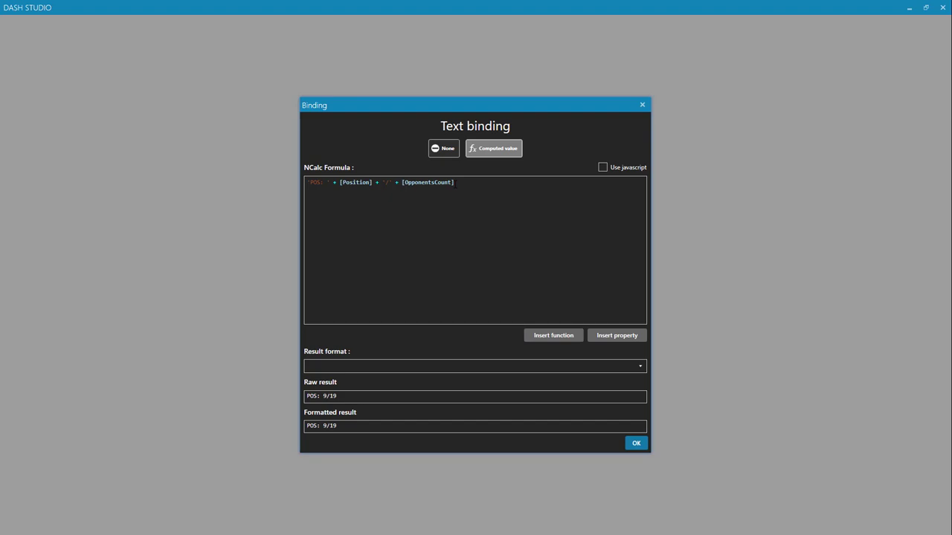
type("(")
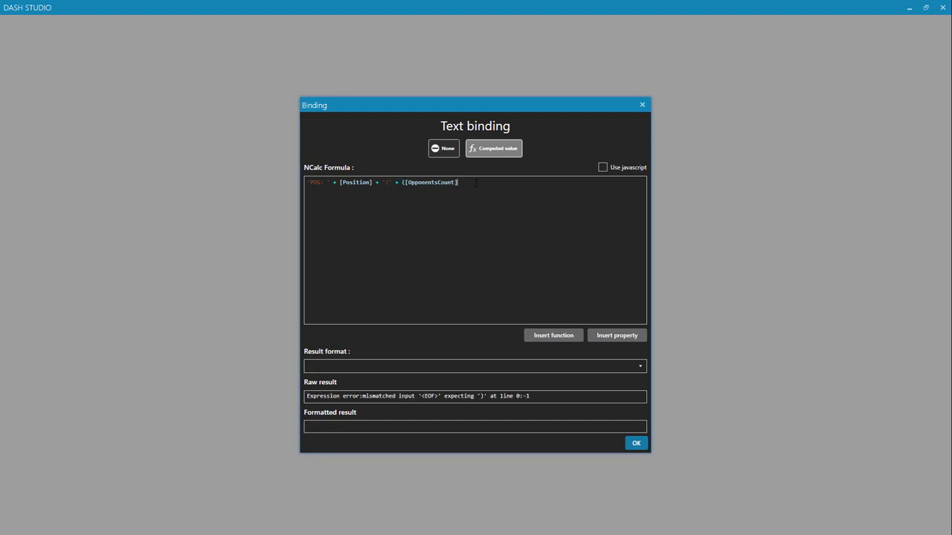
type("+ 1")
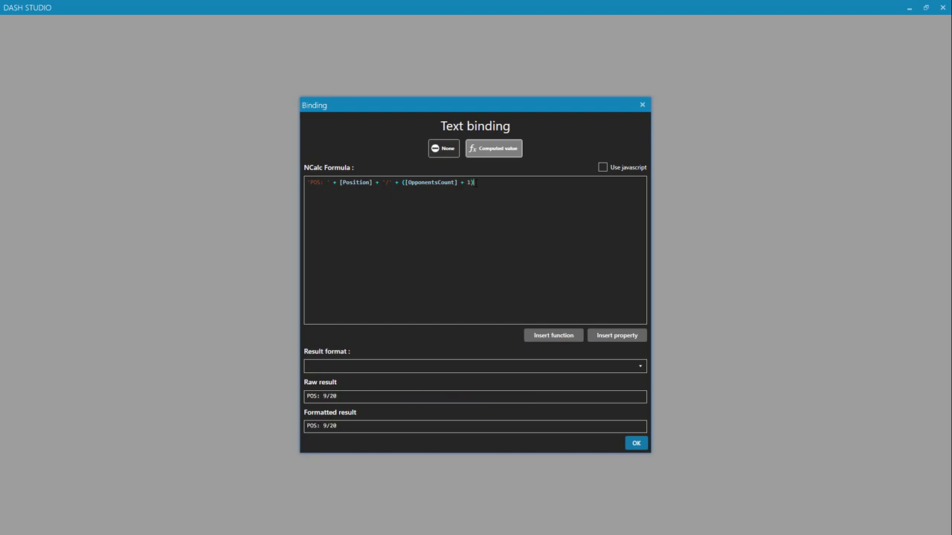
double_click(437, 182)
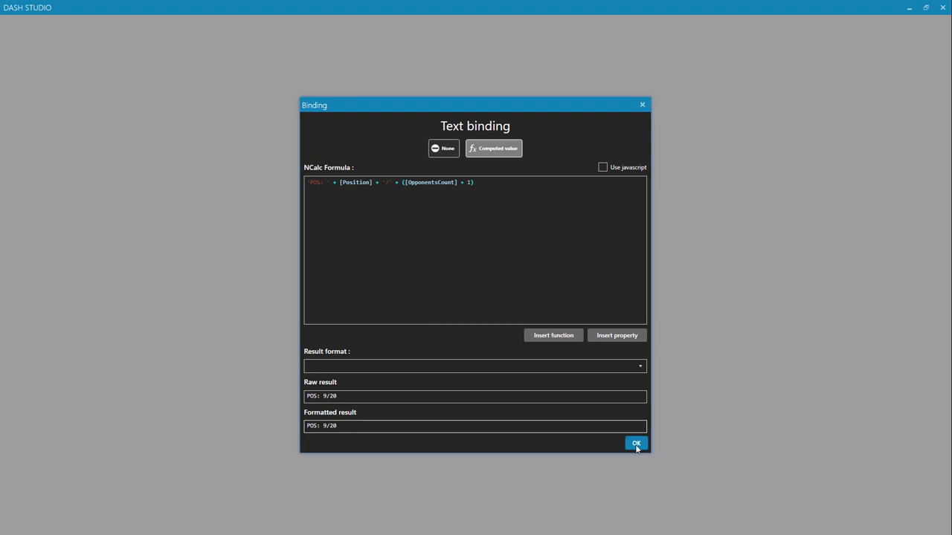
left_click(635, 443)
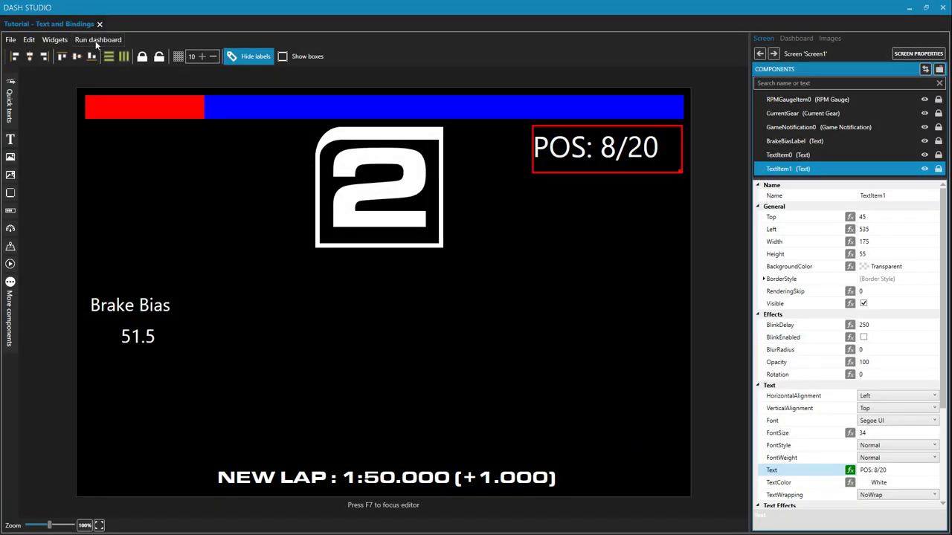
left_click(98, 39)
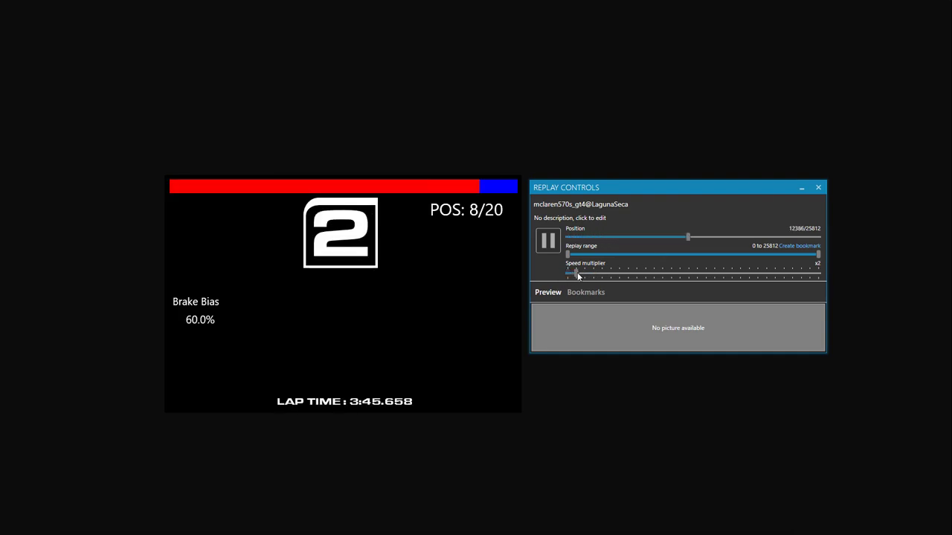
left_click_drag(574, 273, 699, 272)
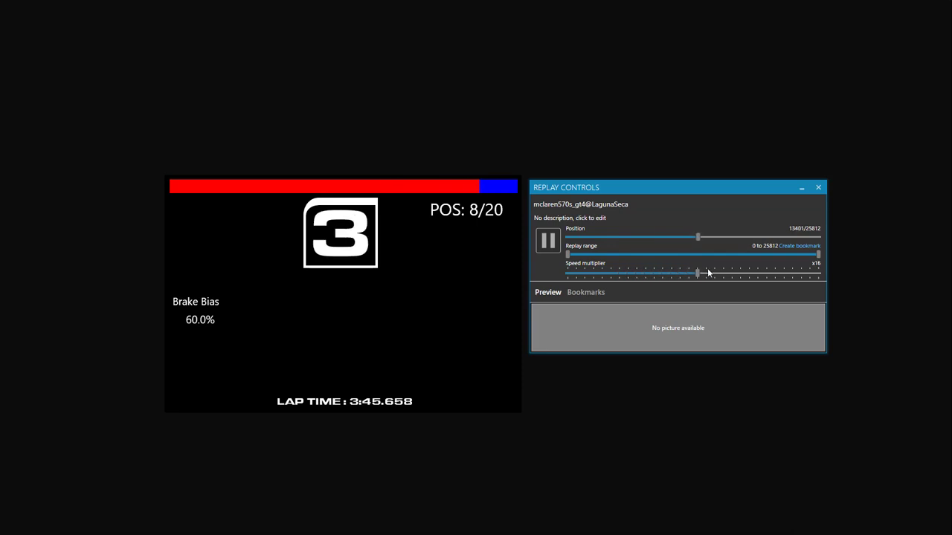
left_click_drag(697, 272, 757, 273)
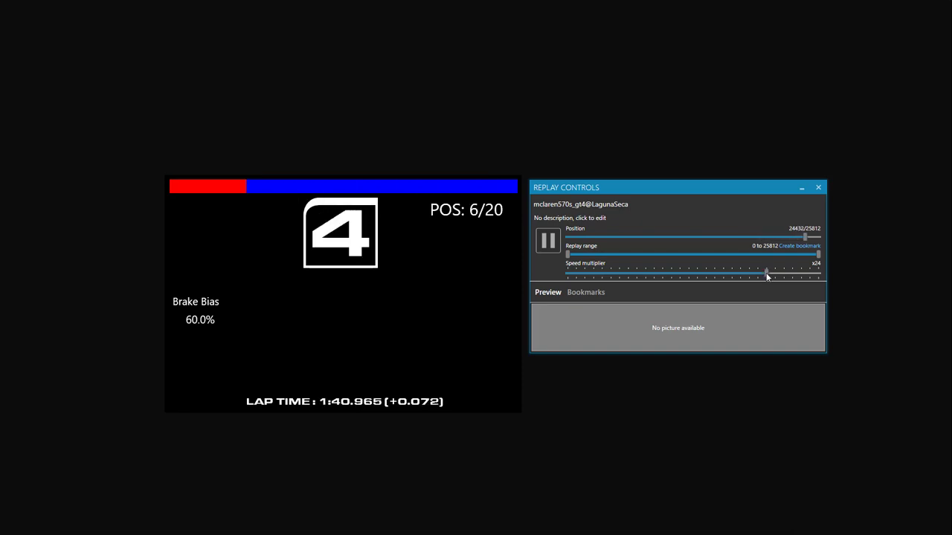
left_click_drag(807, 236, 574, 236)
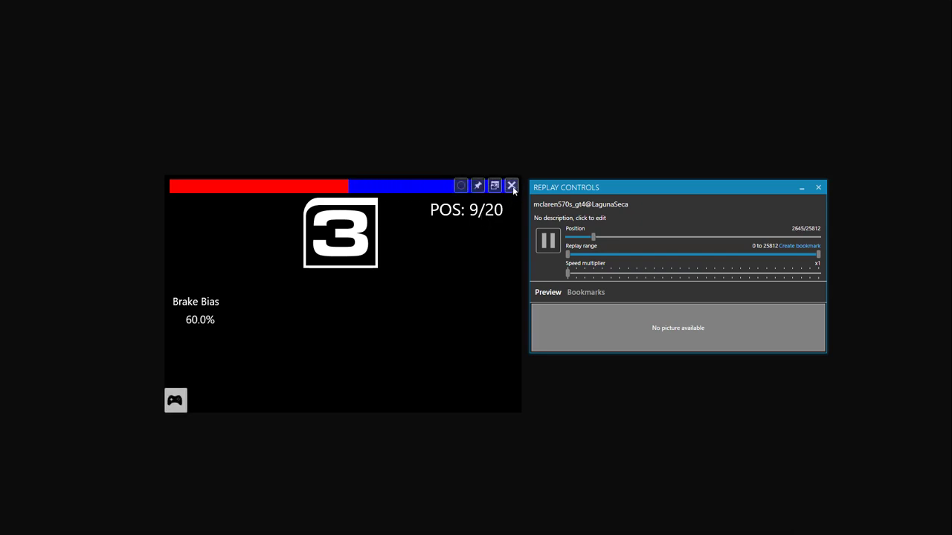
left_click(511, 186)
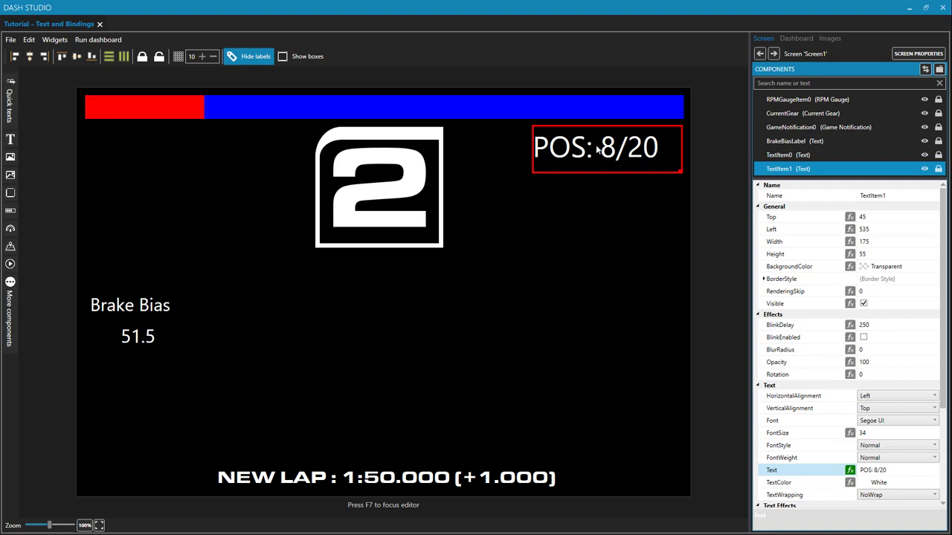
mouse_move(585, 152)
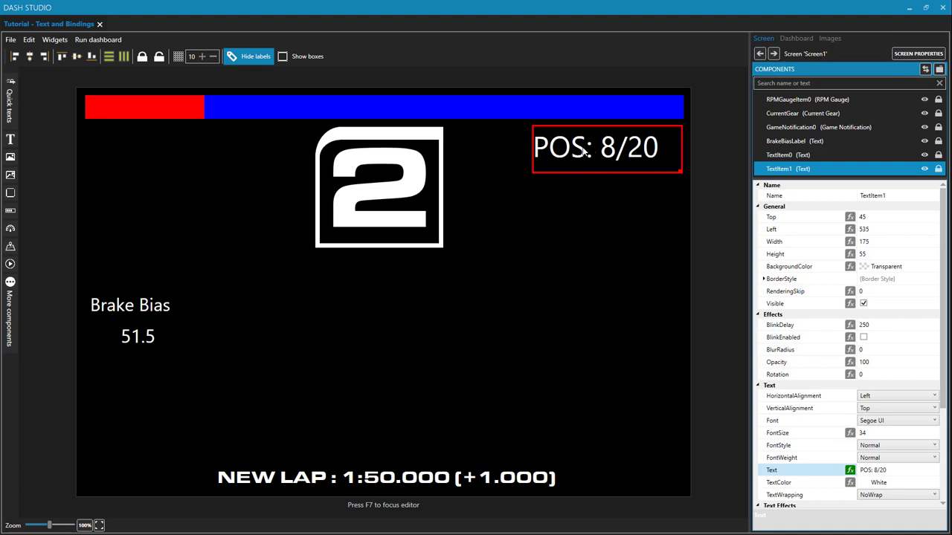
mouse_move(582, 154)
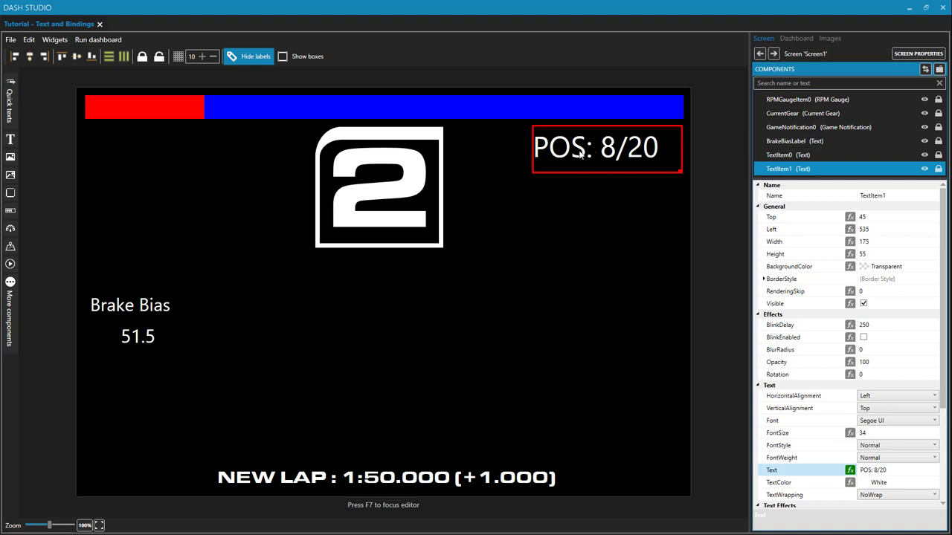
Rename TextItem0 to BrakeBiasValue and move it and its label into a new BrakeBias layer
left_click(779, 155)
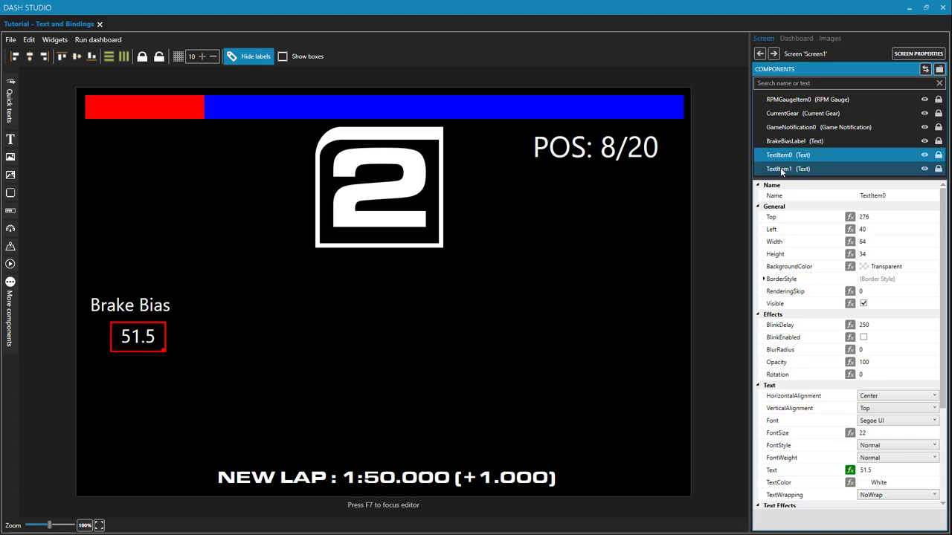
left_click(778, 169)
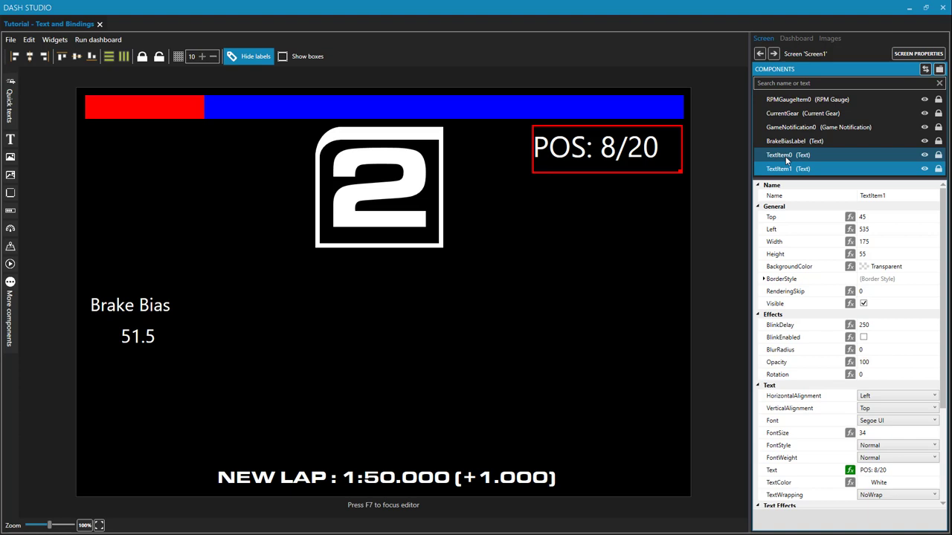
left_click(778, 155)
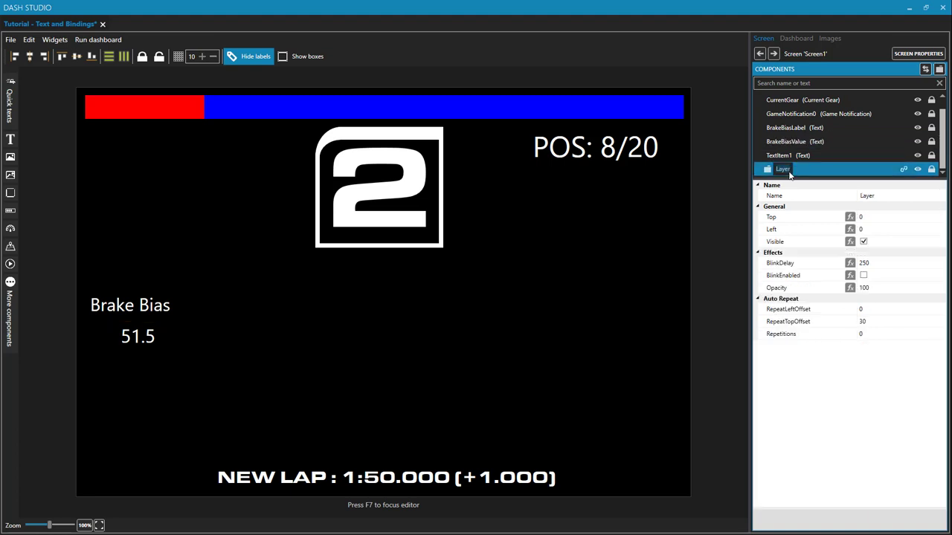
type("BrakeBias")
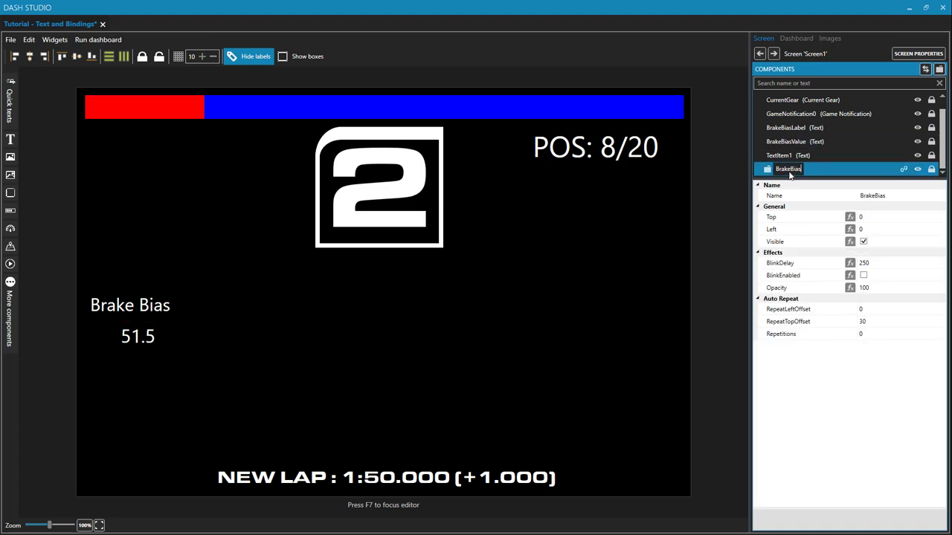
left_click(785, 127)
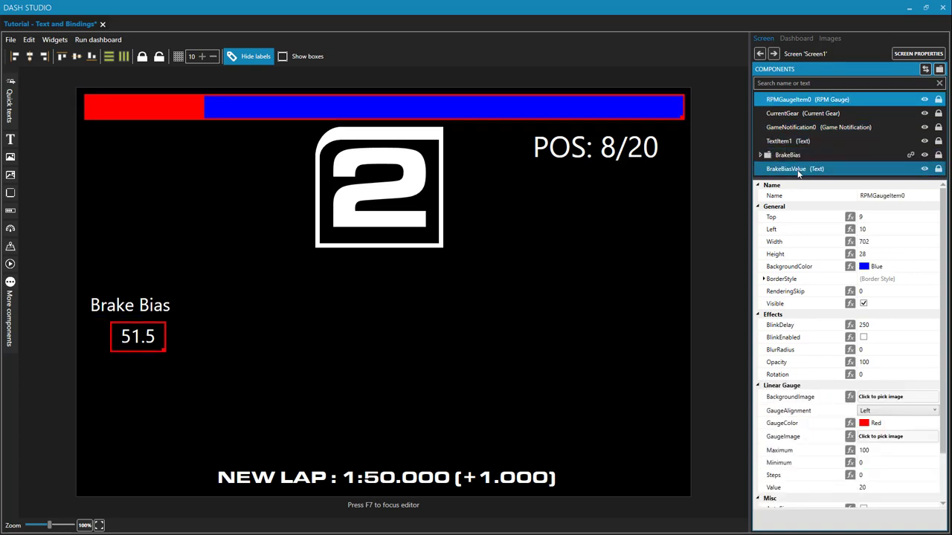
left_click(760, 155)
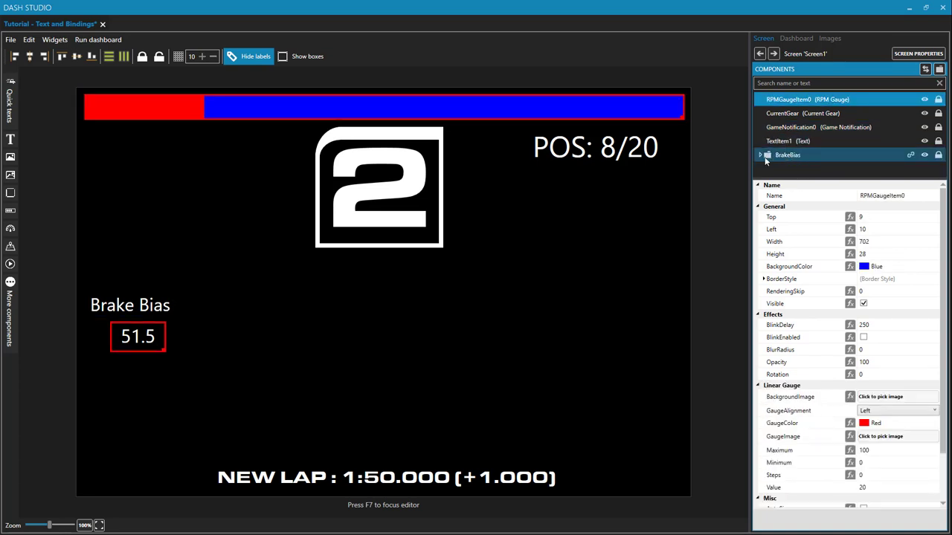
left_click(759, 155)
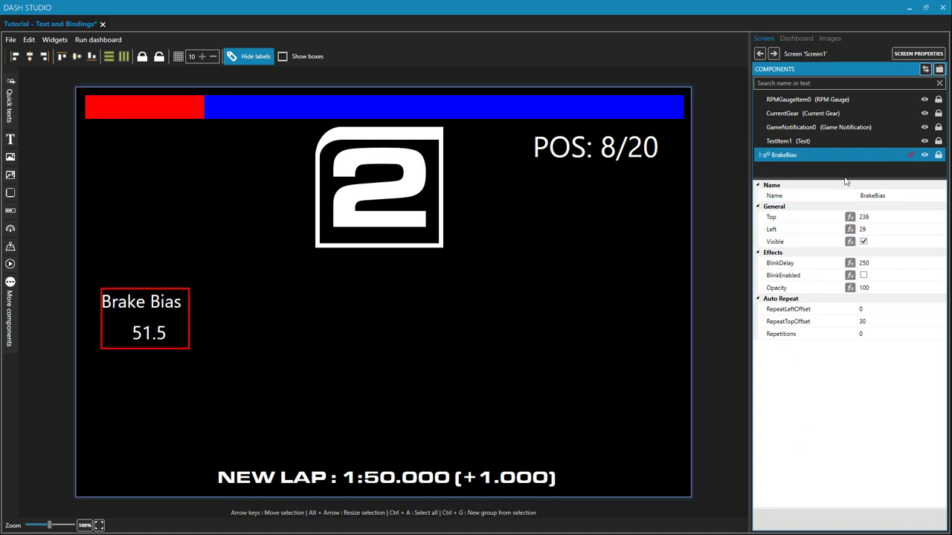
Rename the TextItem1 POS text to Position X of Y in Components
left_click(788, 140)
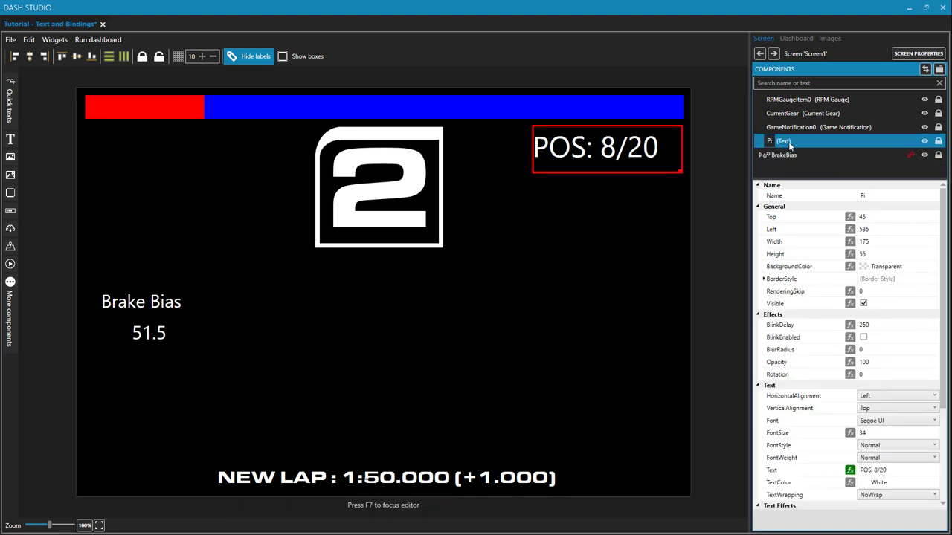
type("Position X of Y")
type("TrackTemp")
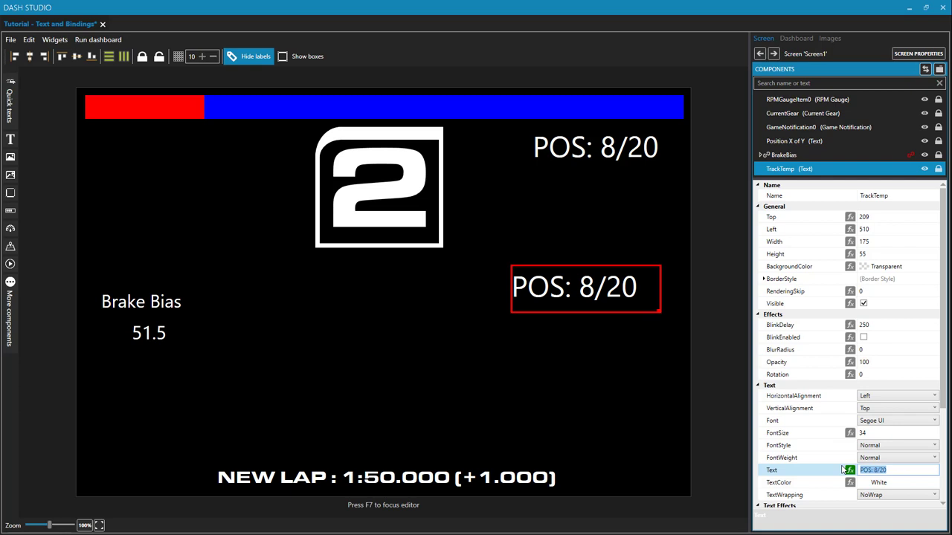
Enter 95° as the TrackTemp placeholder text, keeping the font as Segoe UI
type("95°")
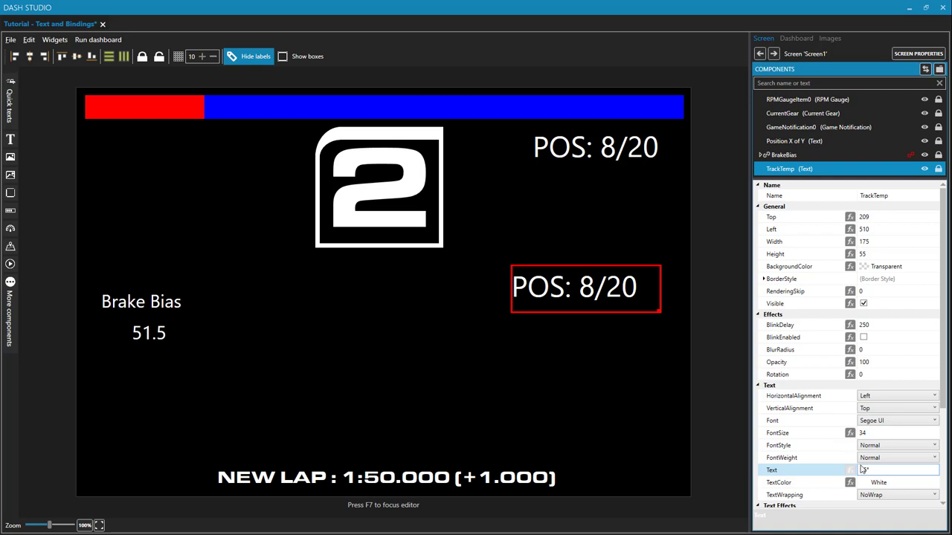
type("95")
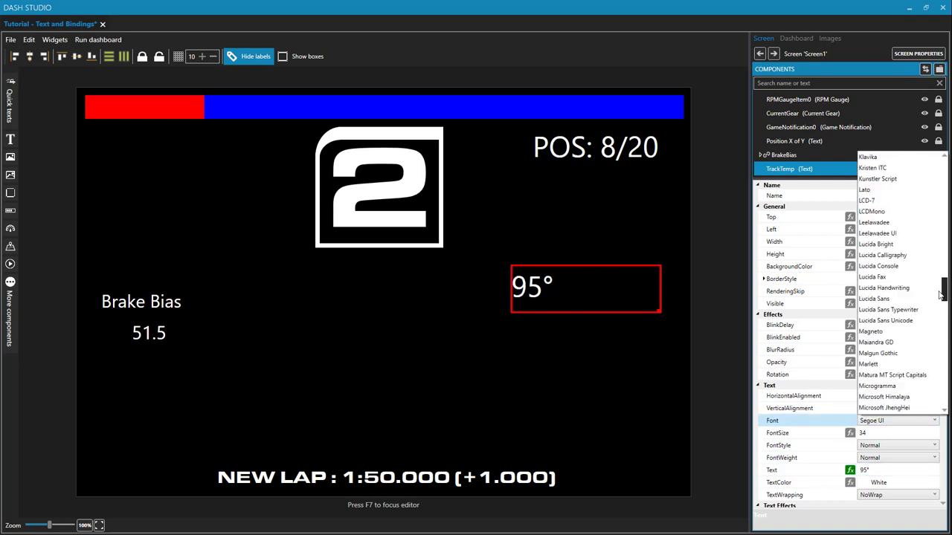
scroll("down", 3)
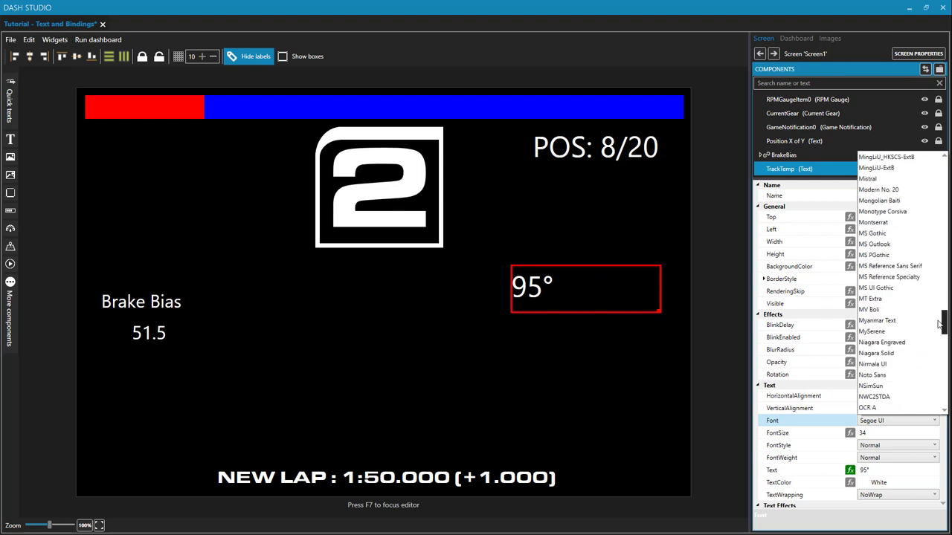
mouse_move(834, 348)
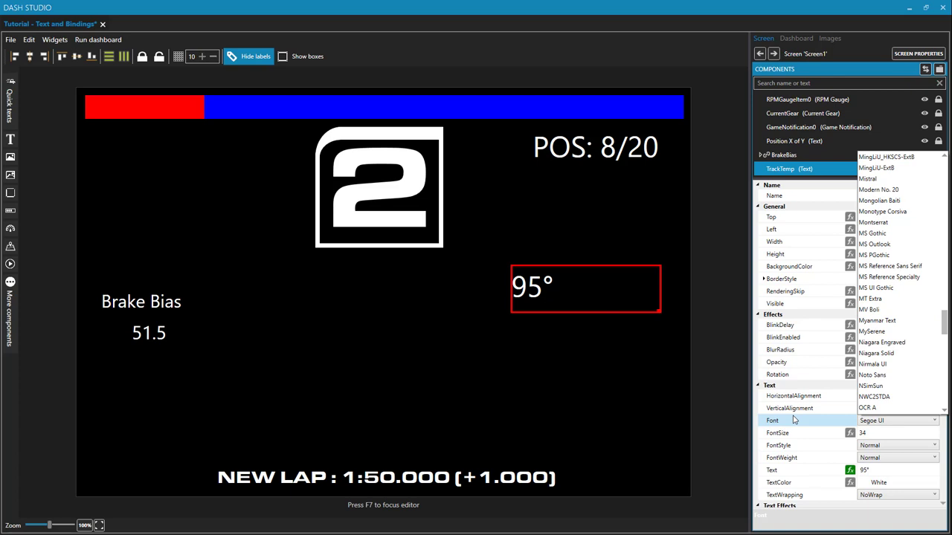
mouse_move(666, 336)
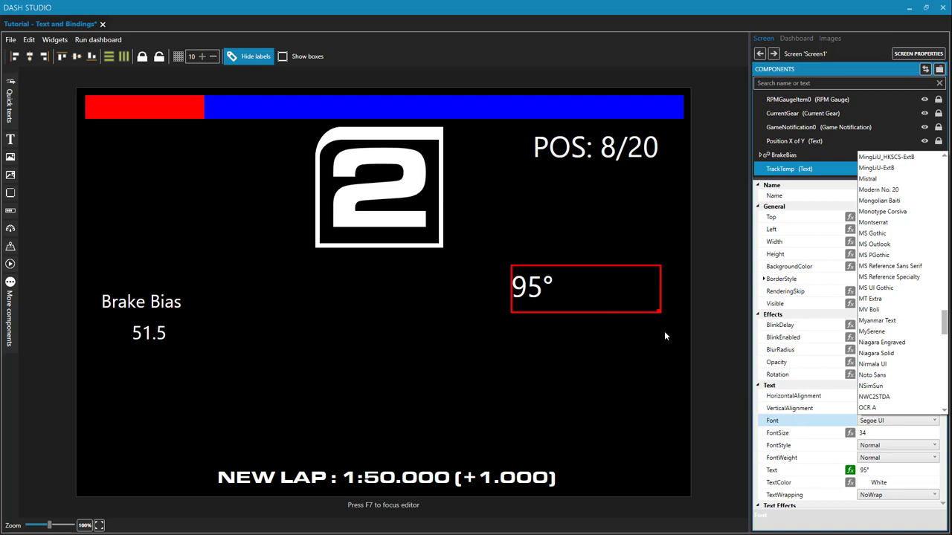
mouse_move(659, 318)
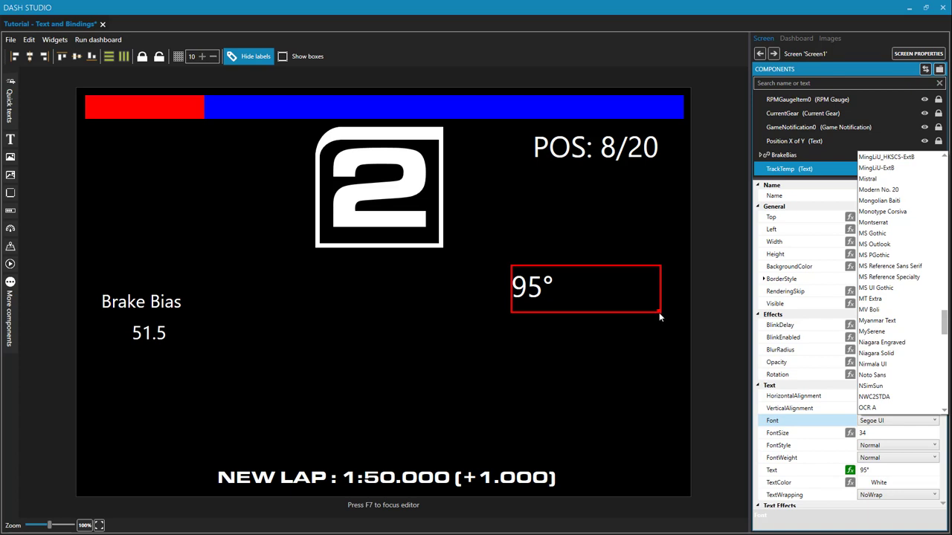
mouse_move(558, 285)
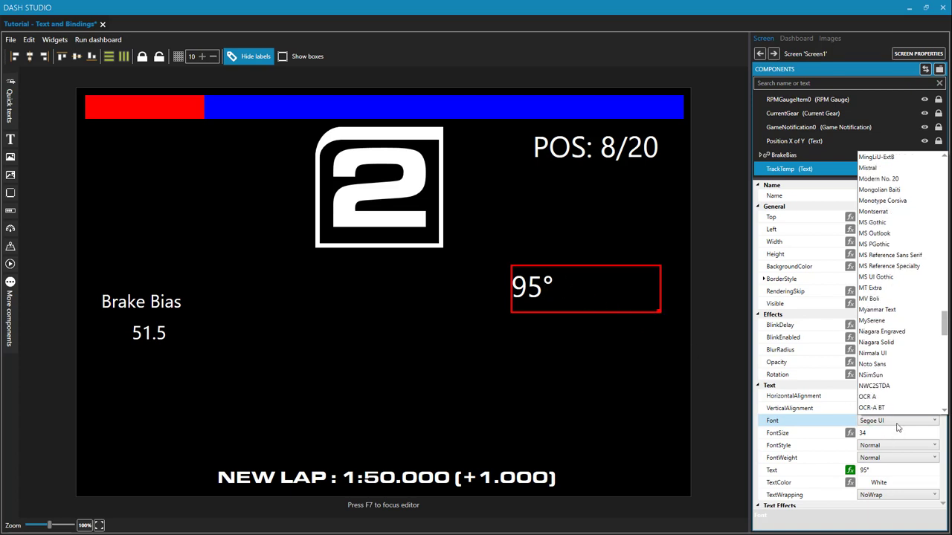
left_click(870, 420)
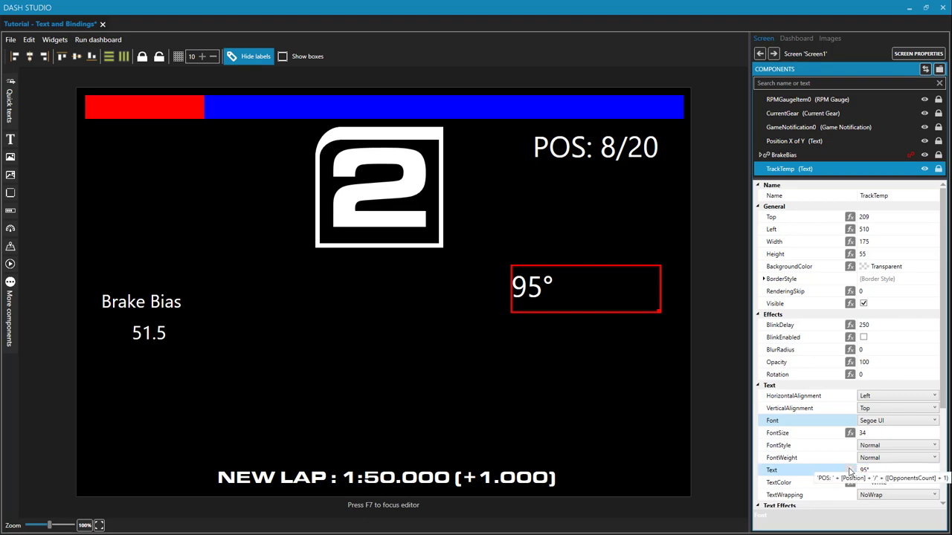
Replace the copied position formula with GameData.RoadTemperature, found by filtering 'temp'
left_click(849, 471)
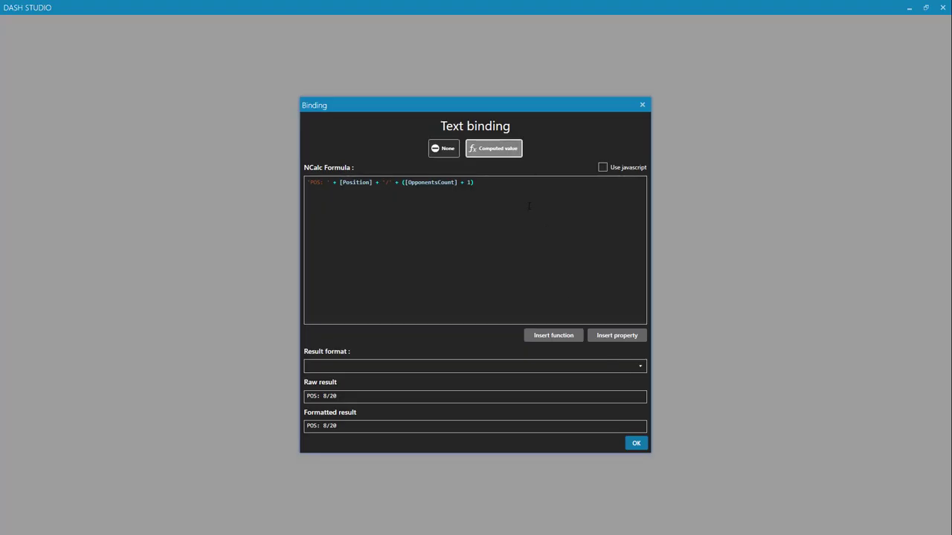
left_click(443, 148)
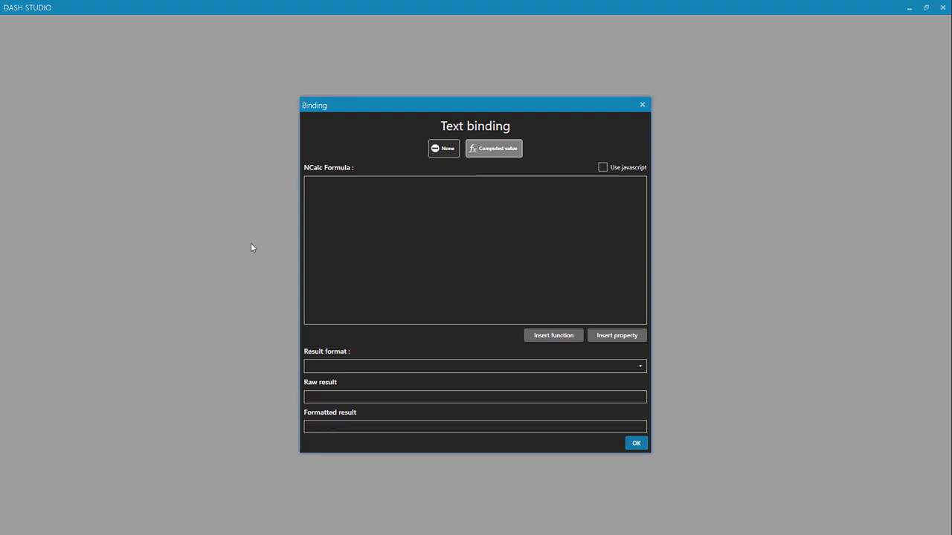
mouse_move(365, 258)
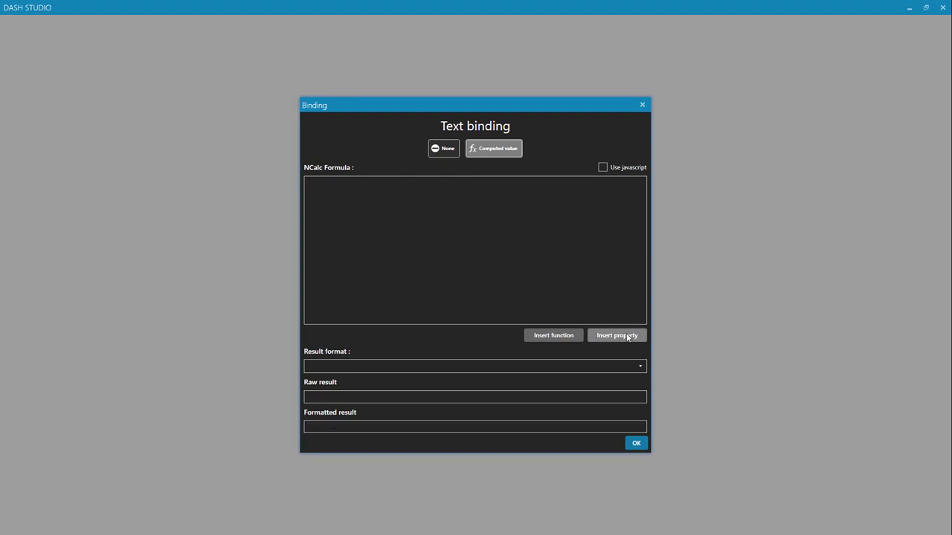
left_click(616, 336)
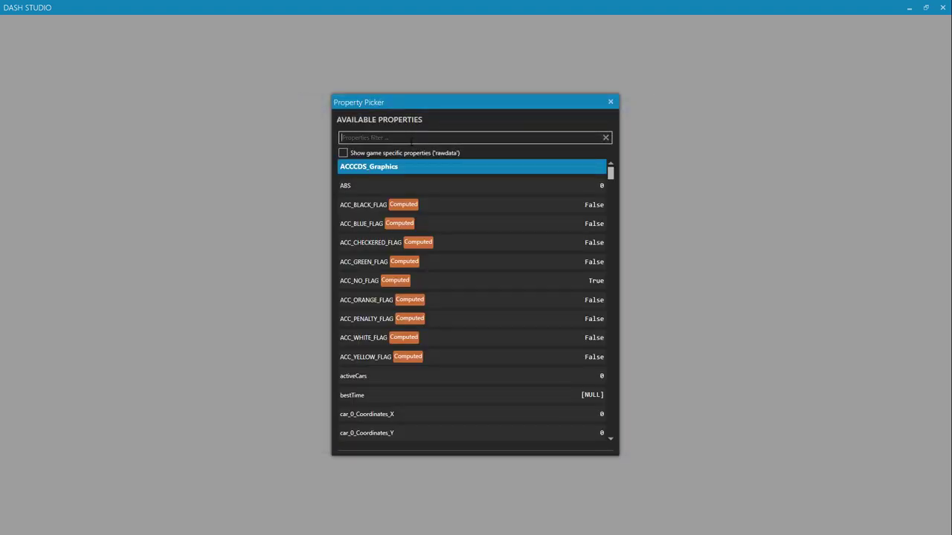
type("temp")
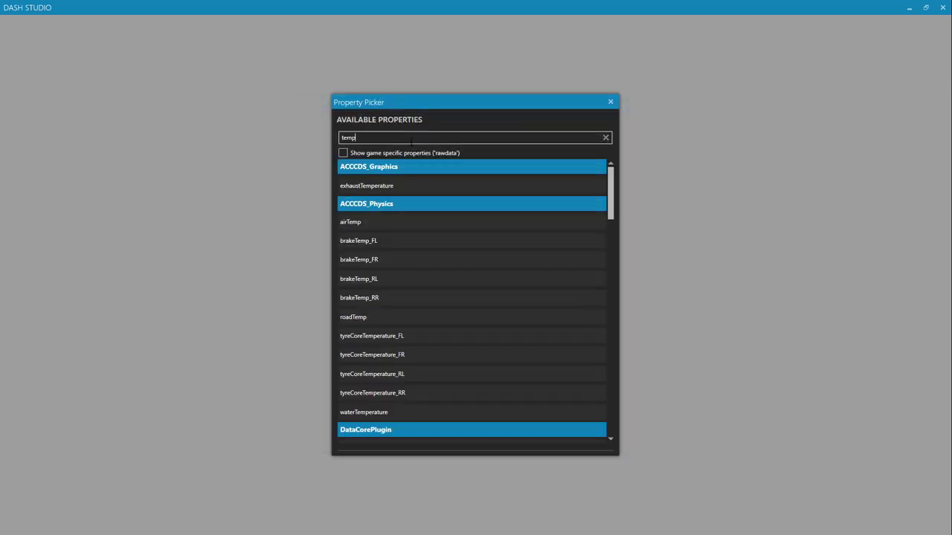
scroll("down", 3)
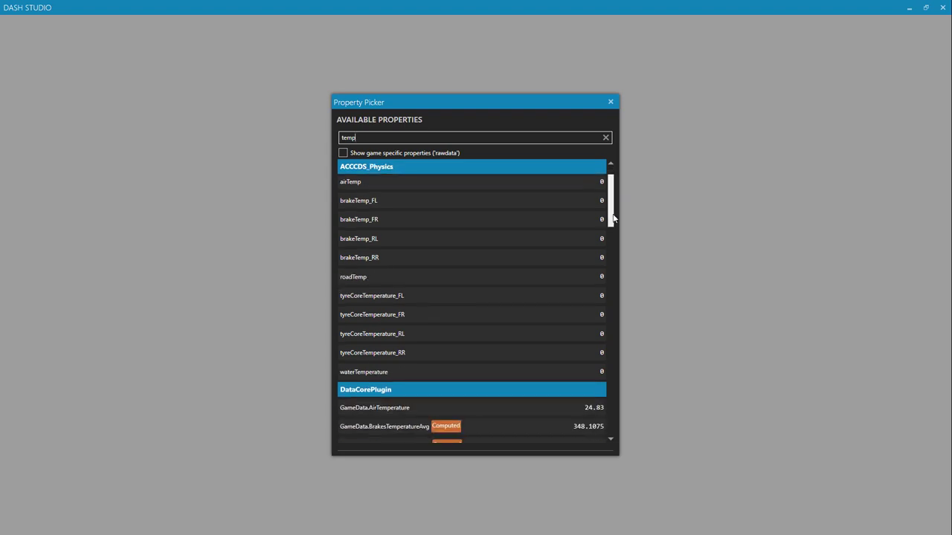
scroll("down", 3)
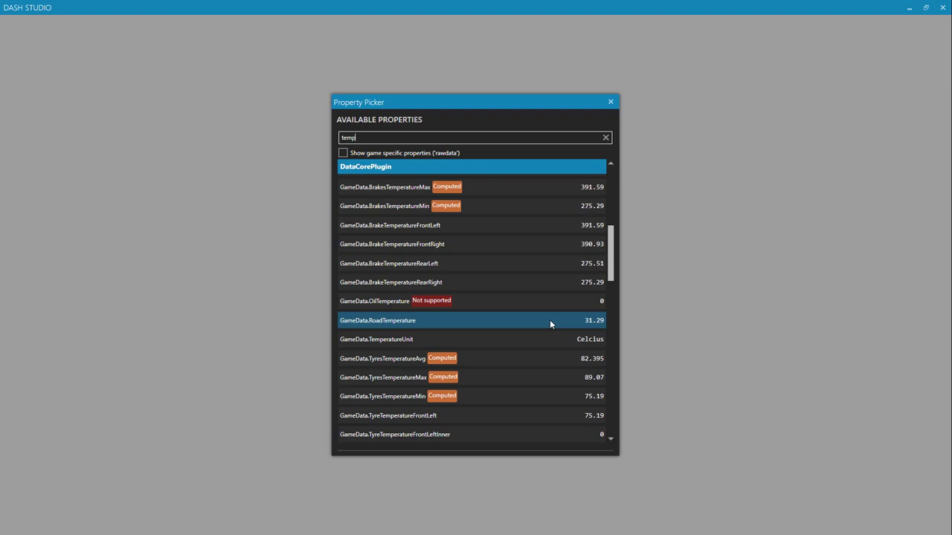
double_click(377, 320)
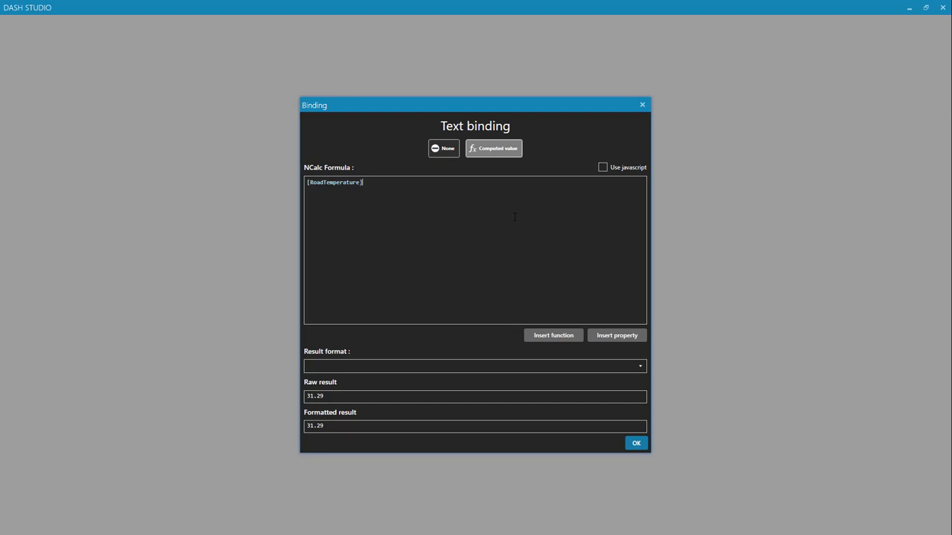
Append * (9/5) + 32 to the formula and set the result format to 0°F
type("*")
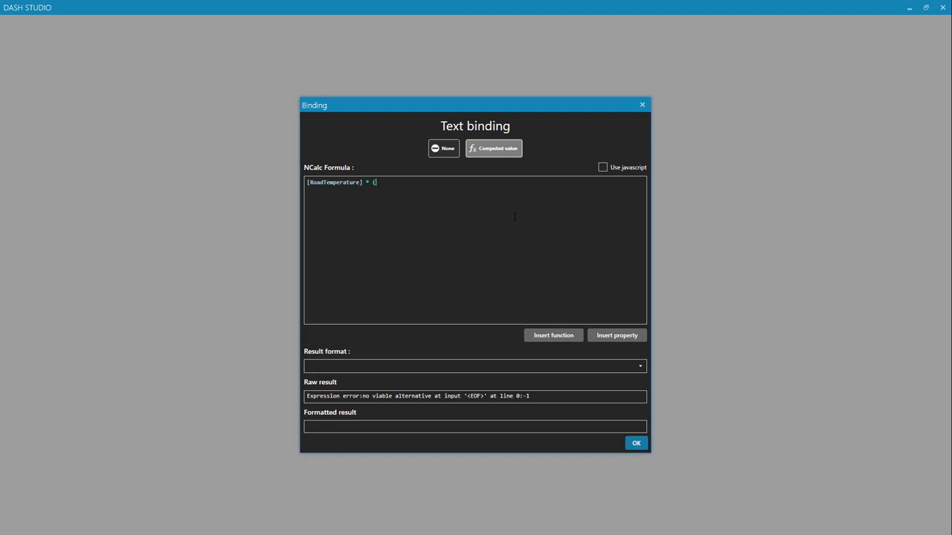
type("9/5) + 3")
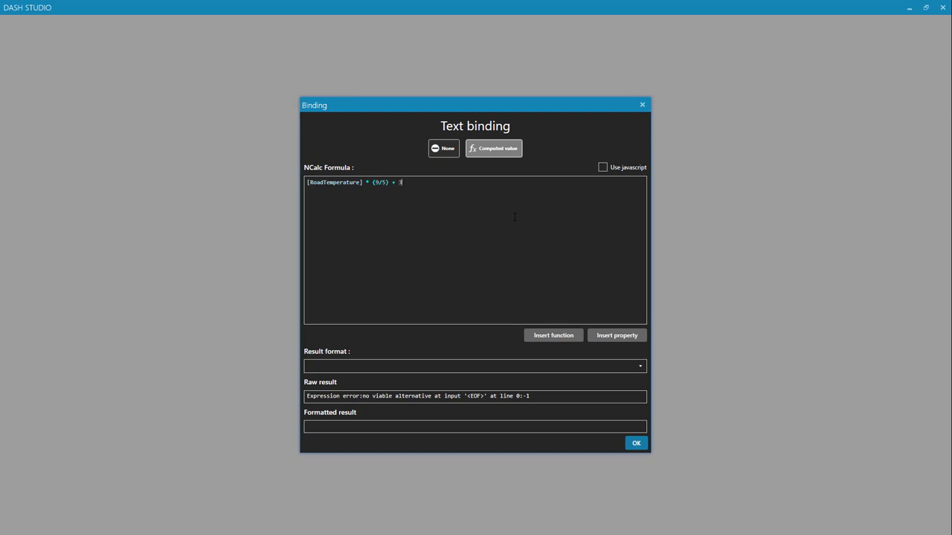
type("2")
left_click(475, 365)
type("0")
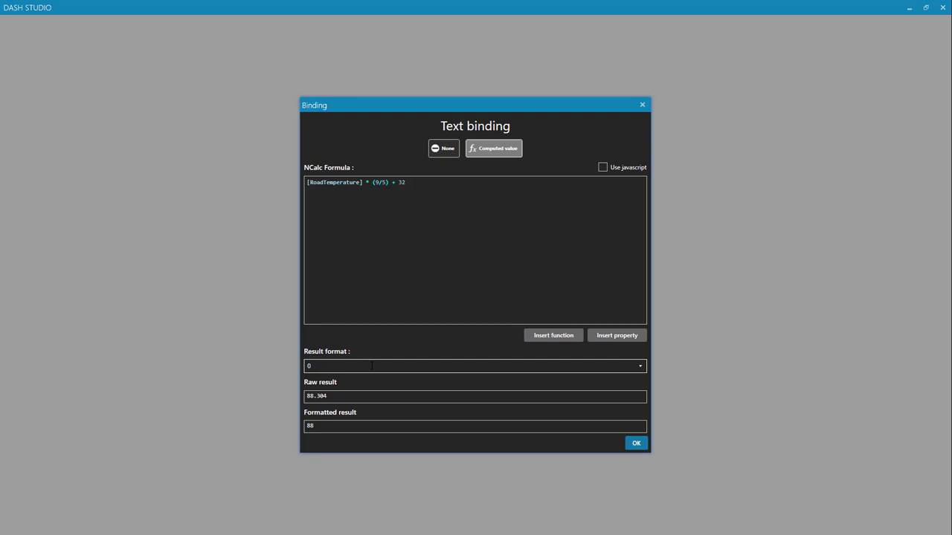
type("°")
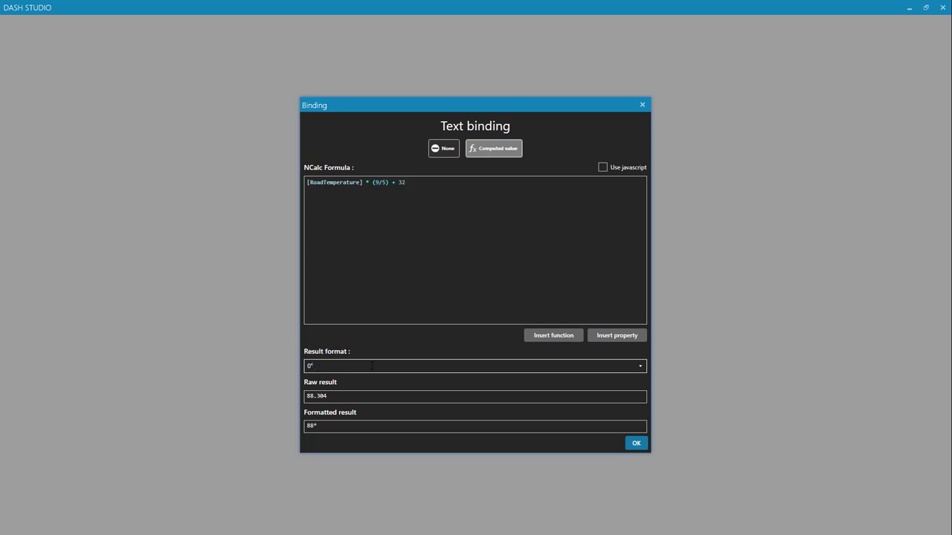
type("f")
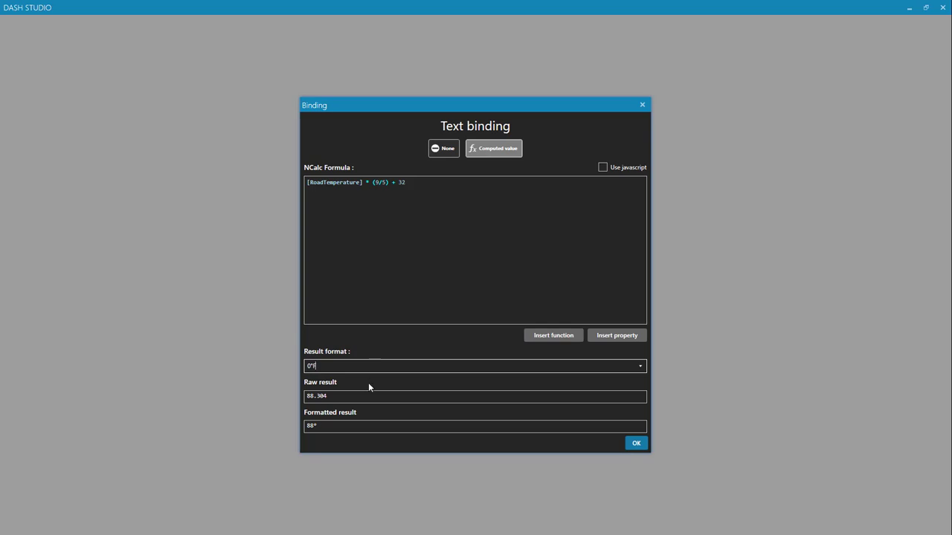
type("F")
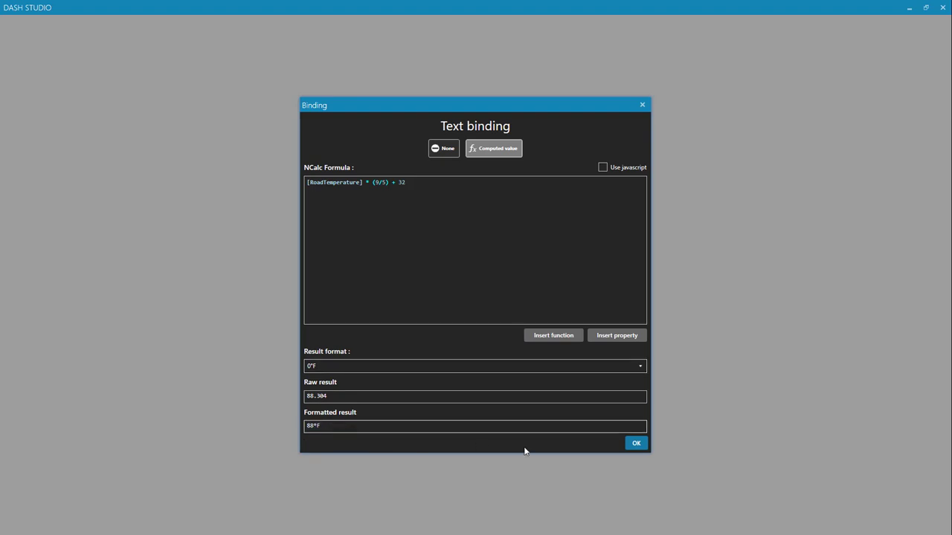
Confirm the Fahrenheit binding and change the TrackTemp placeholder to 95°F
left_click(635, 443)
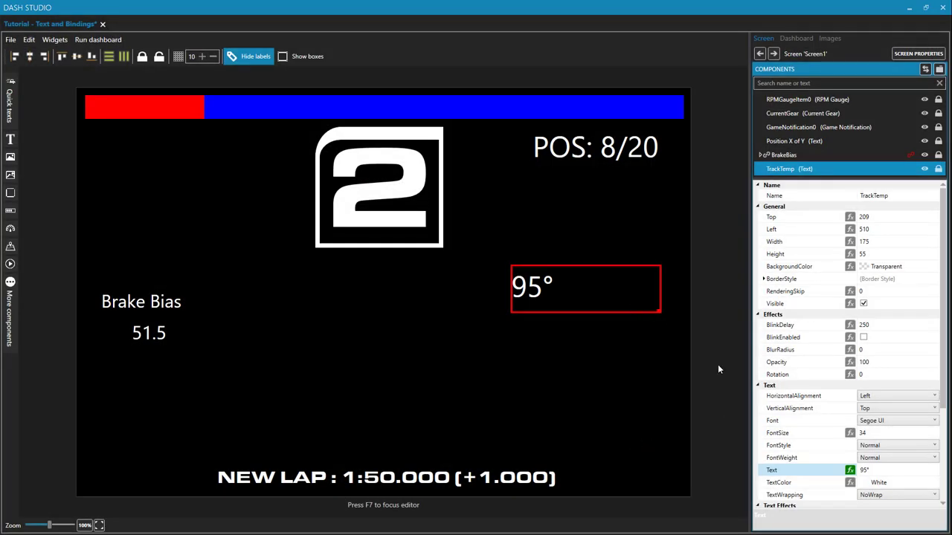
left_click(887, 470)
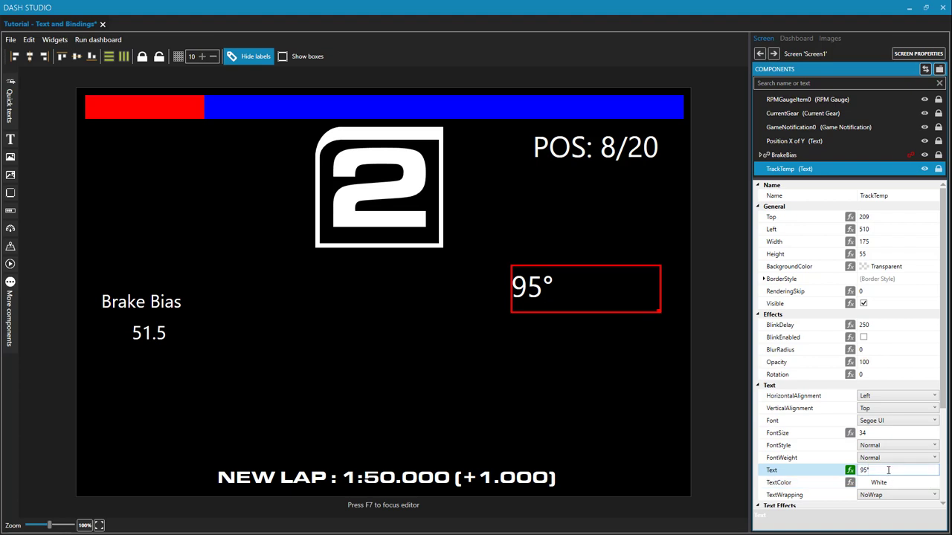
type("F")
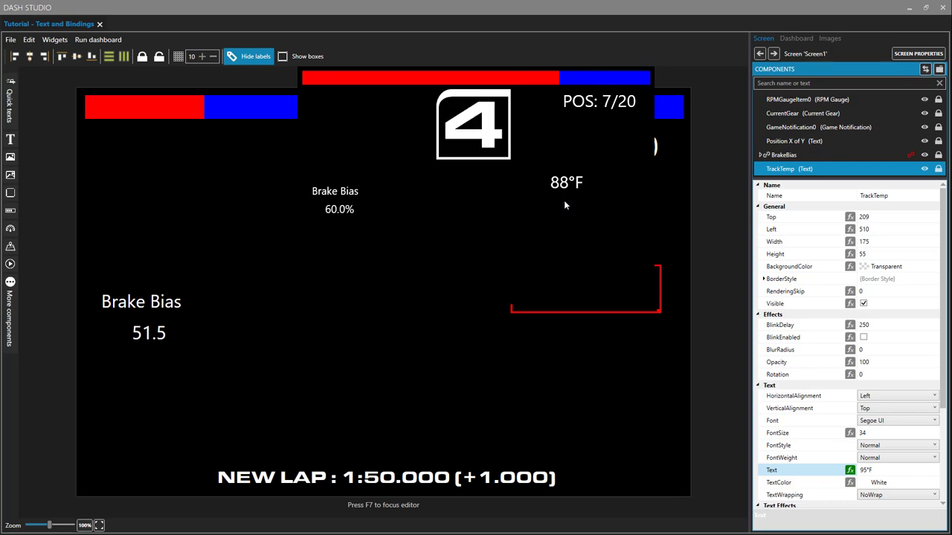
Reopen the TrackTemp Binding dialog and place the cursor in the Fahrenheit NCalc formula
left_click(850, 469)
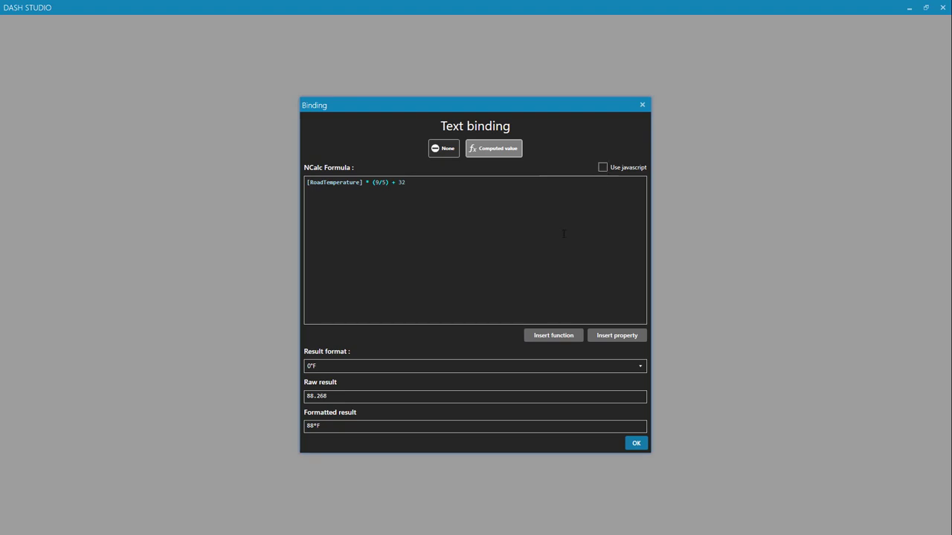
left_click(406, 182)
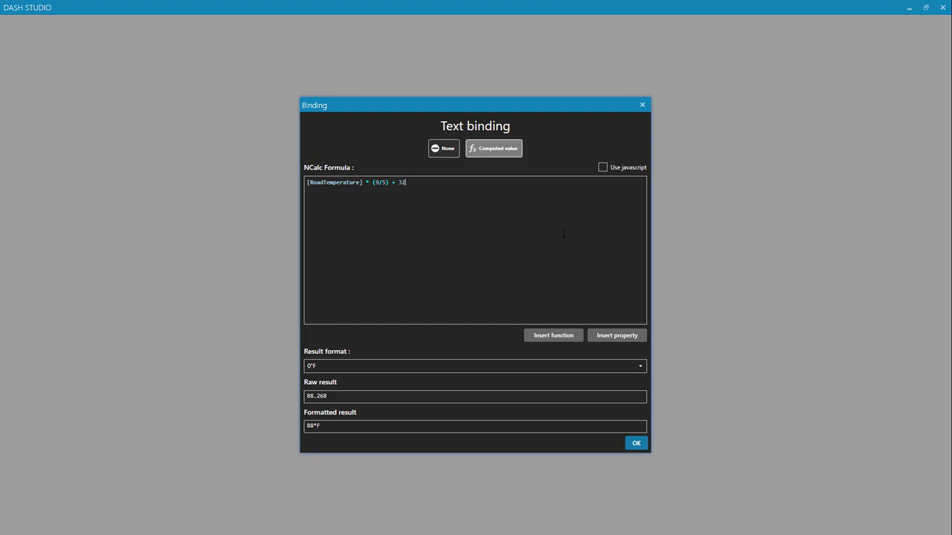